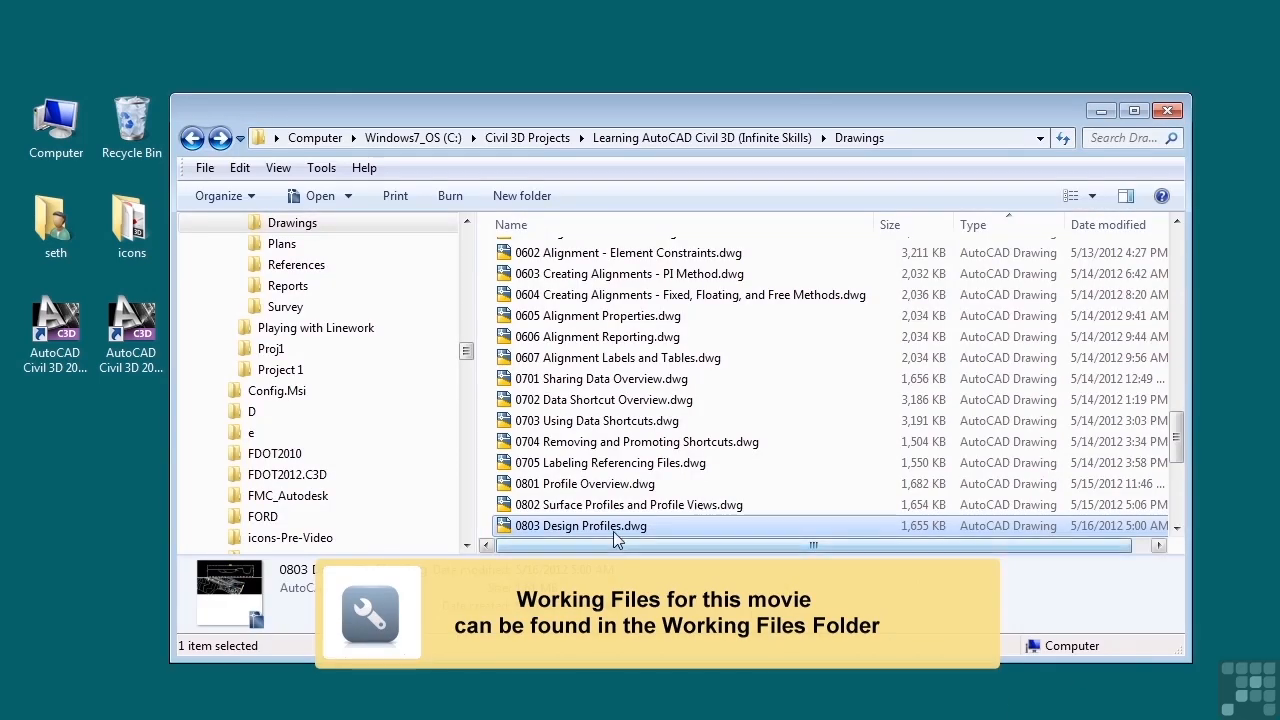
mouse_move(597, 536)
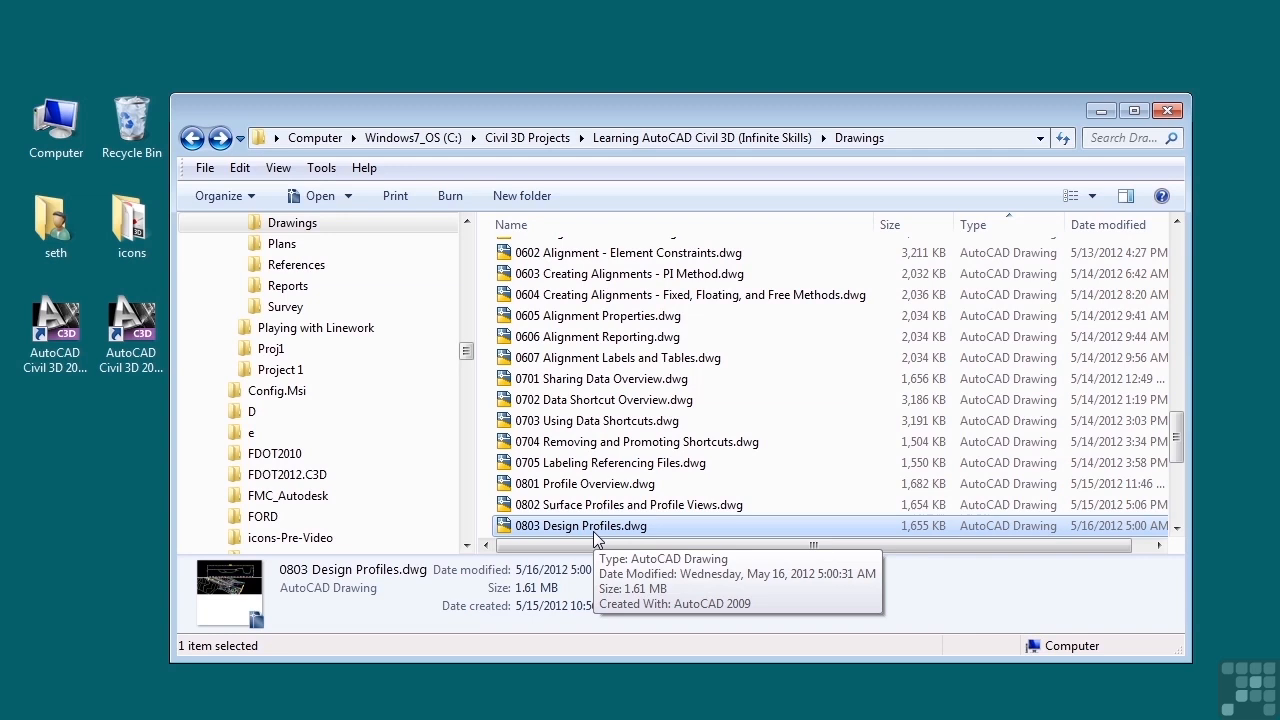
Open the 0803 Design Profiles.dwg drawing from the Drawings folder.
double_click(580, 525)
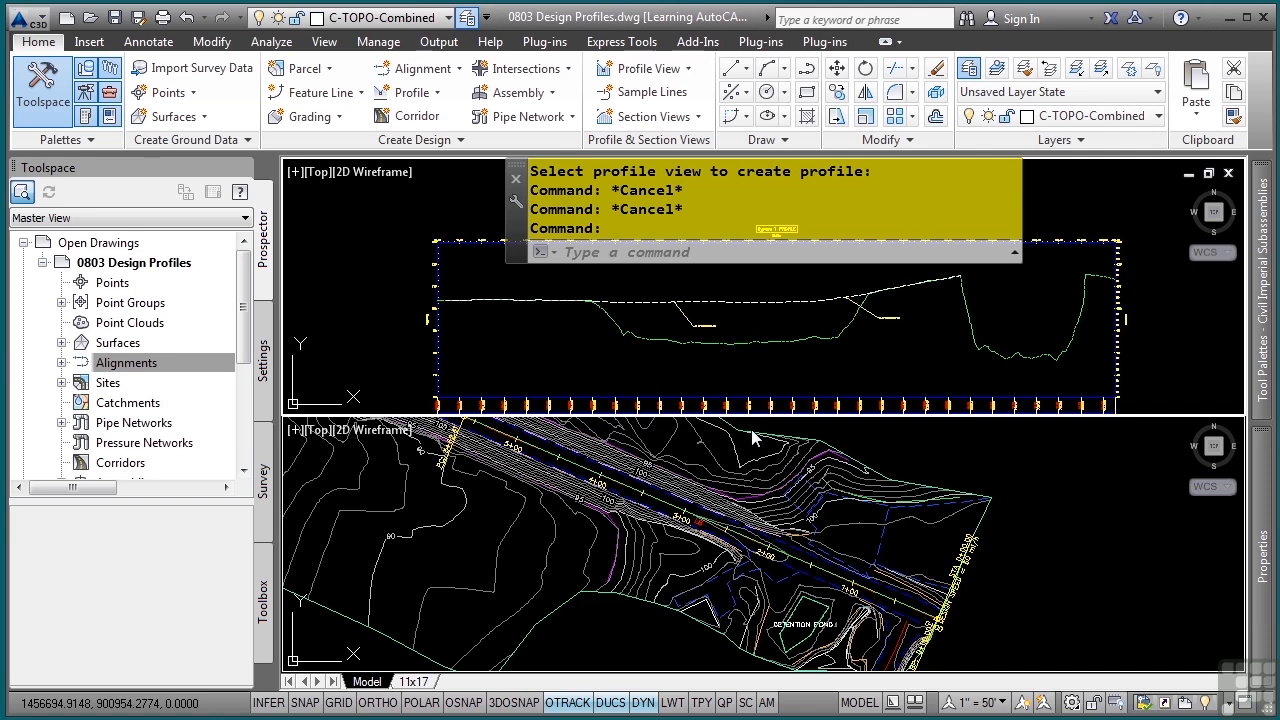
mouse_move(695, 393)
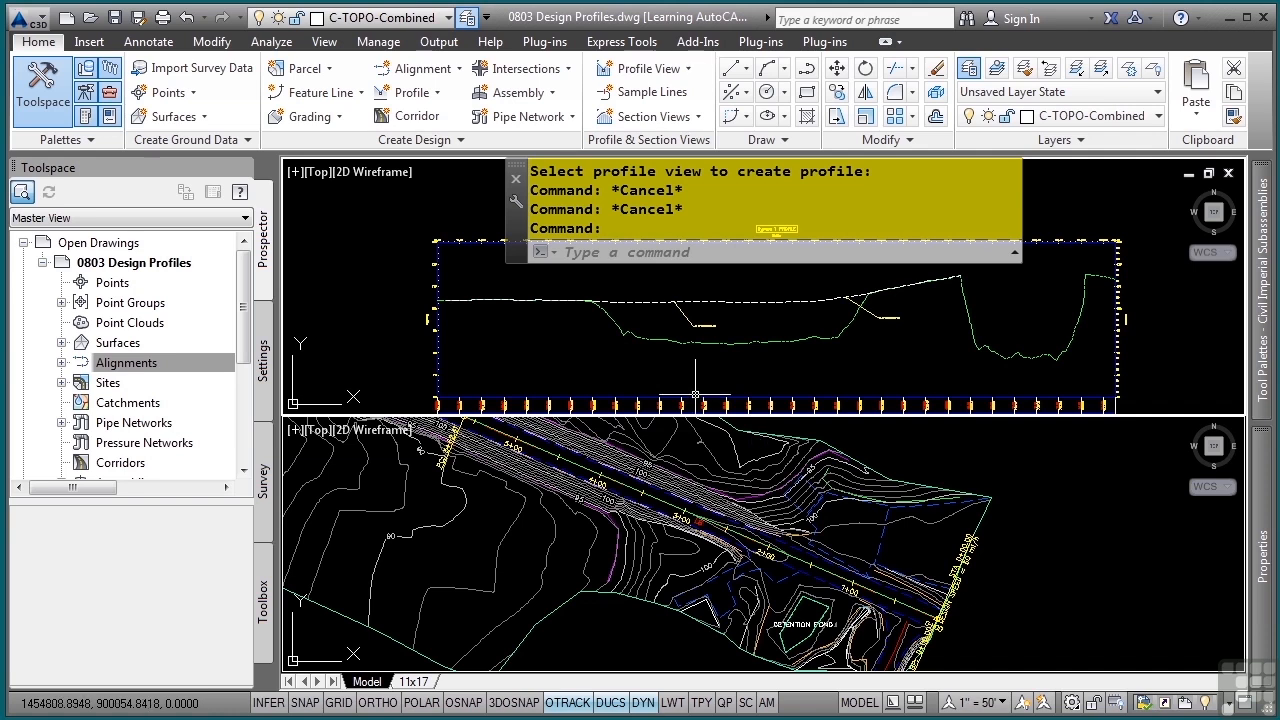
mouse_move(475, 237)
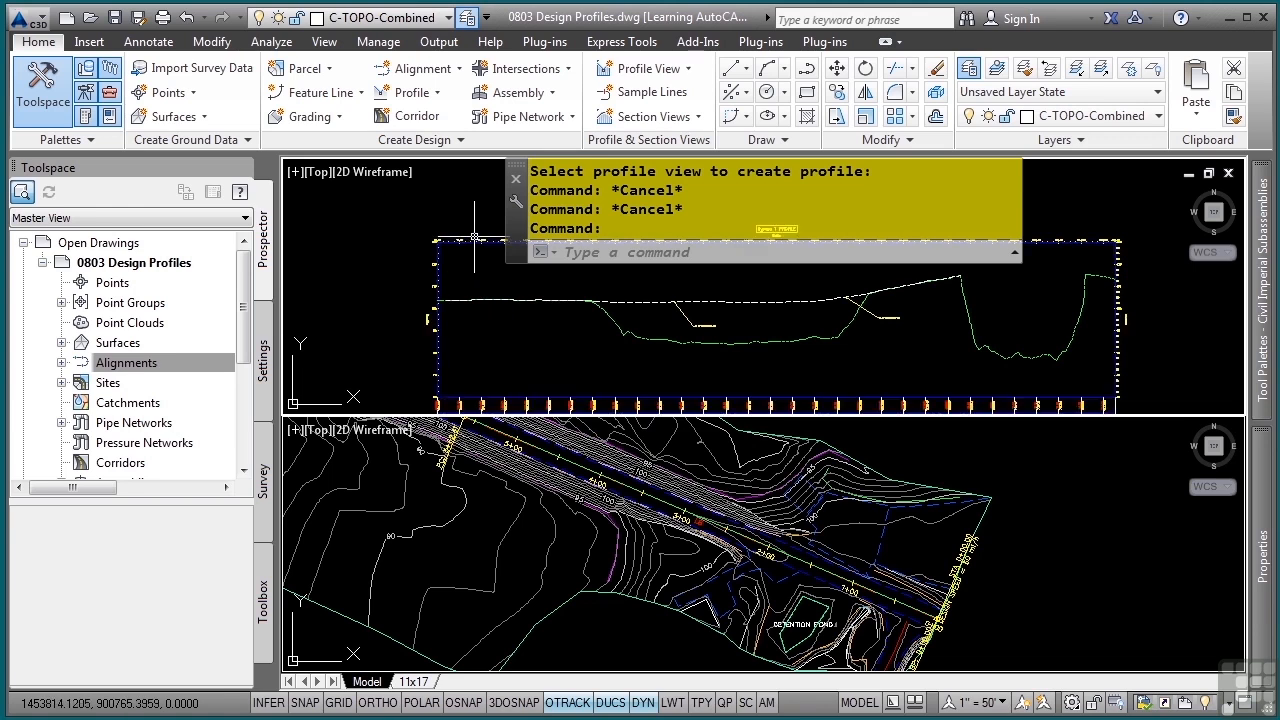
mouse_move(463, 140)
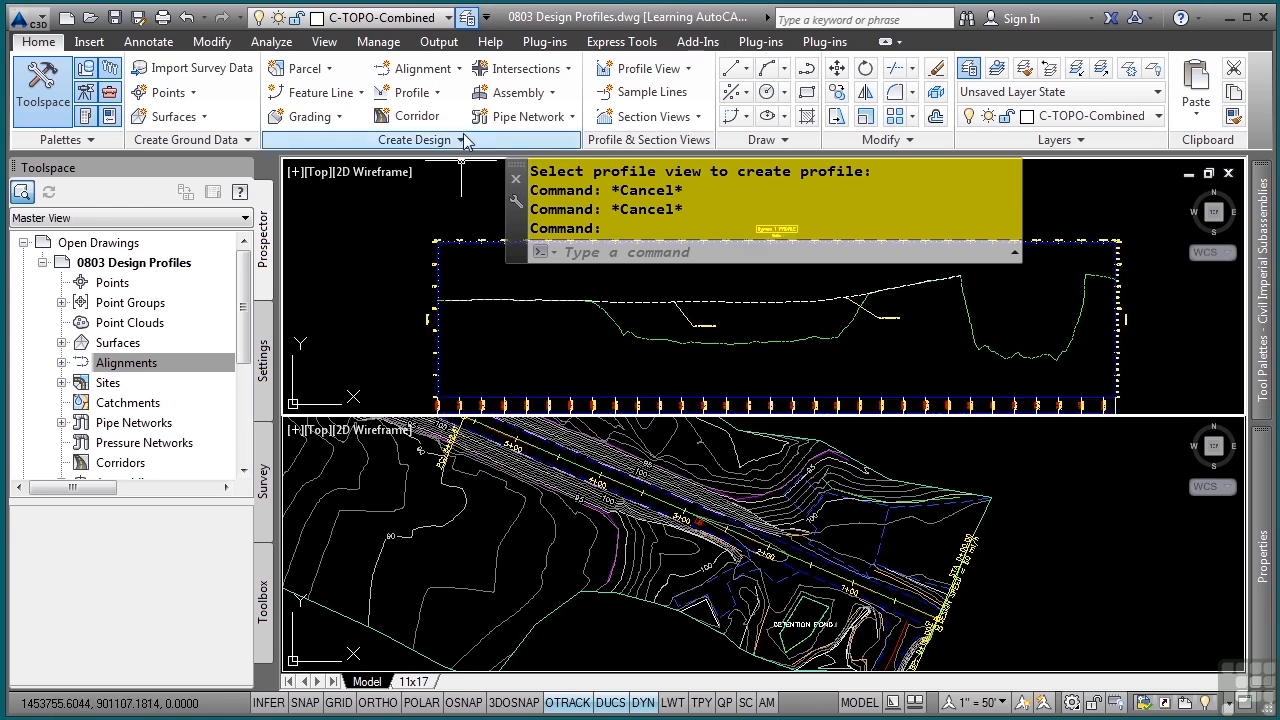
mouse_move(405, 92)
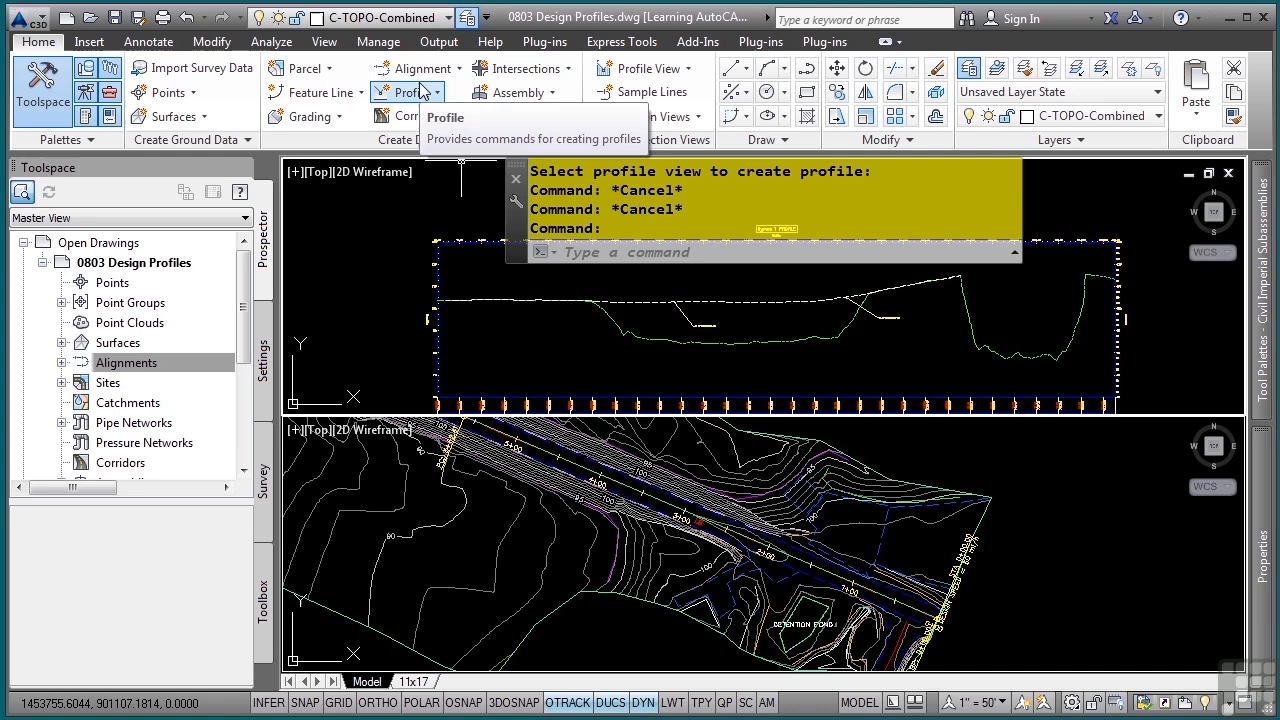
Start Profile Creation Tools from the Create Design Profile drop-down.
click(407, 91)
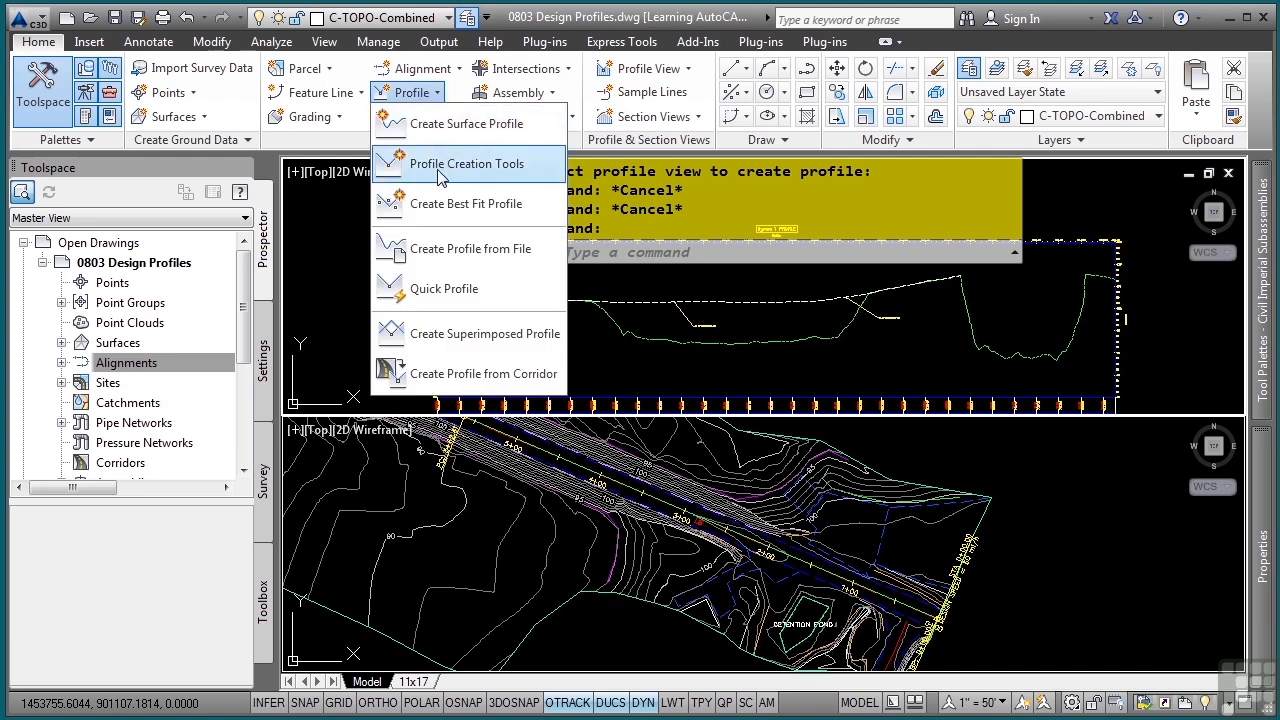
click(466, 163)
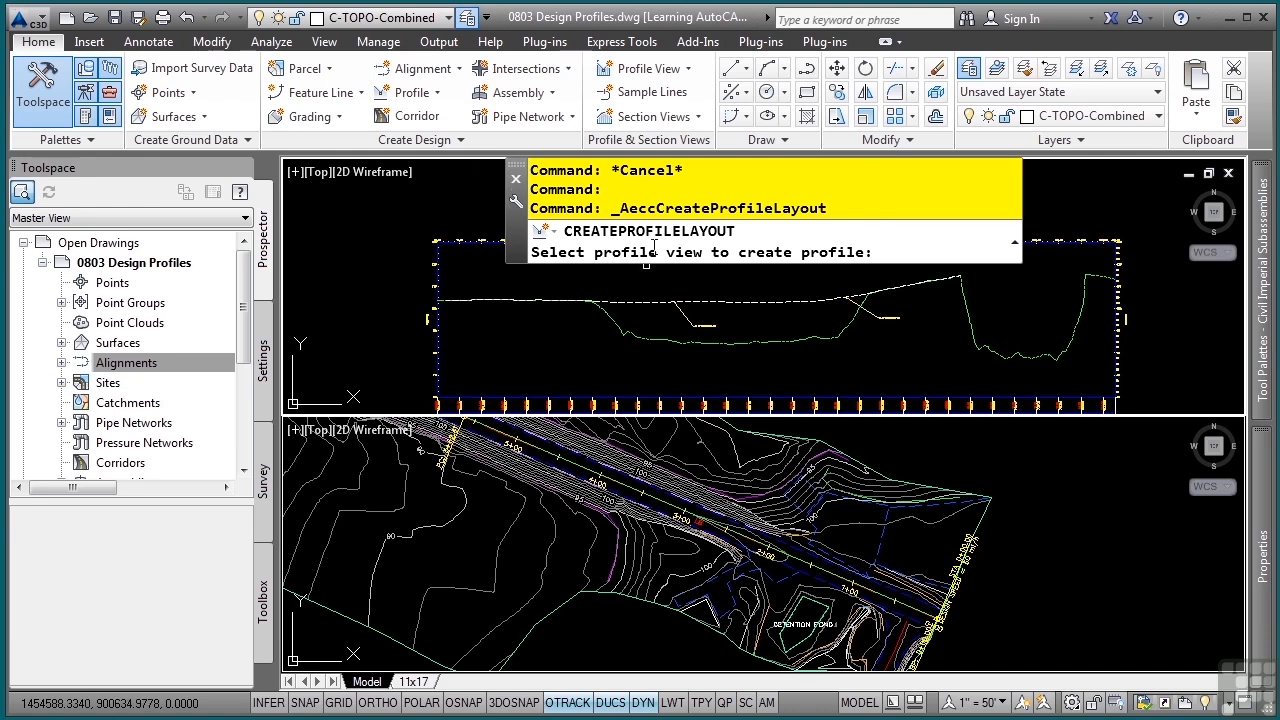
mouse_move(708, 263)
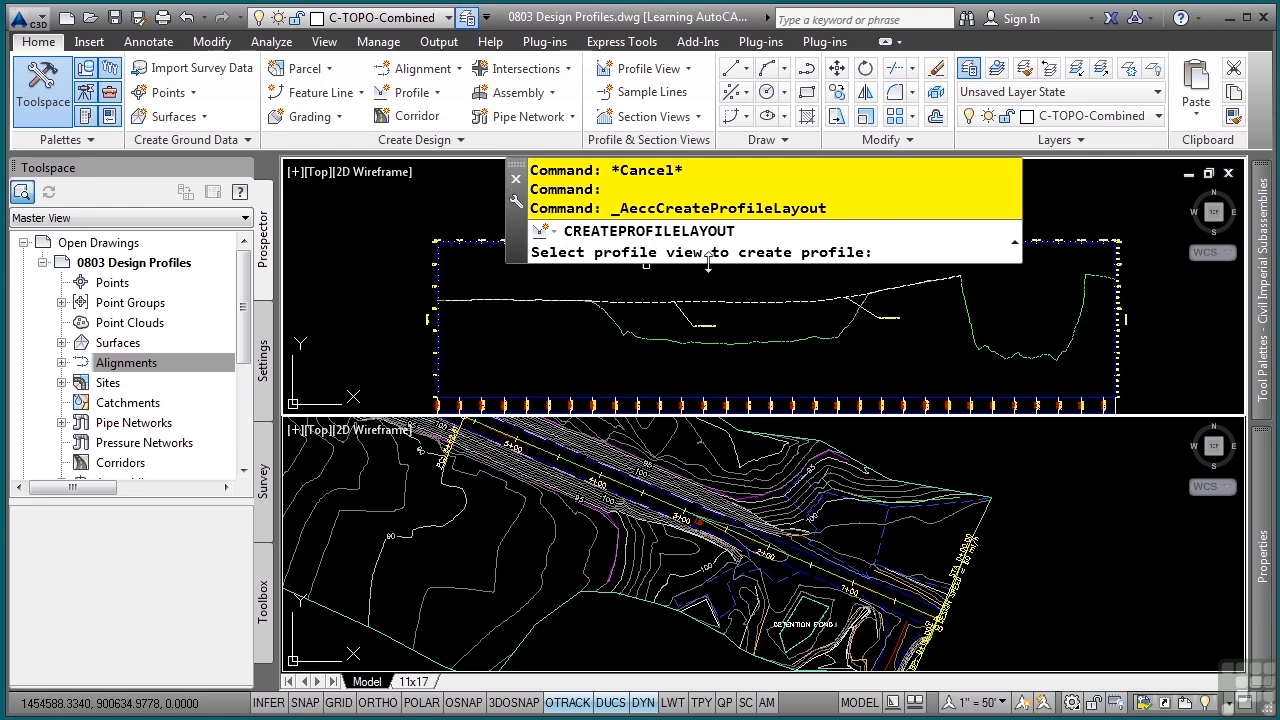
mouse_move(810, 248)
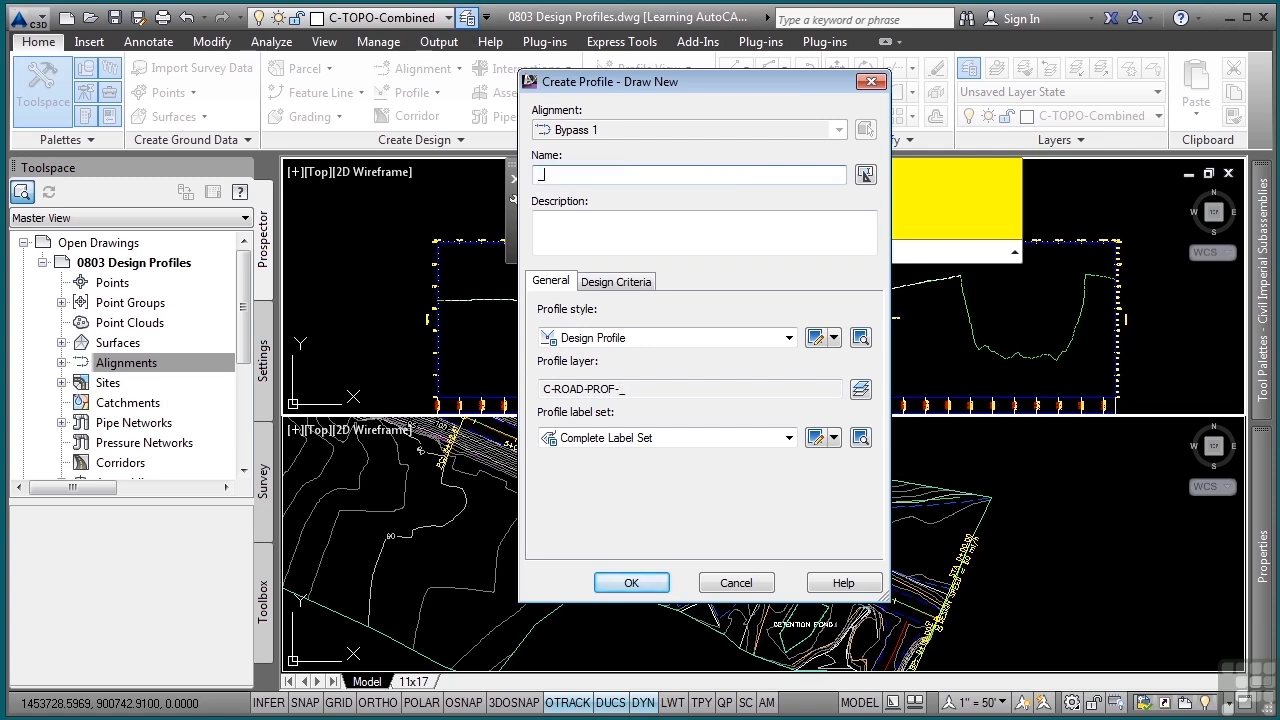
Name the design profile _Vert1, review its Design Criteria, and confirm creation.
text(Vert)
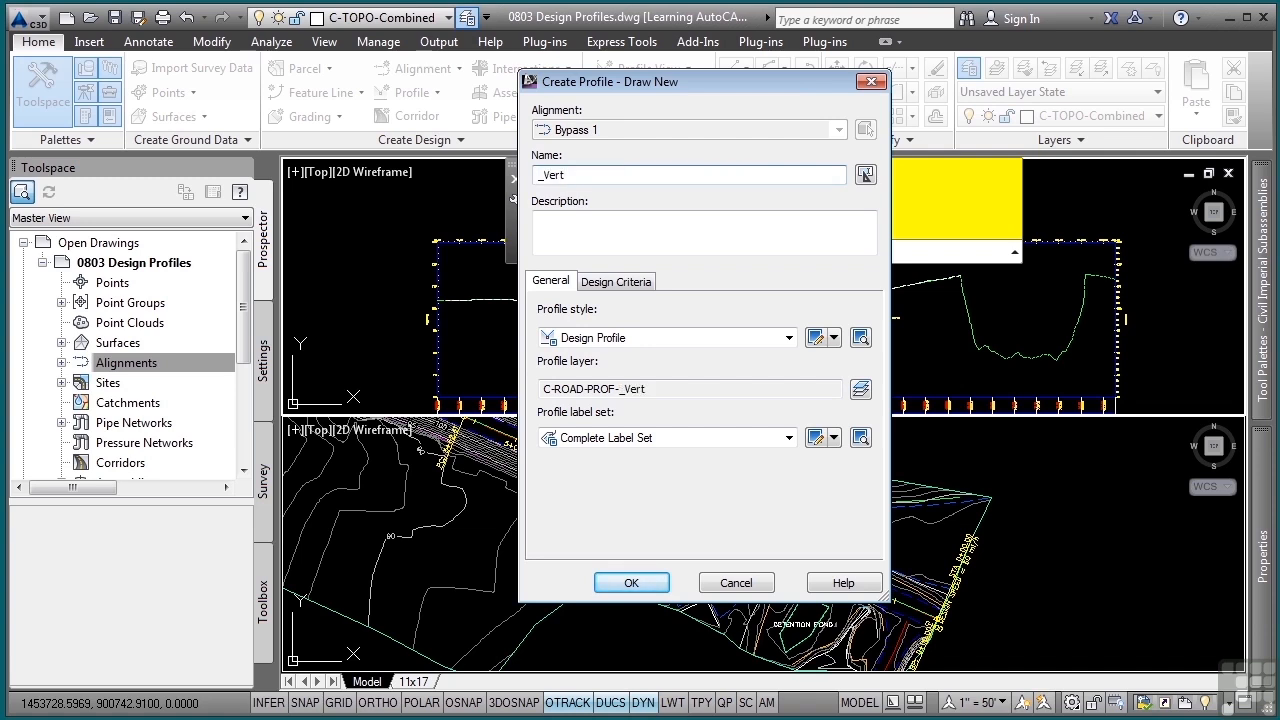
text(1)
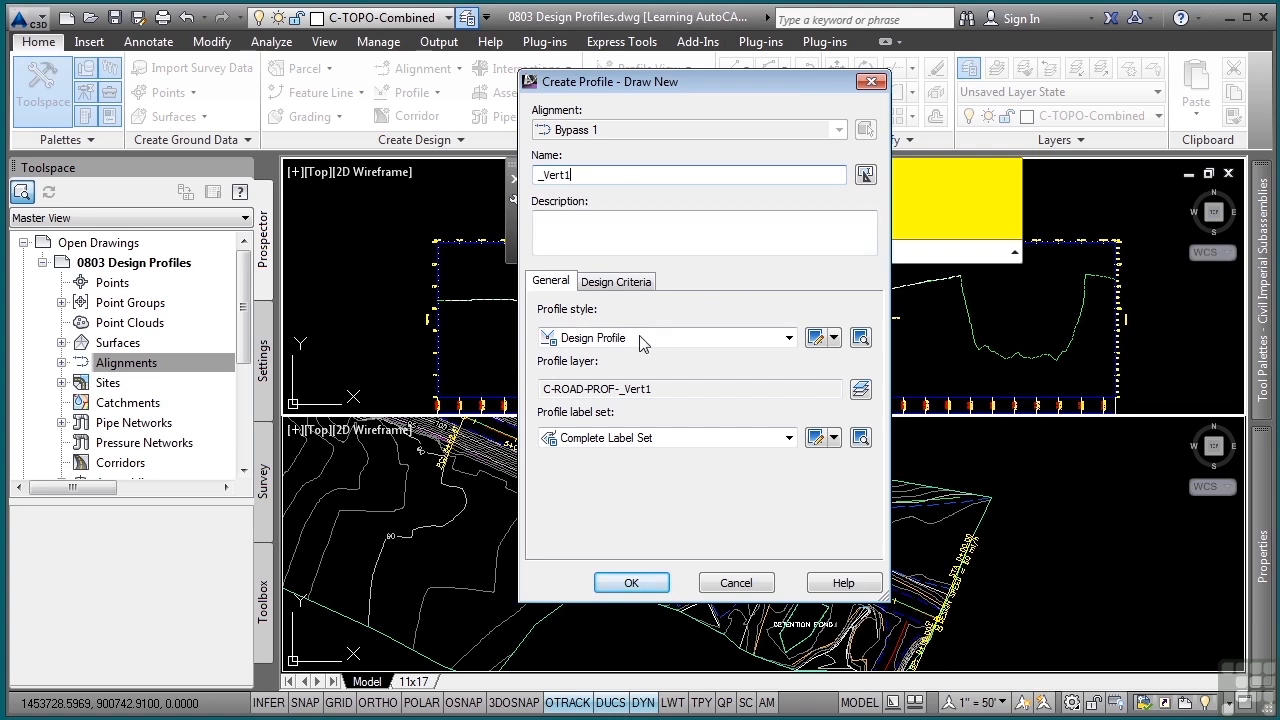
mouse_move(607, 327)
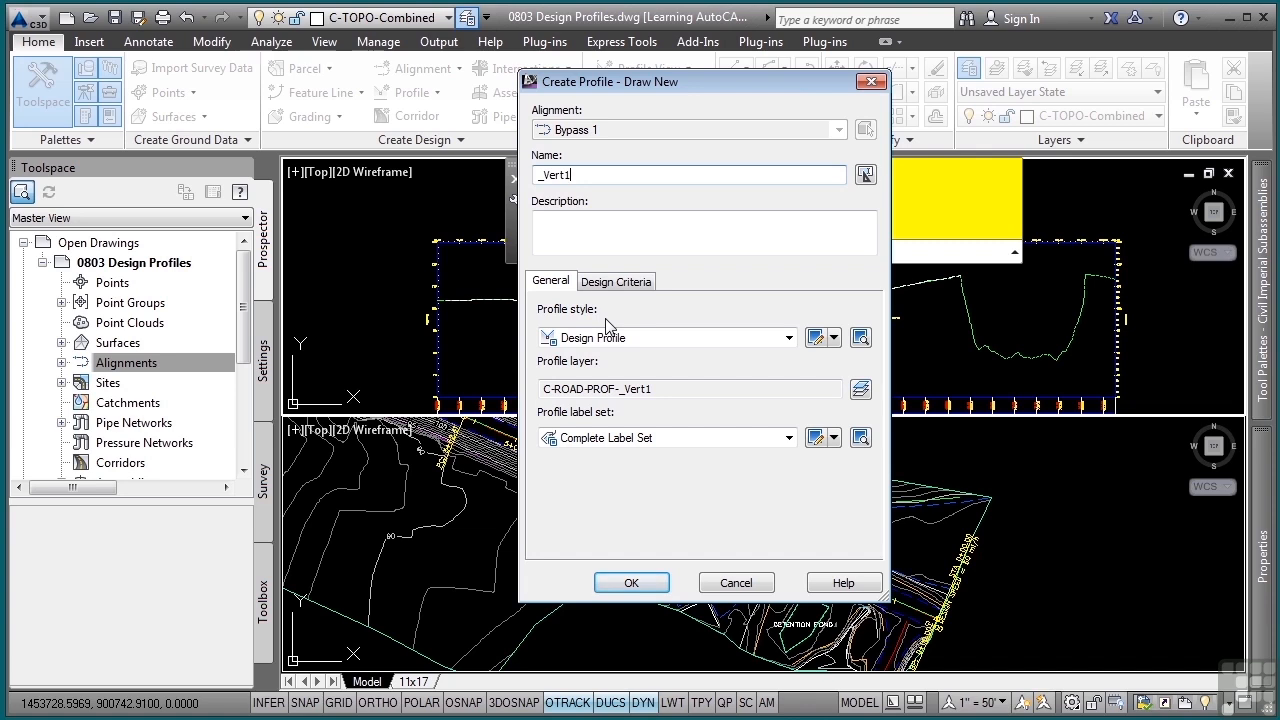
mouse_move(698, 349)
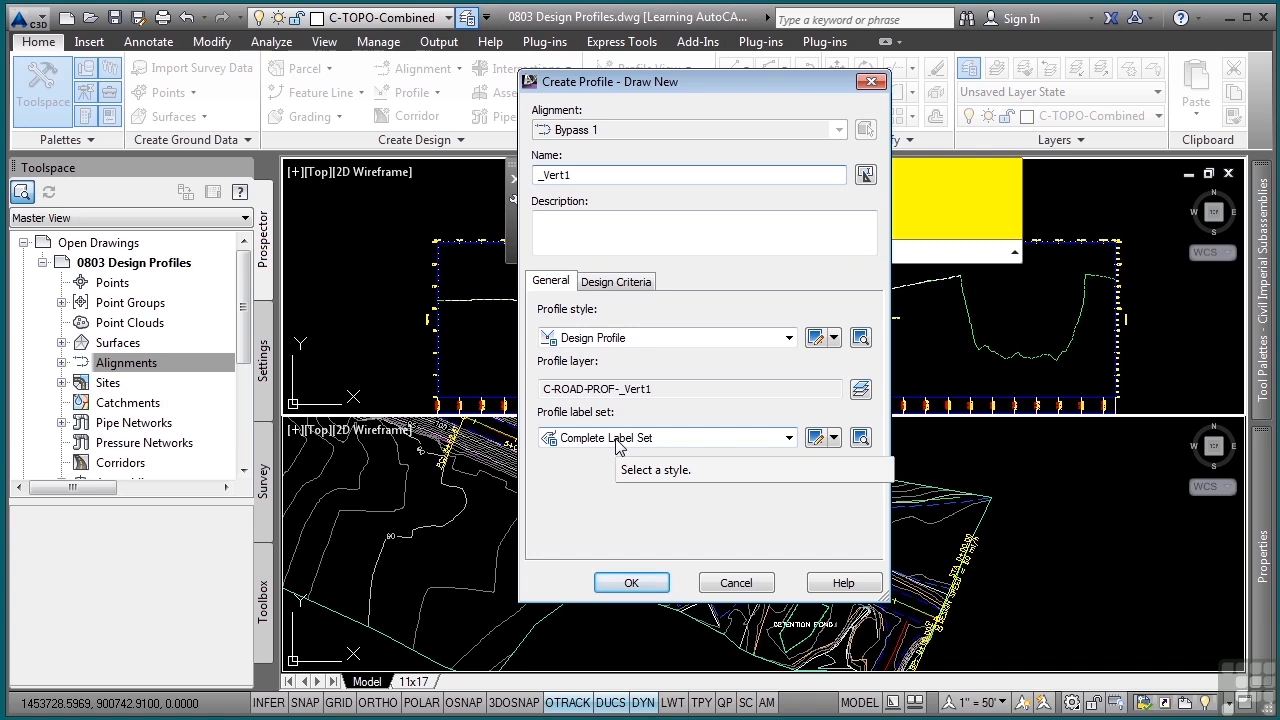
mouse_move(613, 416)
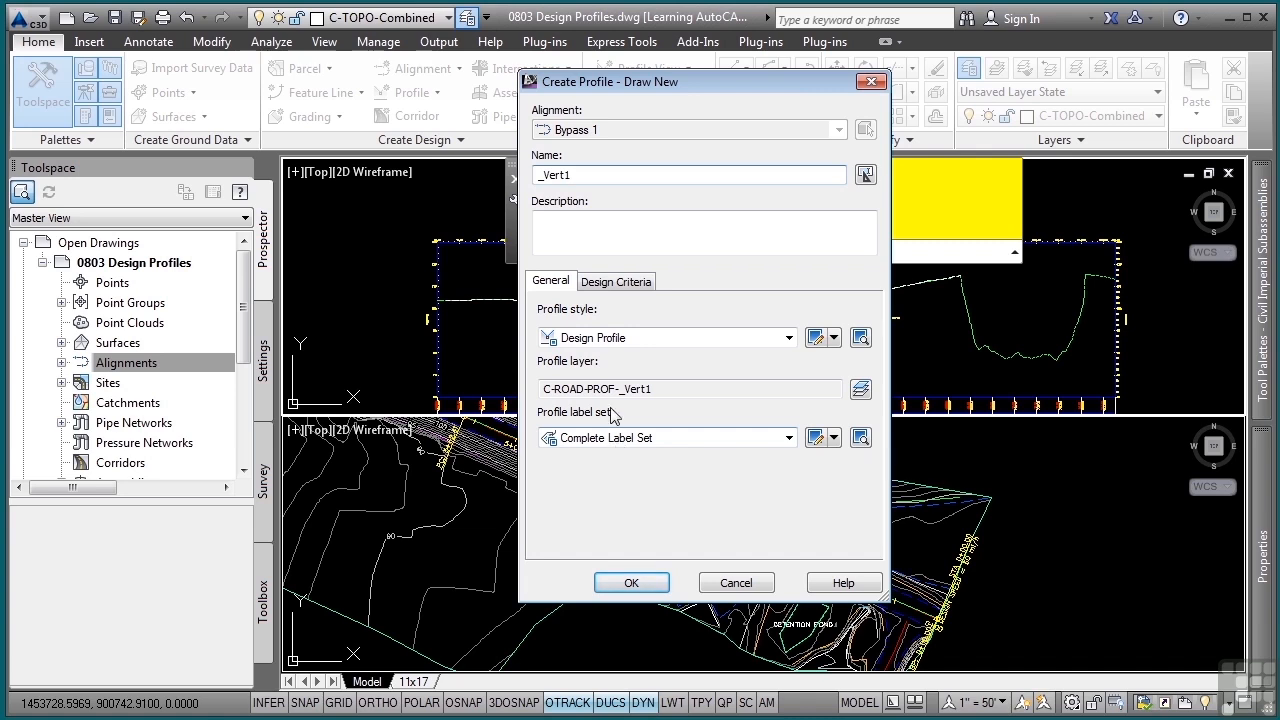
click(616, 280)
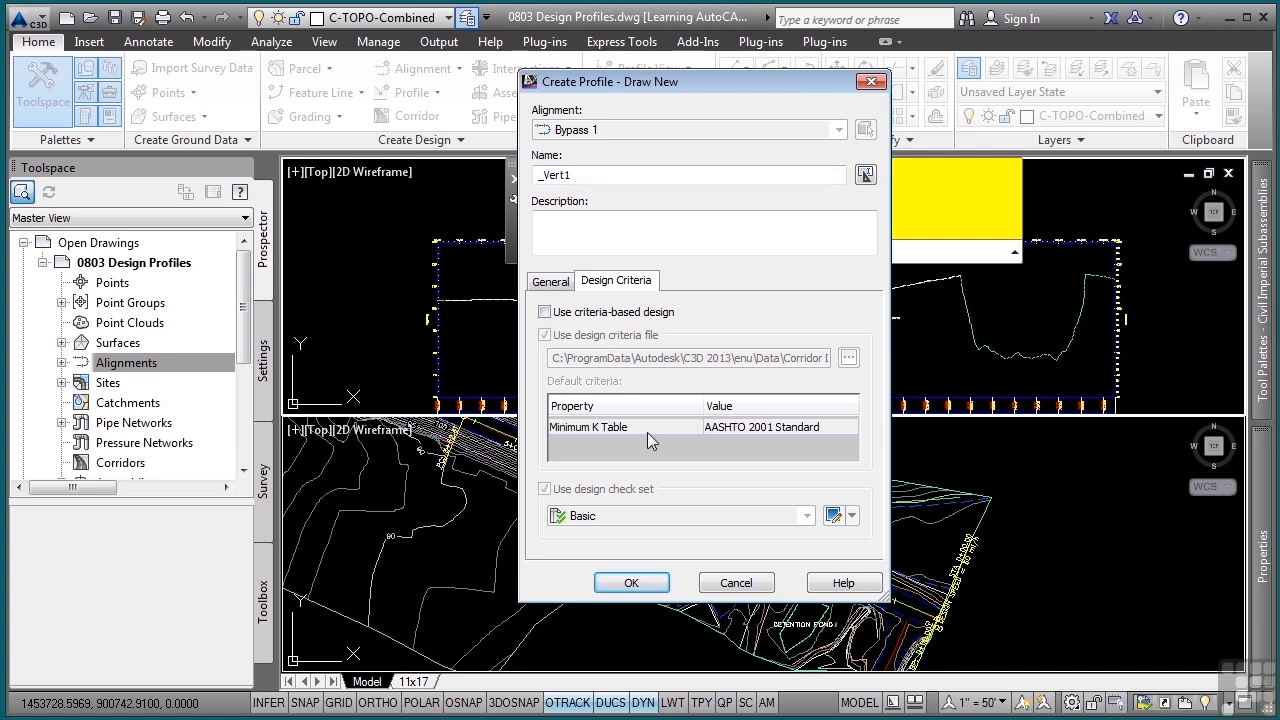
mouse_move(685, 465)
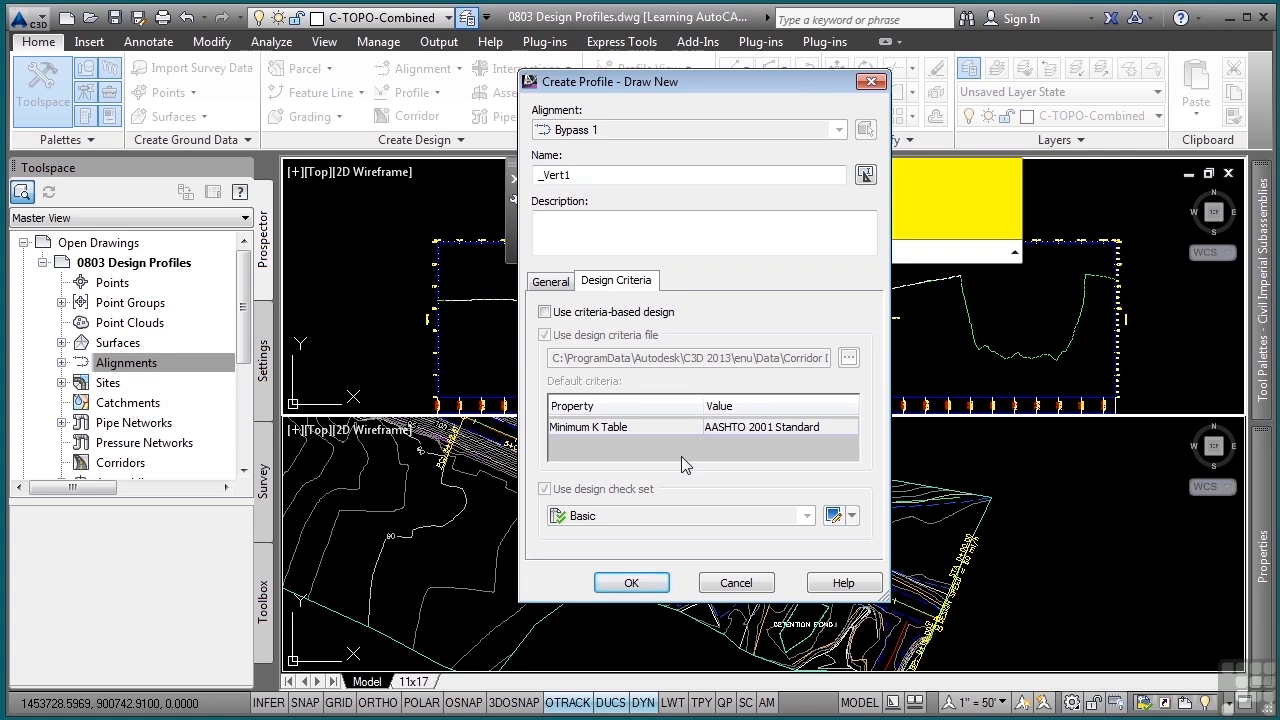
mouse_move(591, 492)
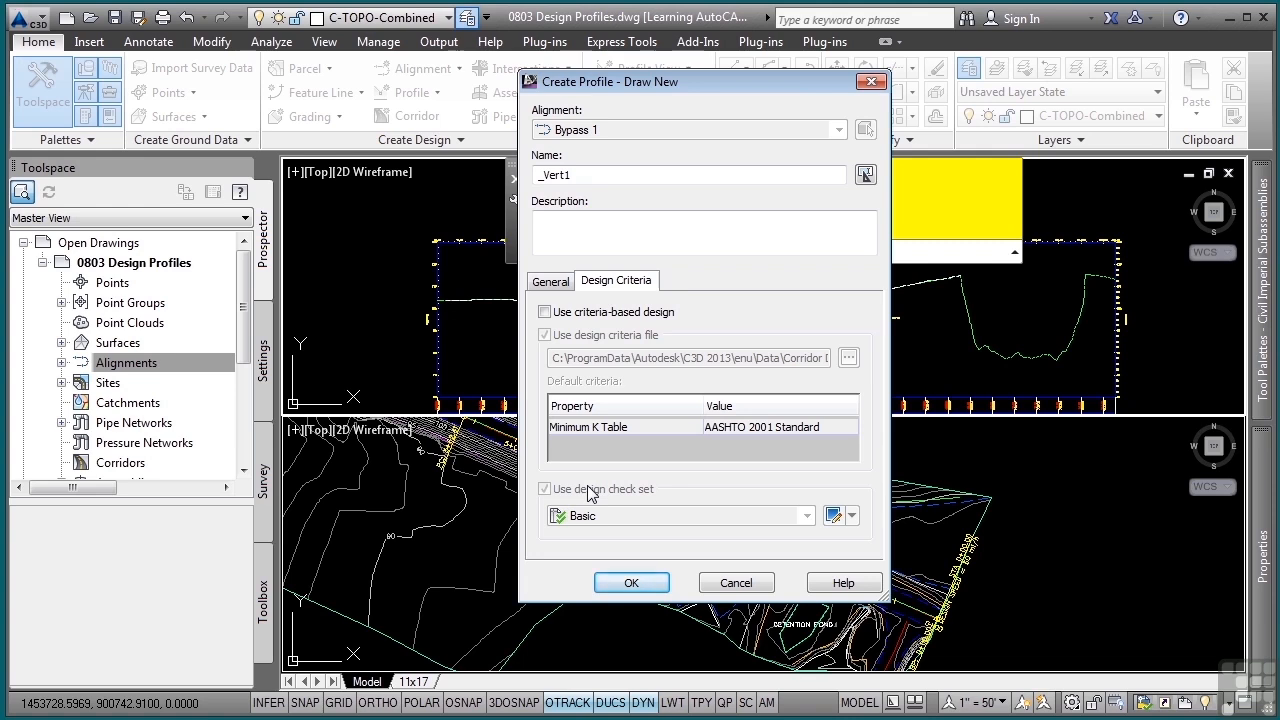
click(550, 281)
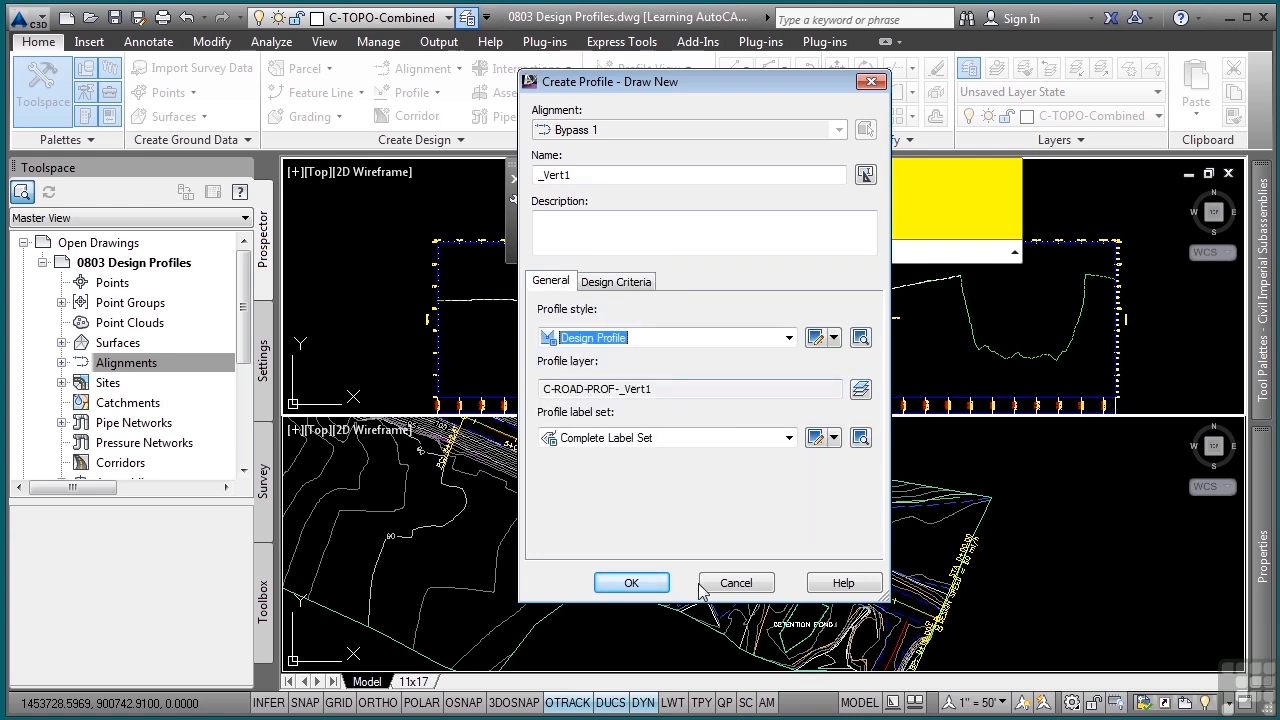
click(631, 582)
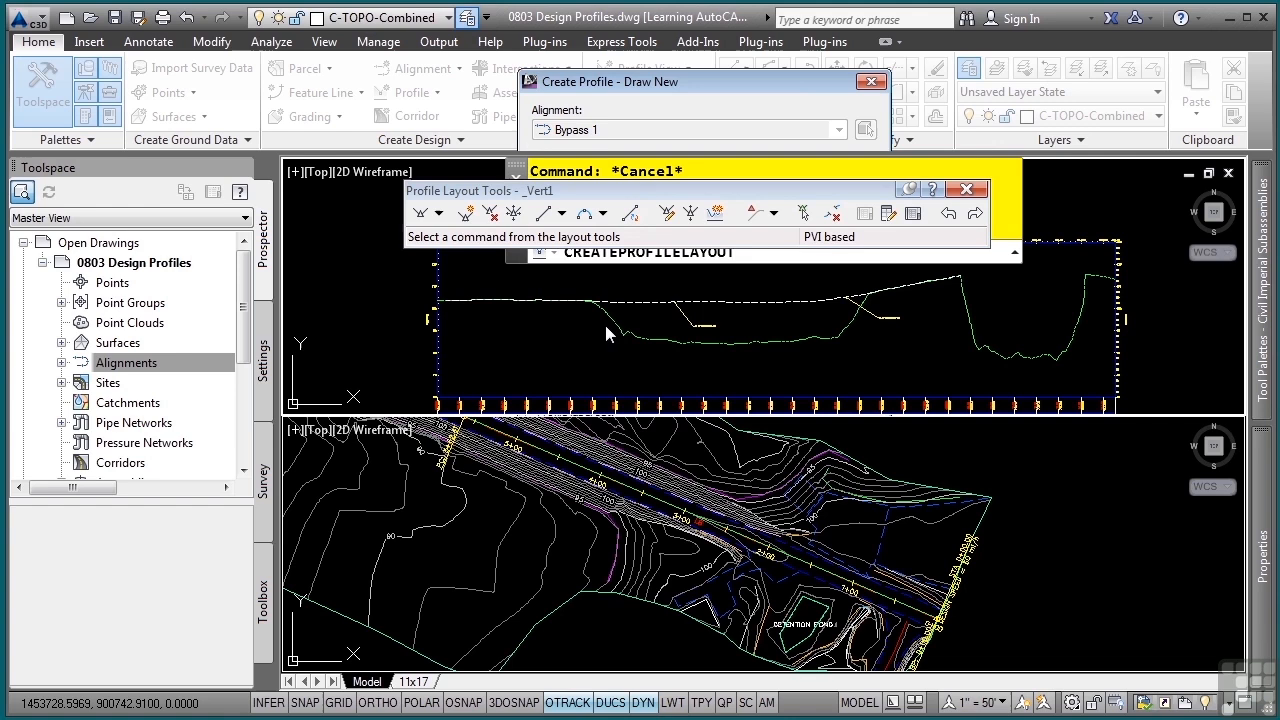
Browse the tangent, vertical curve, and Draw Tangents mode options in Profile Layout Tools.
click(871, 81)
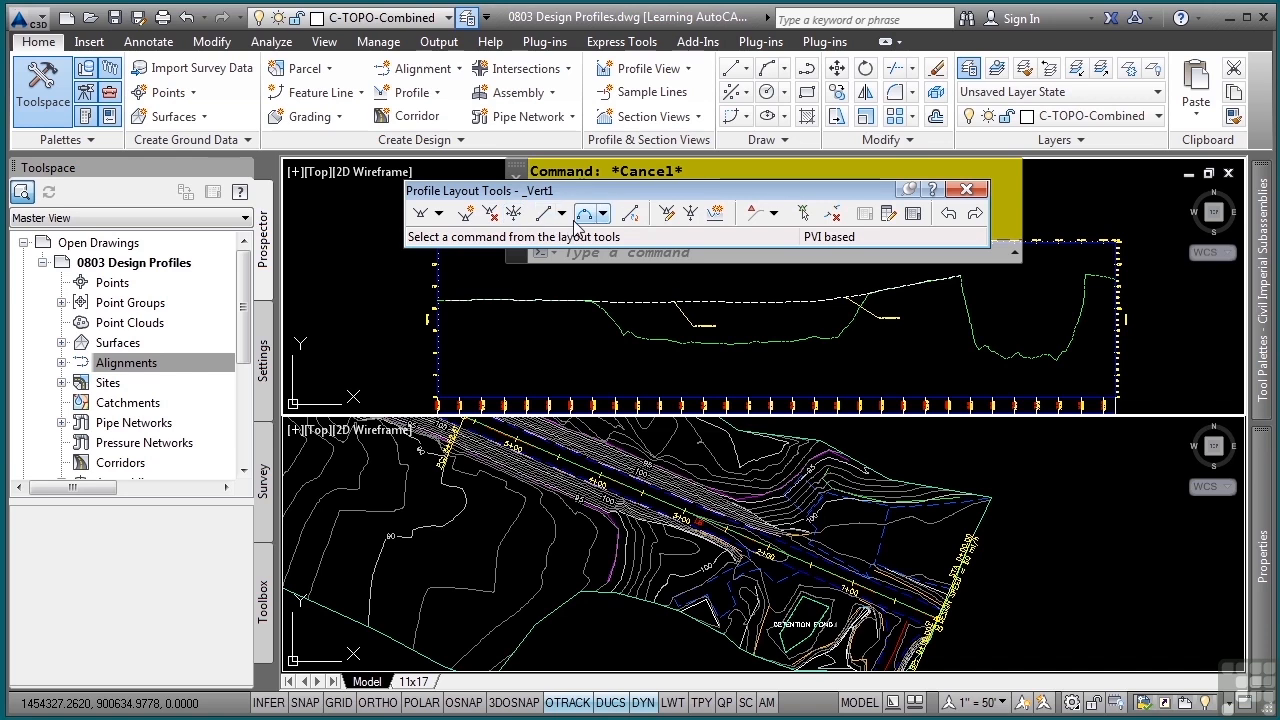
mouse_move(585, 213)
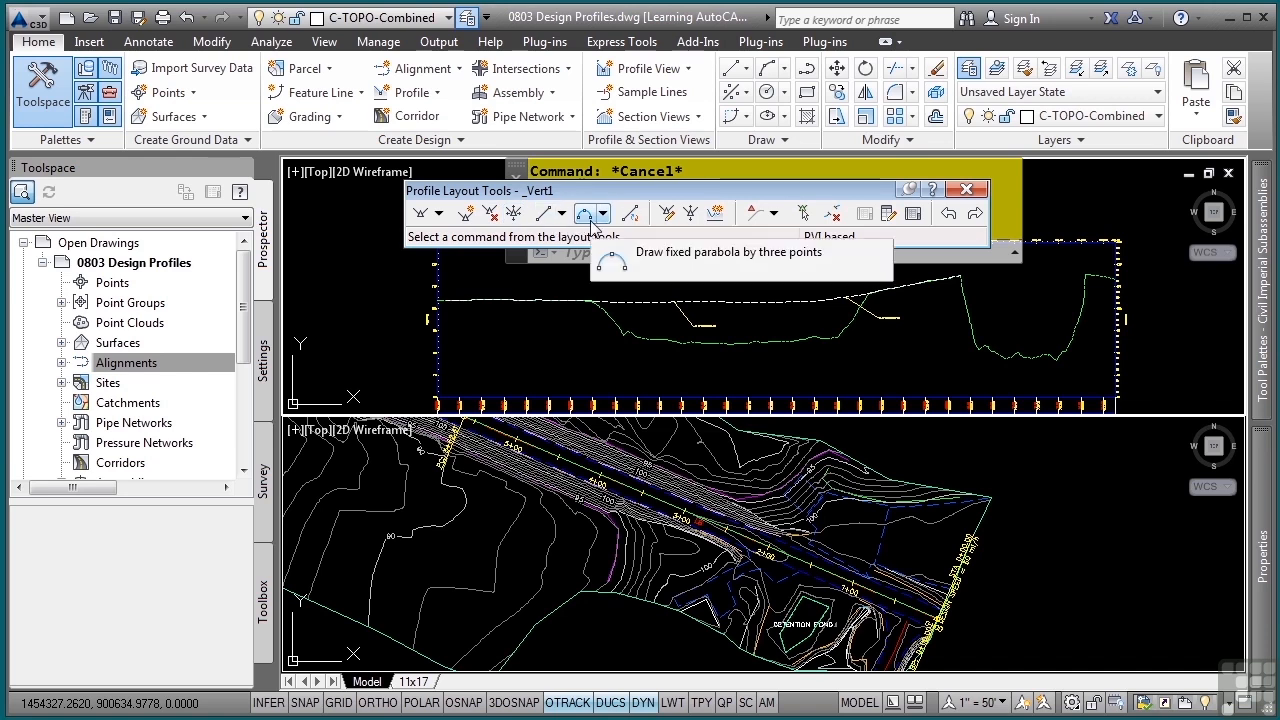
mouse_move(485, 230)
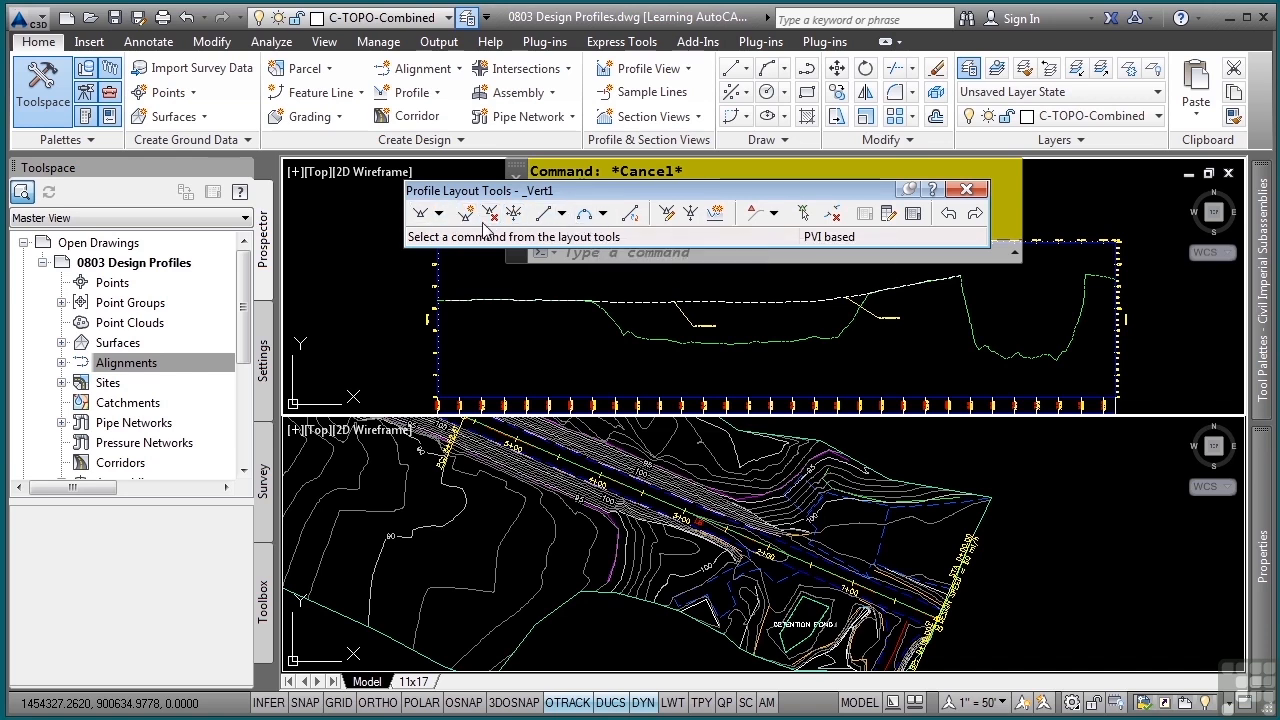
mouse_move(512, 232)
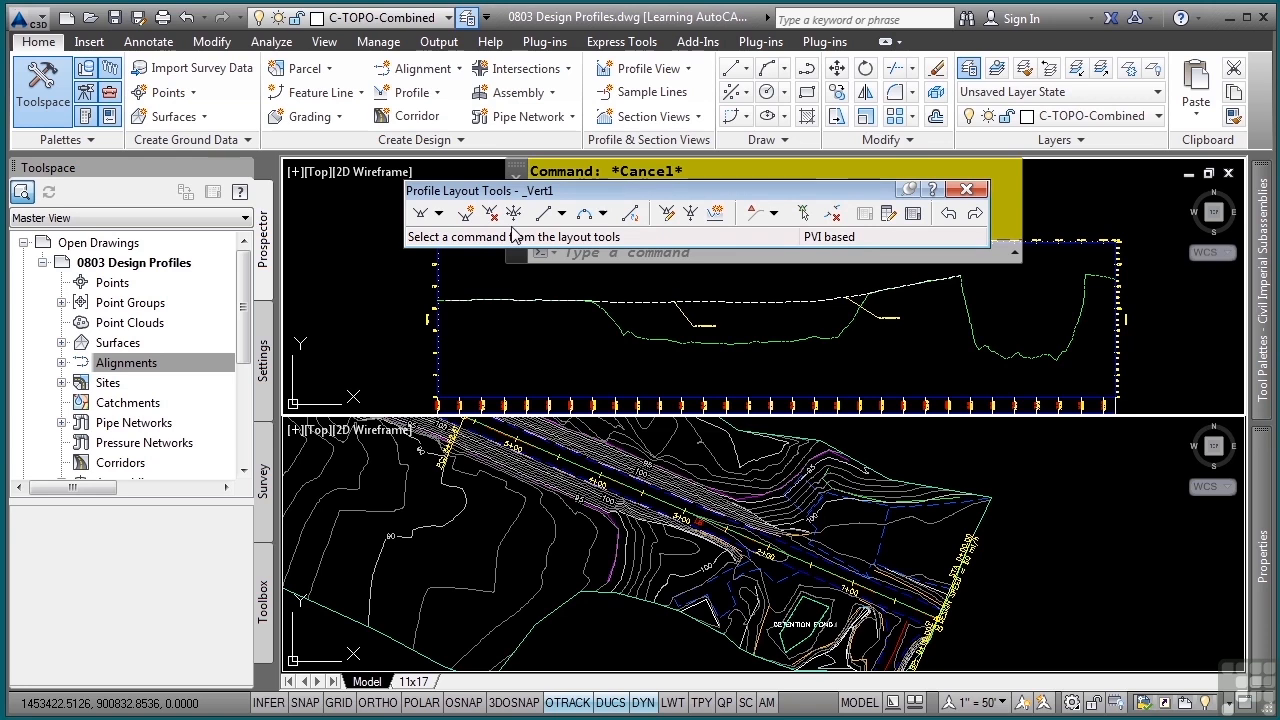
click(544, 212)
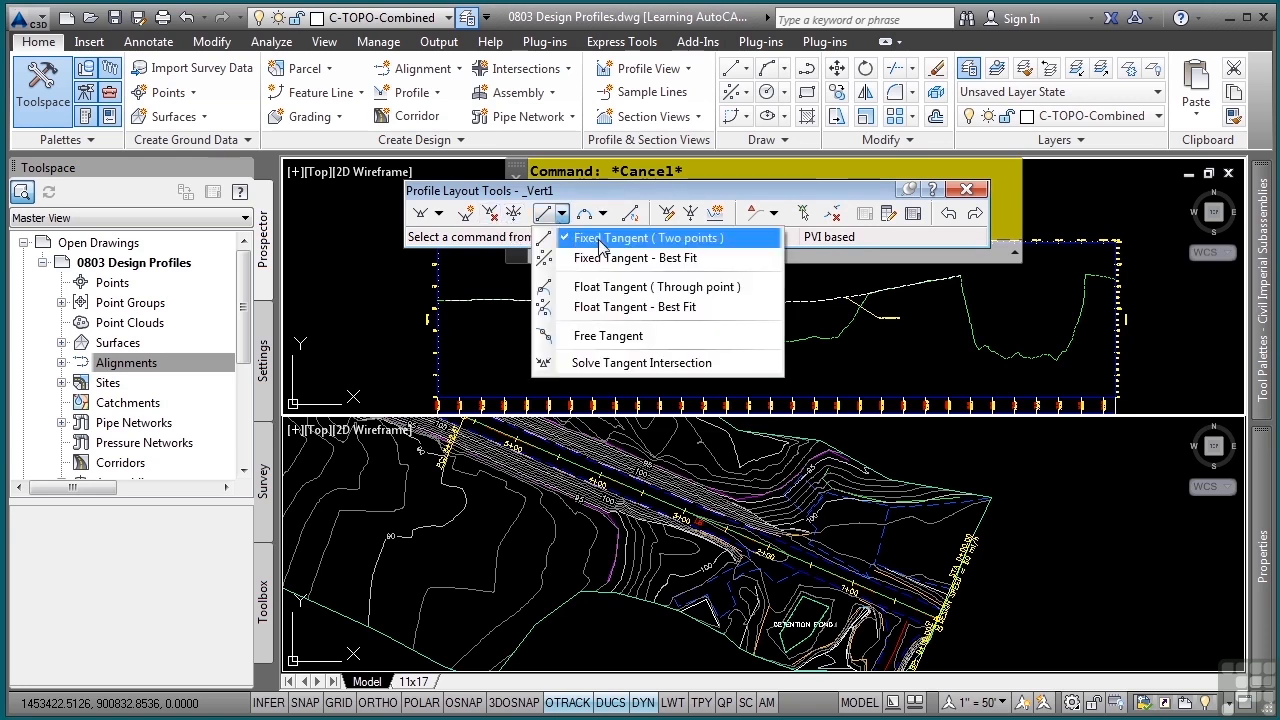
mouse_move(608, 335)
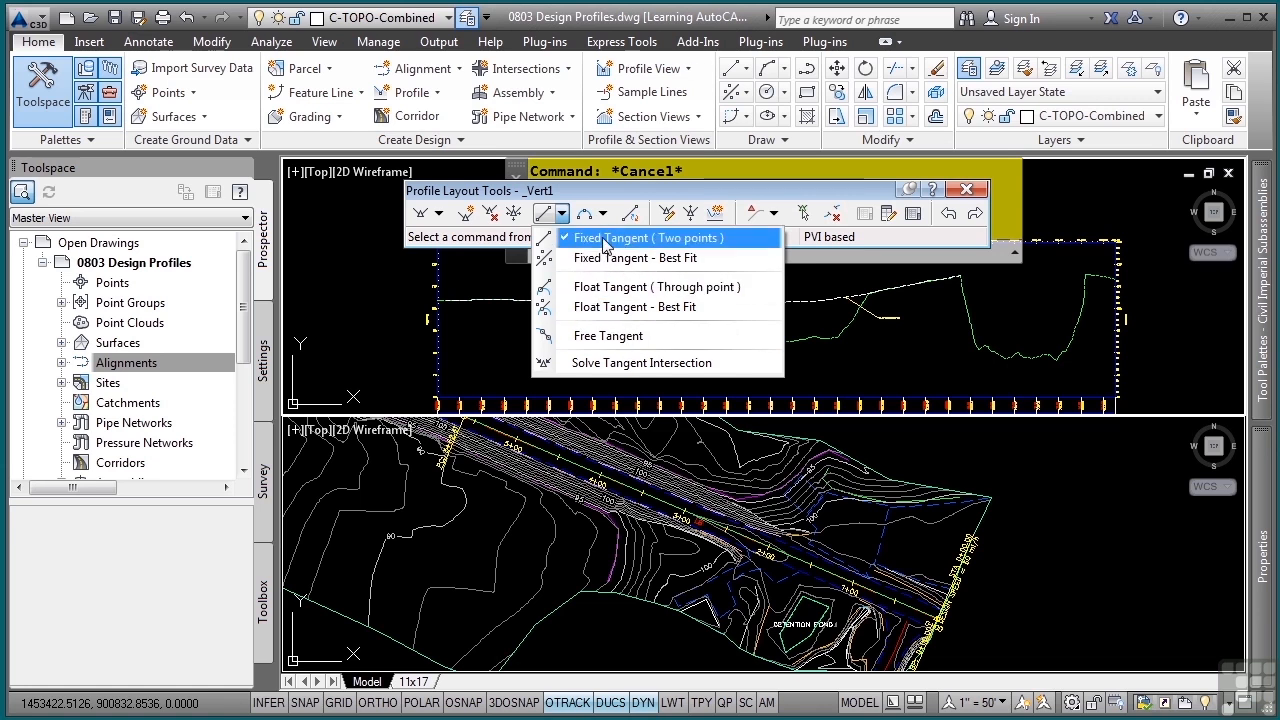
click(585, 213)
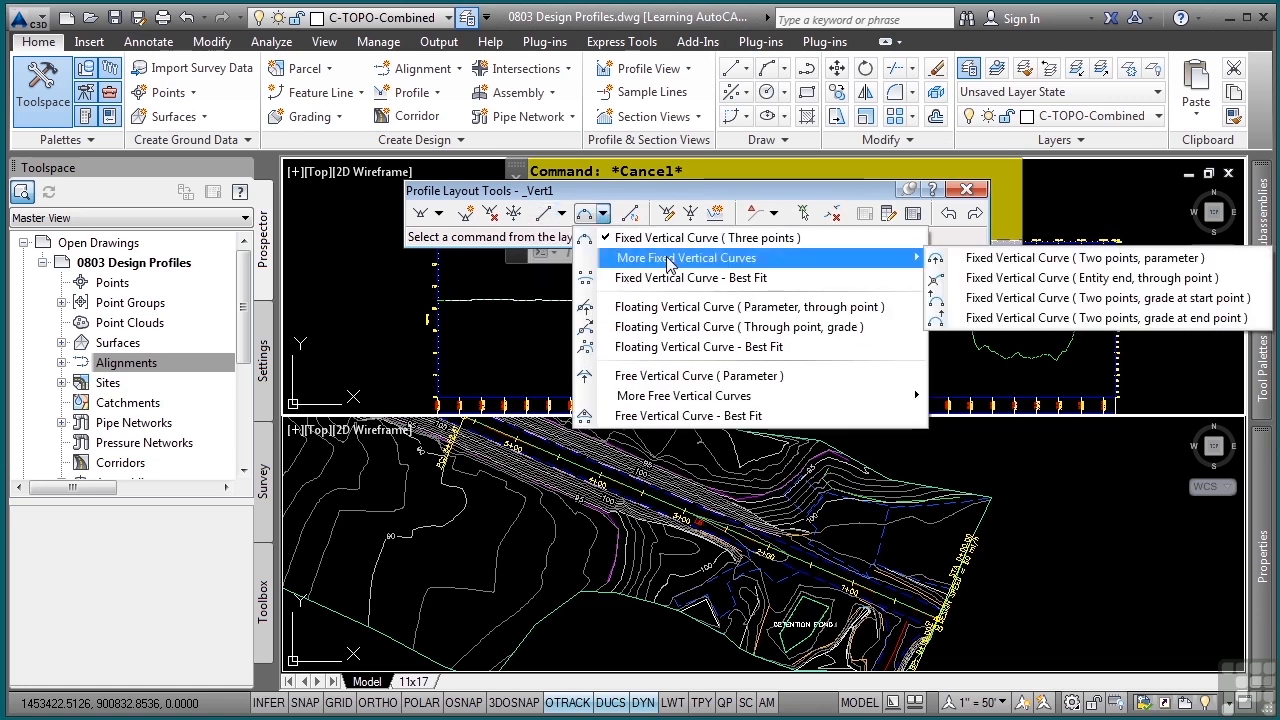
mouse_move(687, 391)
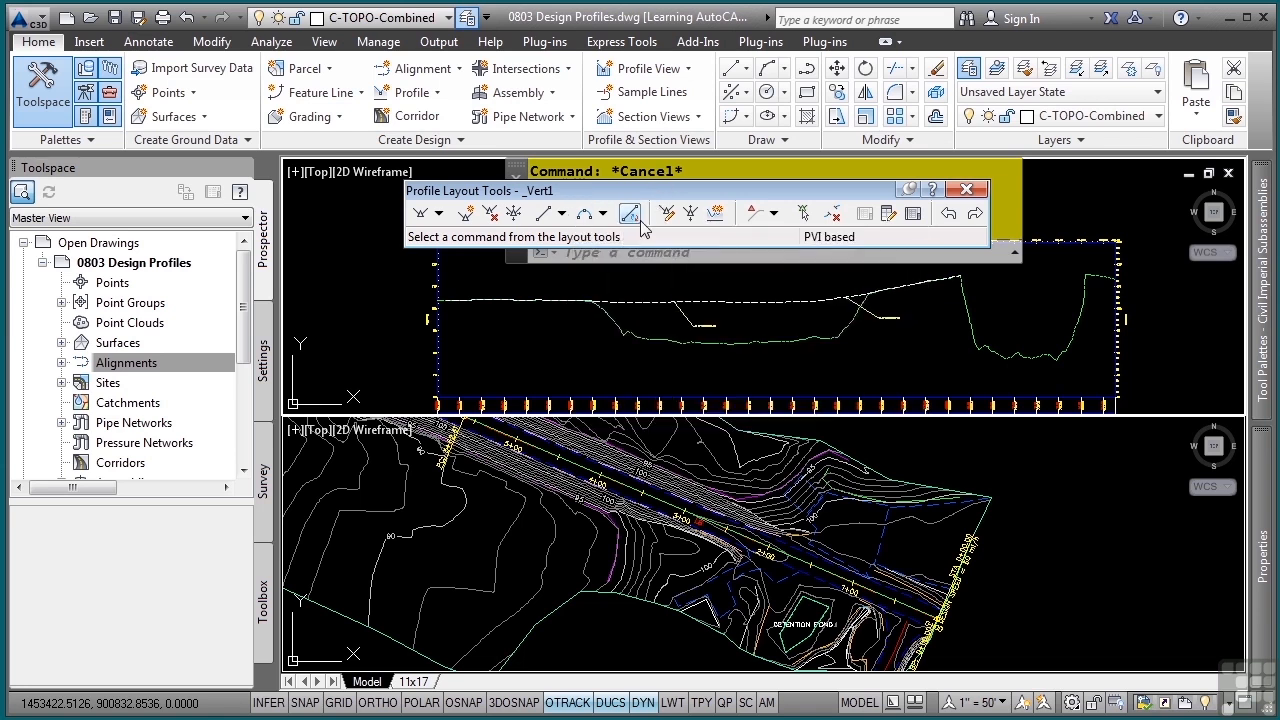
mouse_move(631, 213)
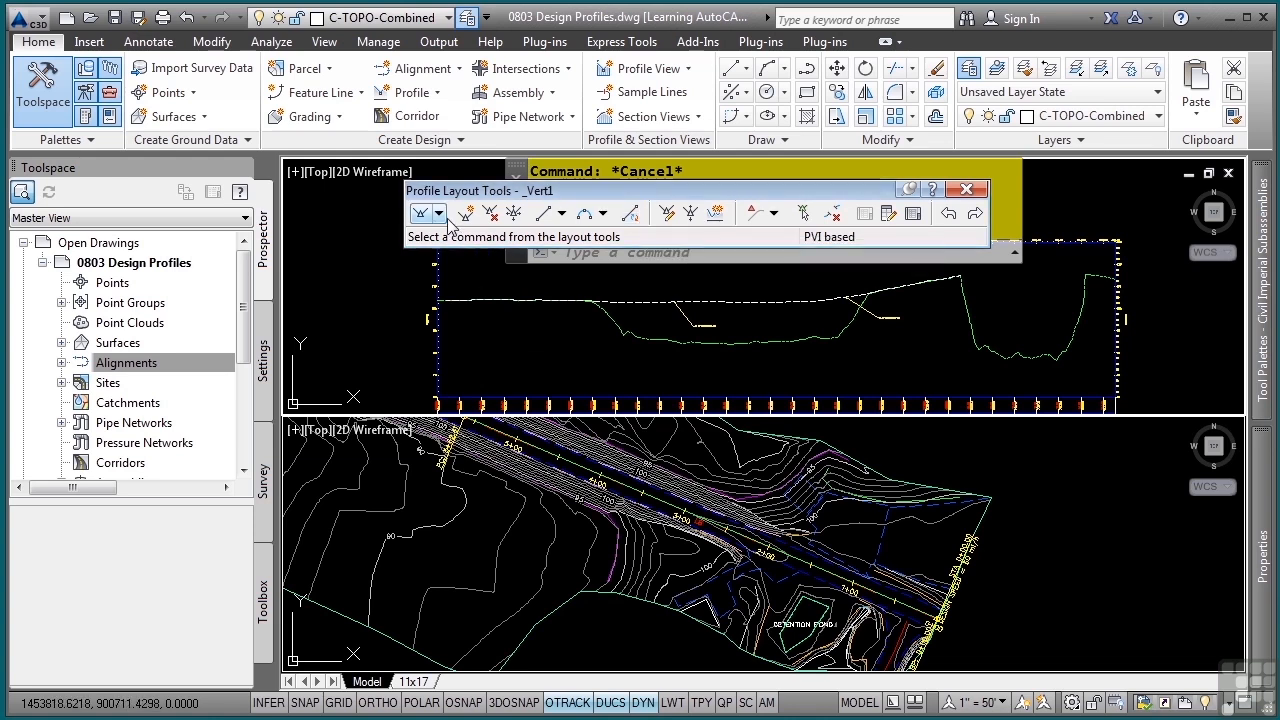
click(440, 213)
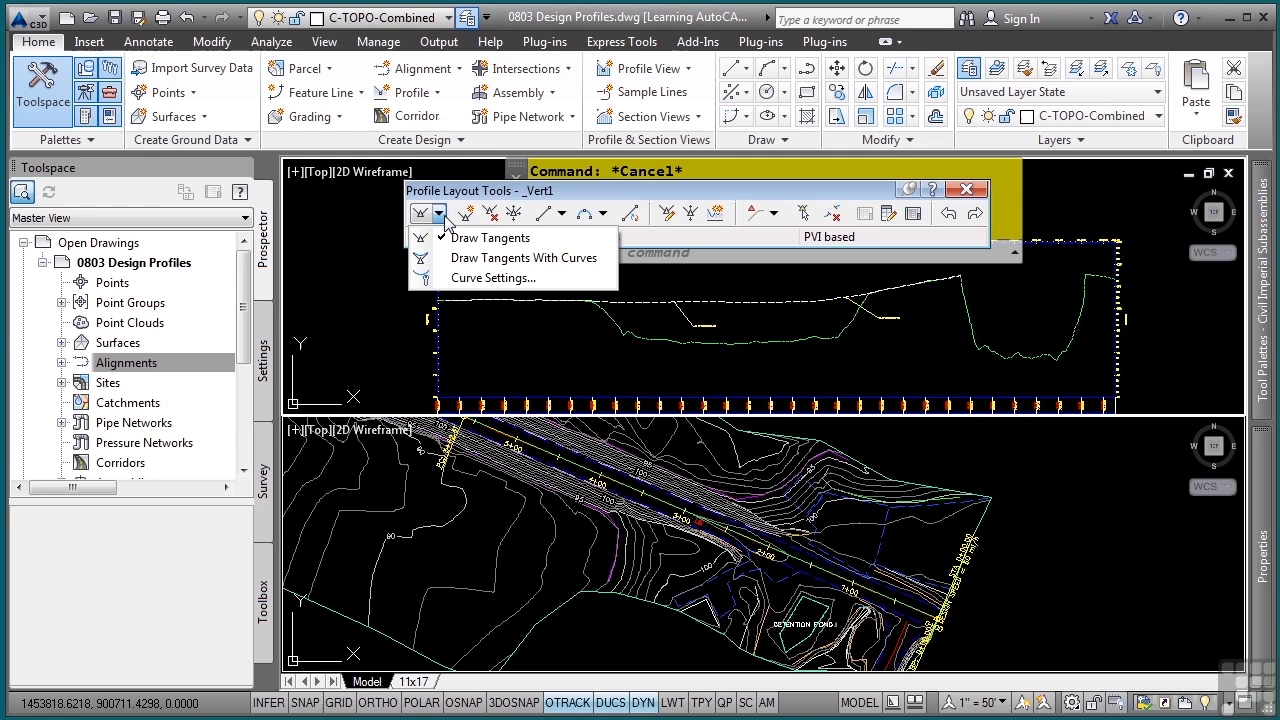
mouse_move(505, 278)
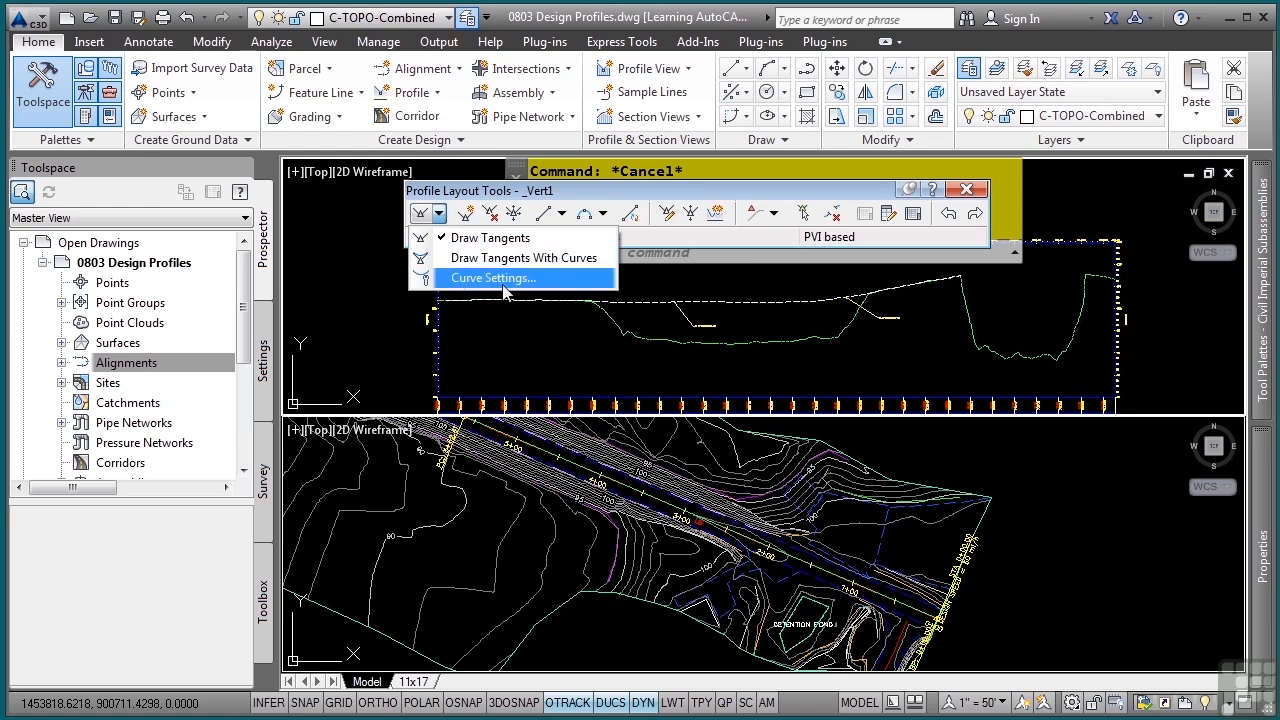
Review the parabolic 150-ft crest and sag vertical curve settings, then cancel.
click(491, 278)
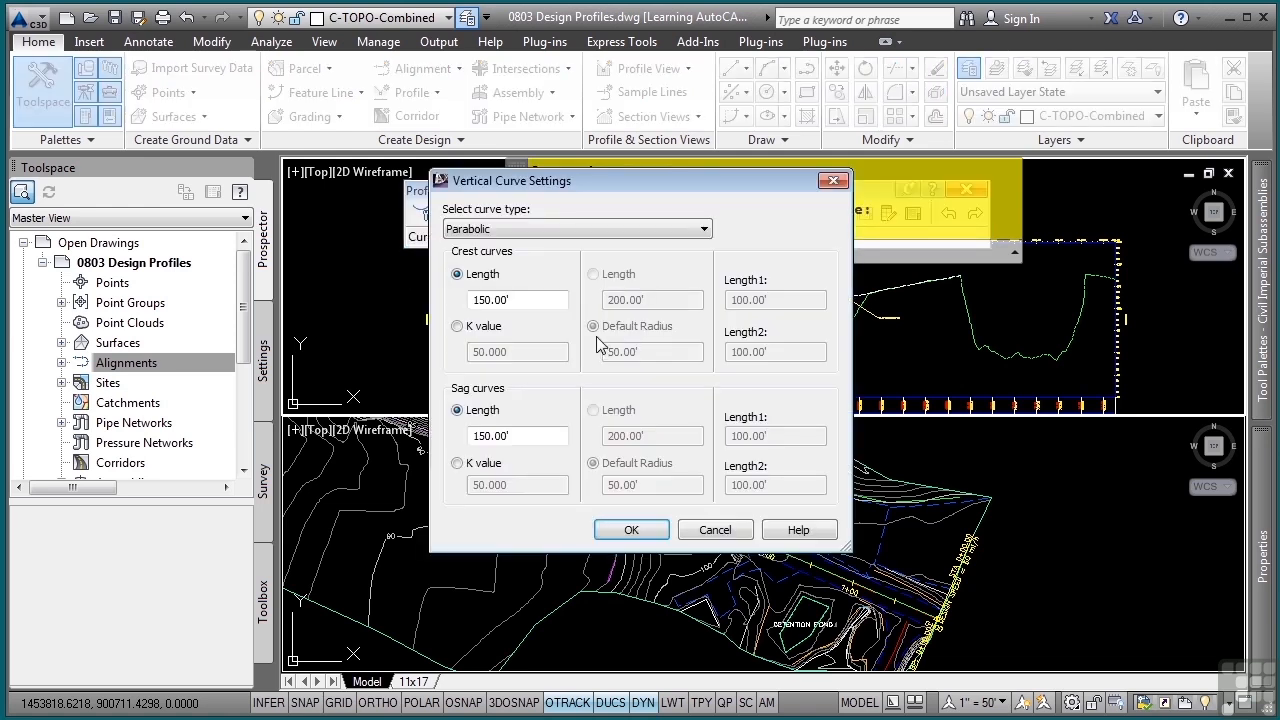
mouse_move(515, 275)
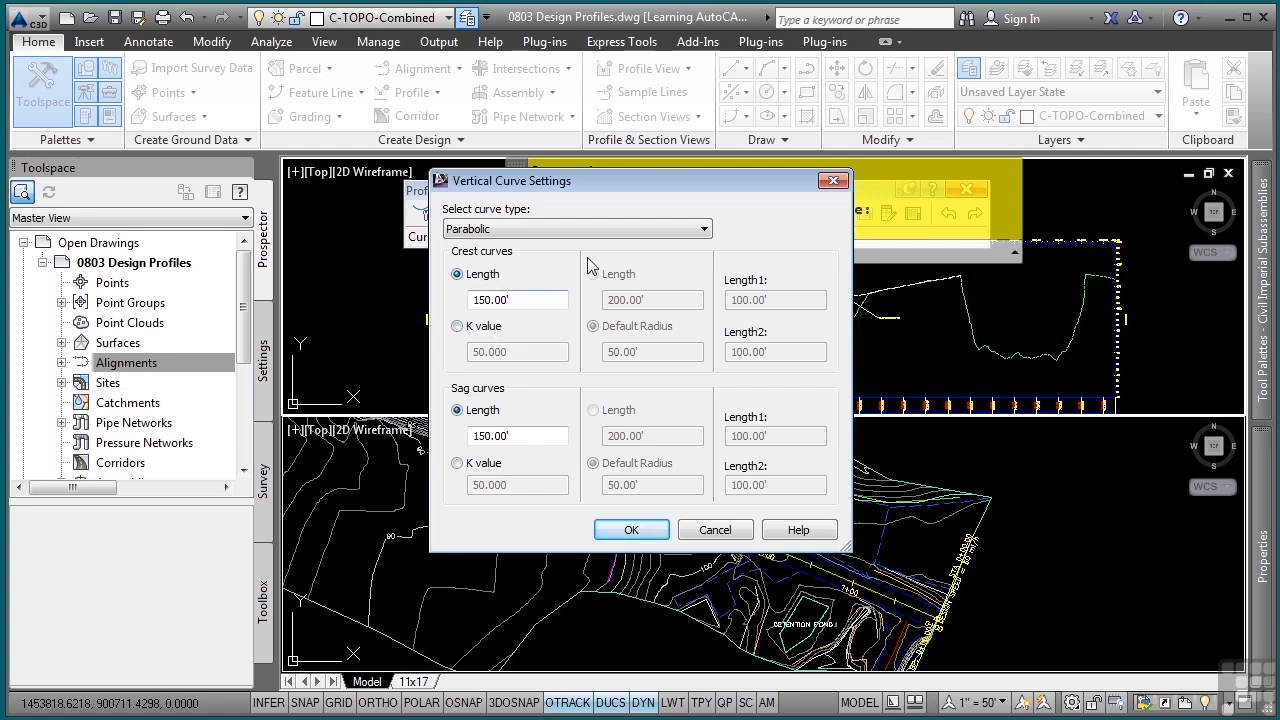
mouse_move(763, 223)
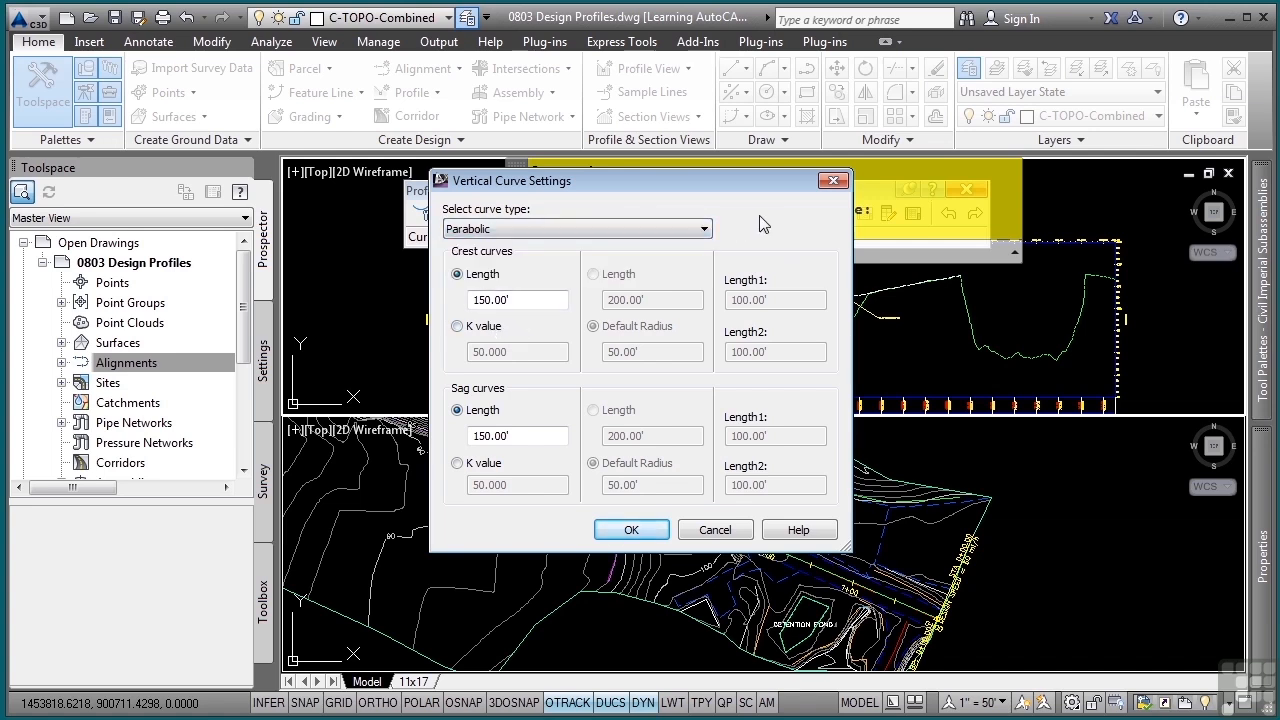
mouse_move(600, 437)
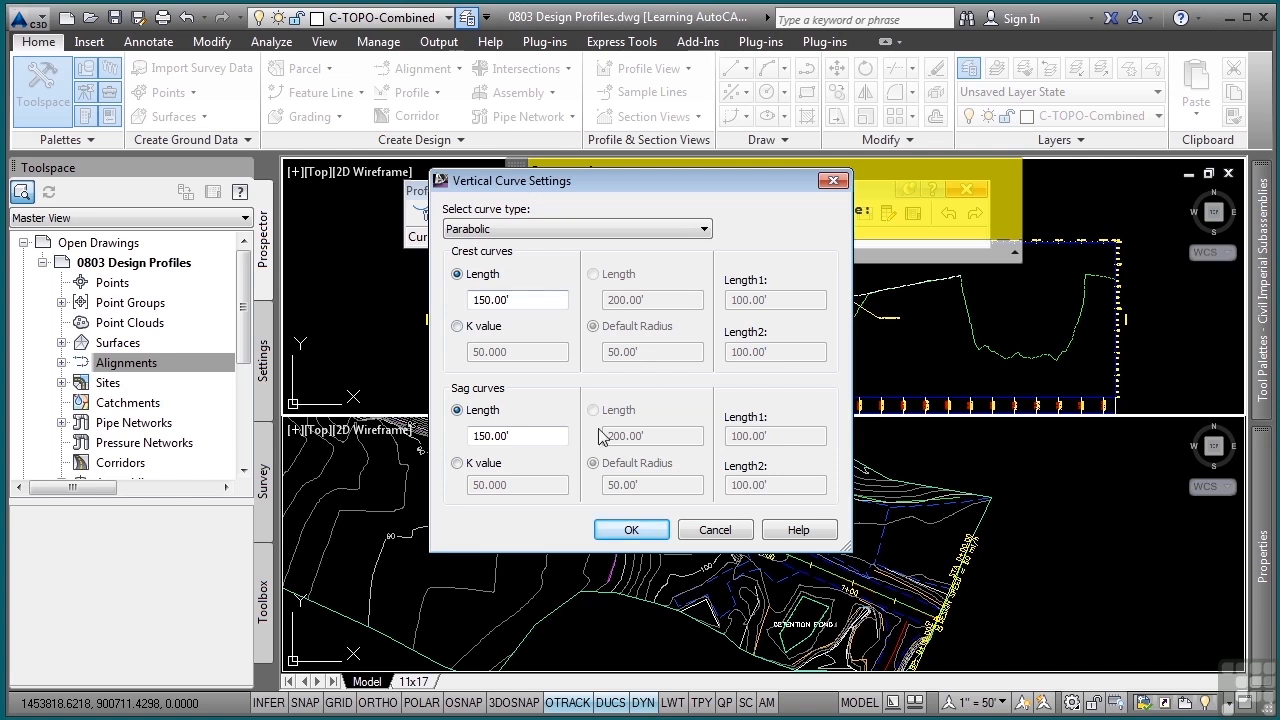
mouse_move(715, 529)
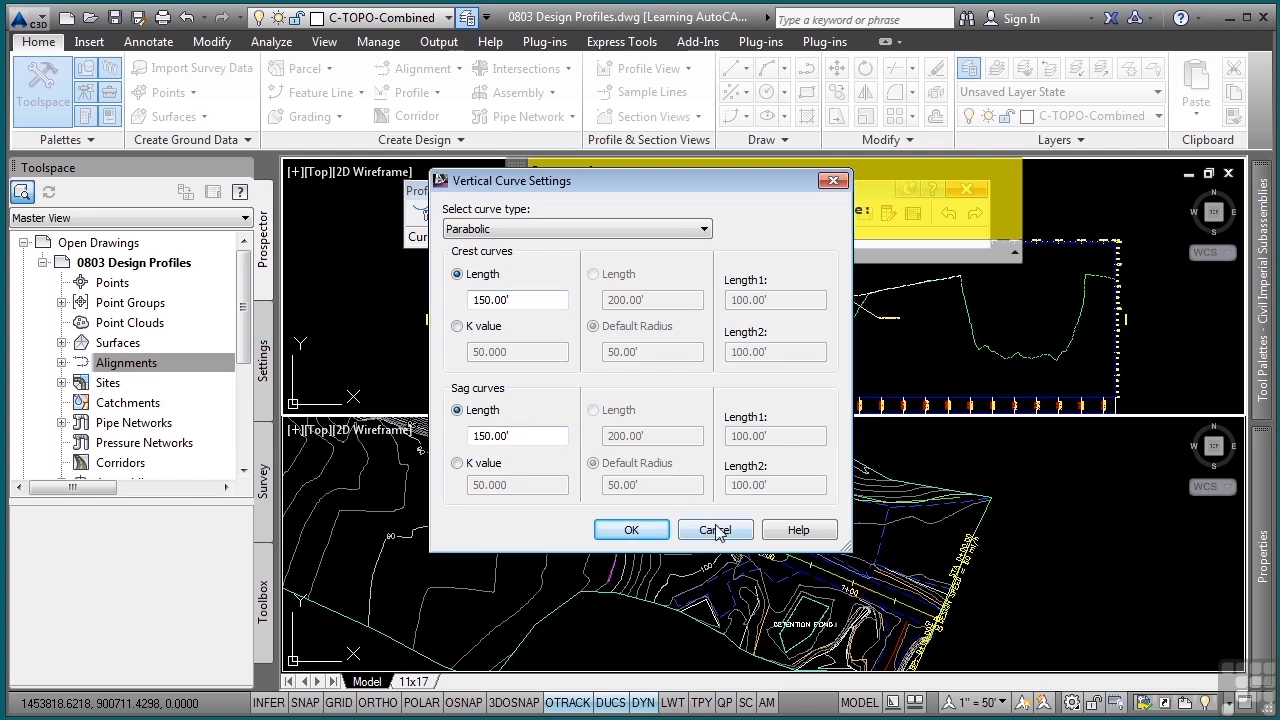
click(631, 529)
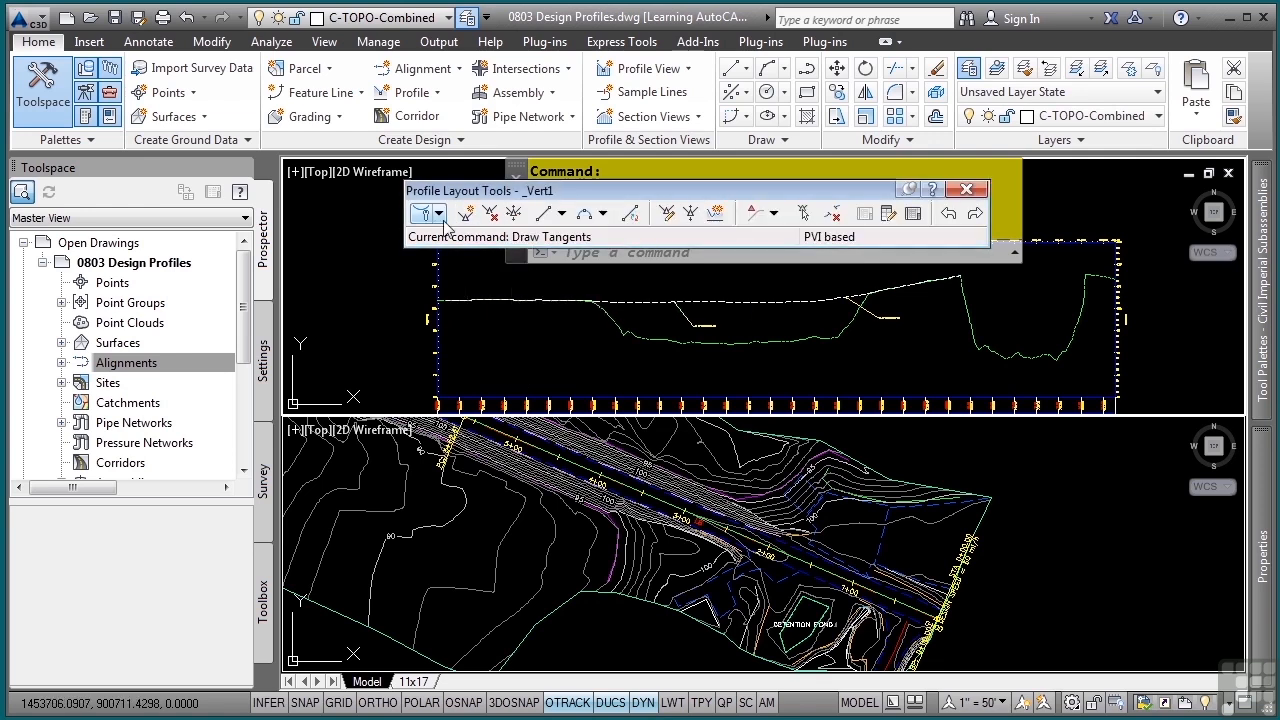
Start Draw Tangents for _Vert1 and bring up the View ribbon tools.
click(420, 213)
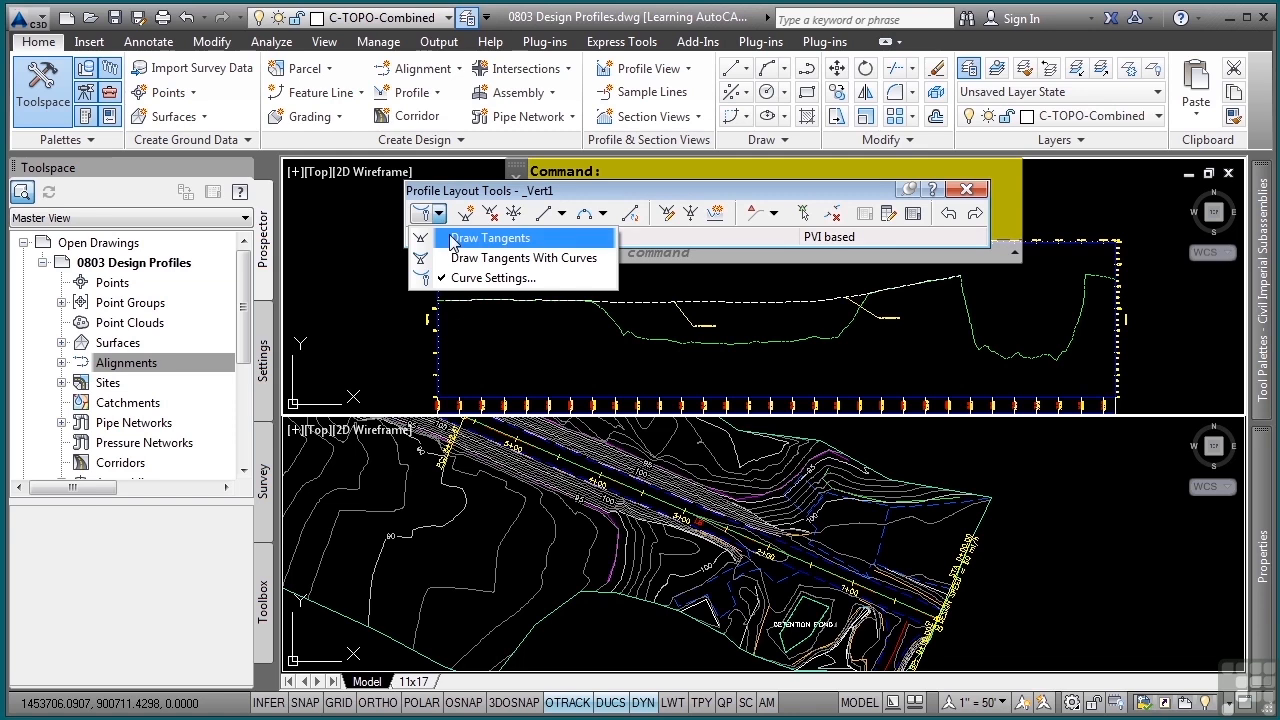
click(489, 237)
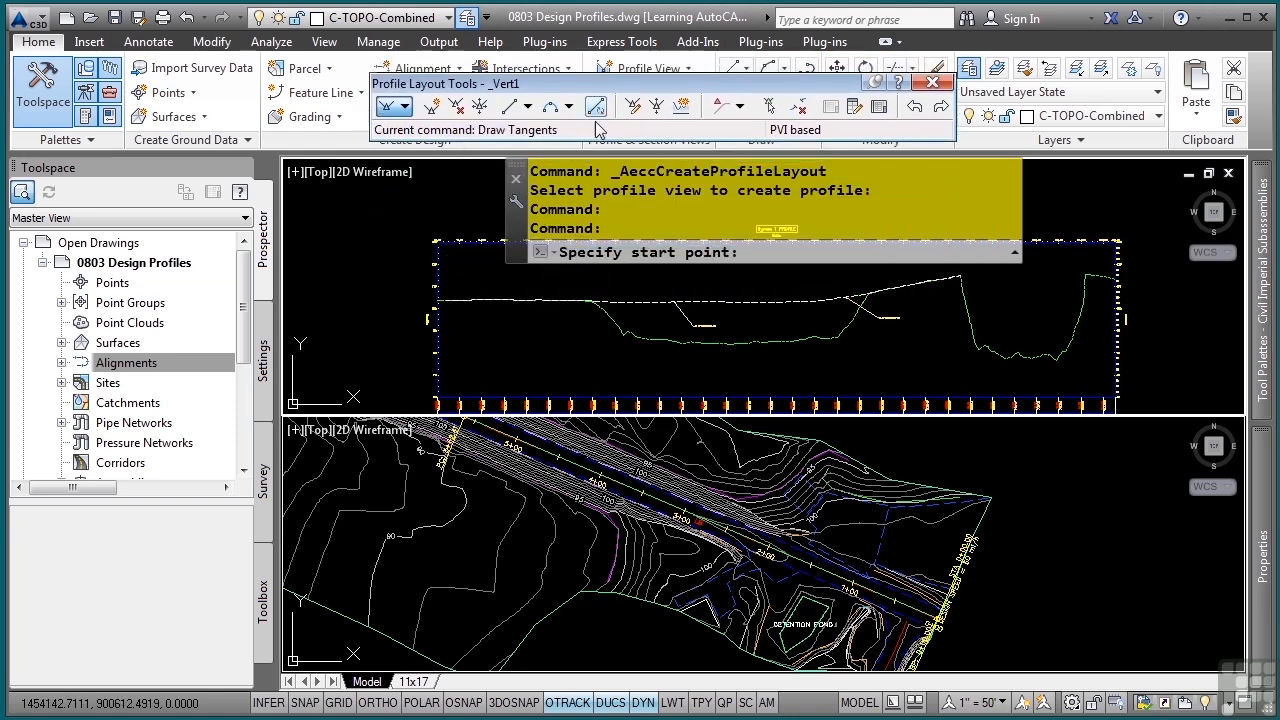
mouse_move(528, 324)
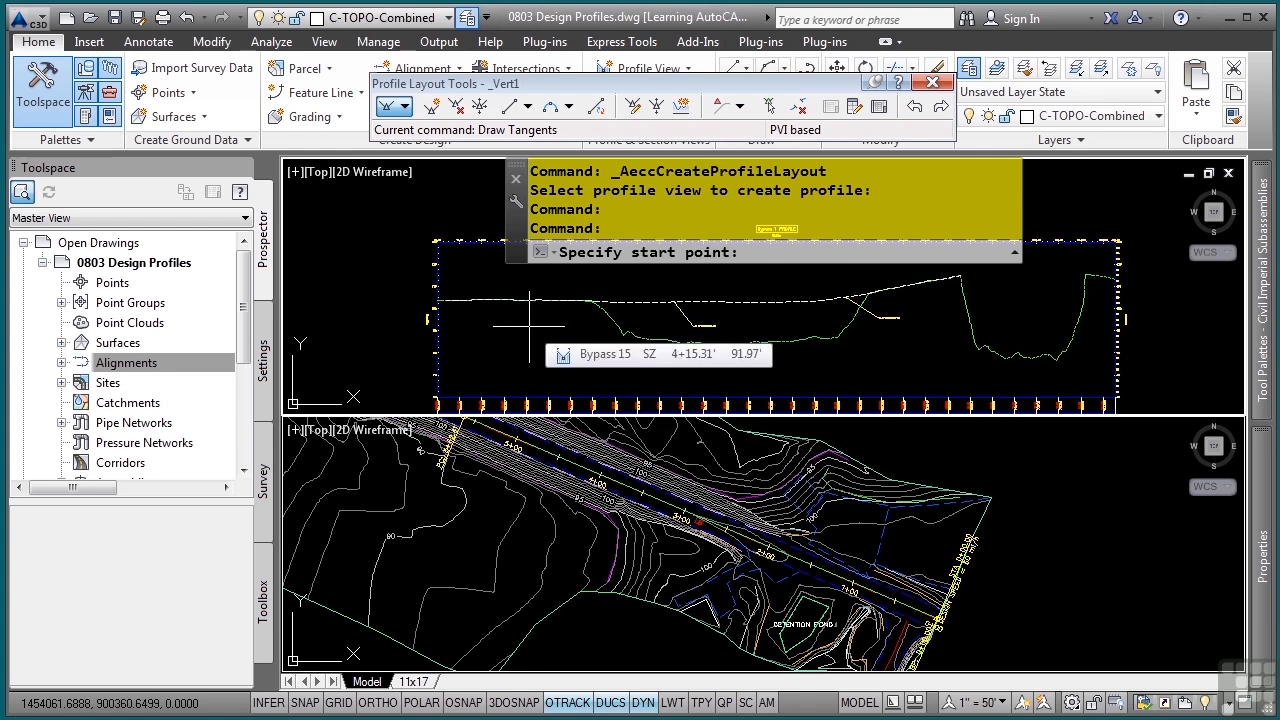
mouse_move(745, 535)
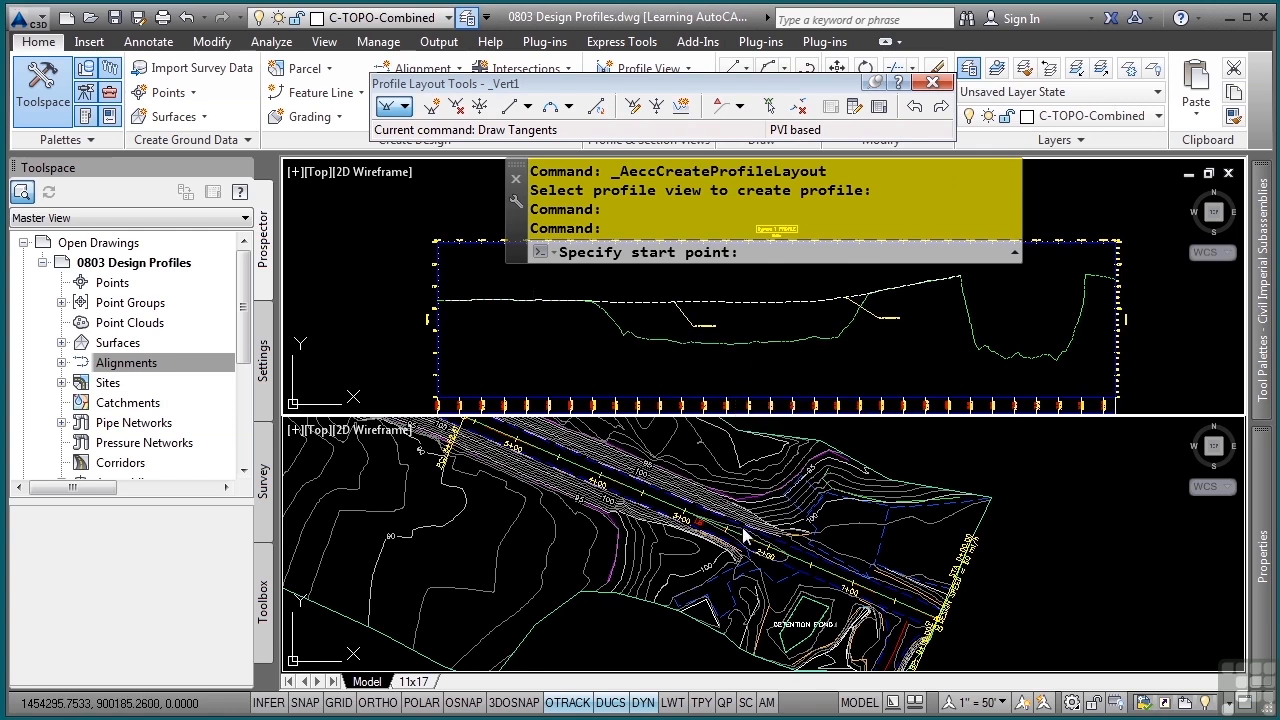
mouse_move(575, 355)
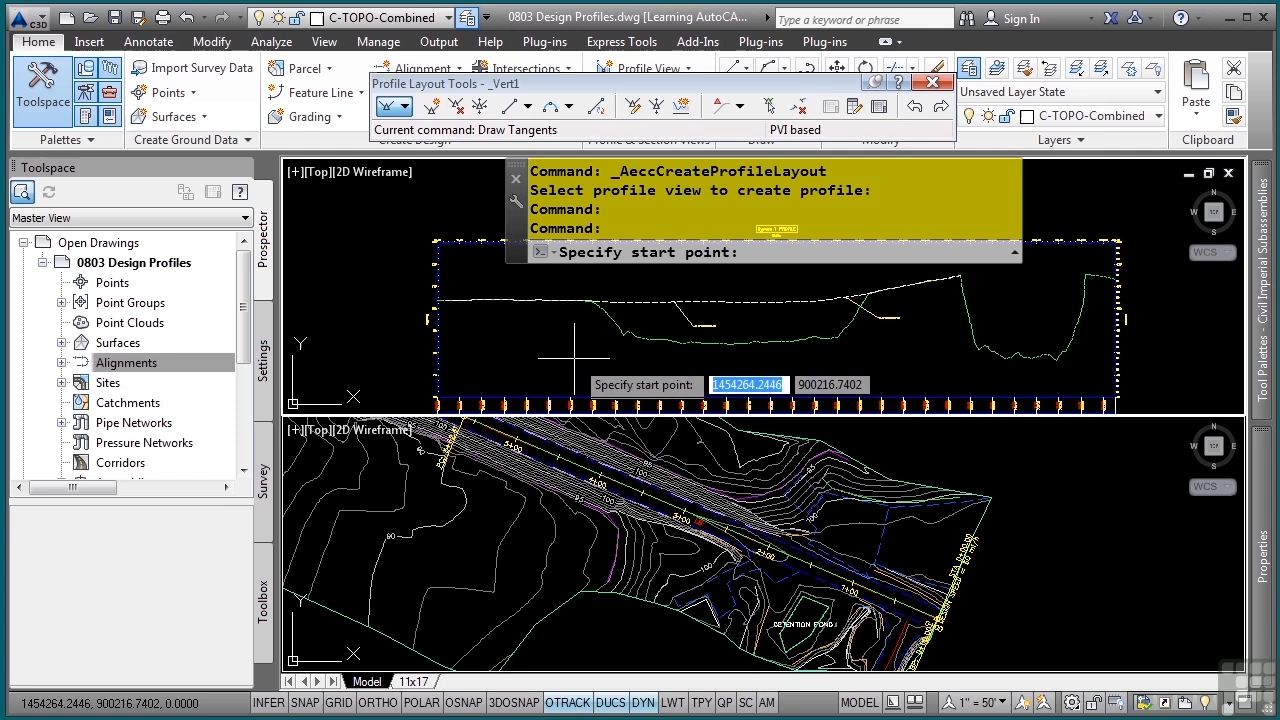
mouse_move(727, 491)
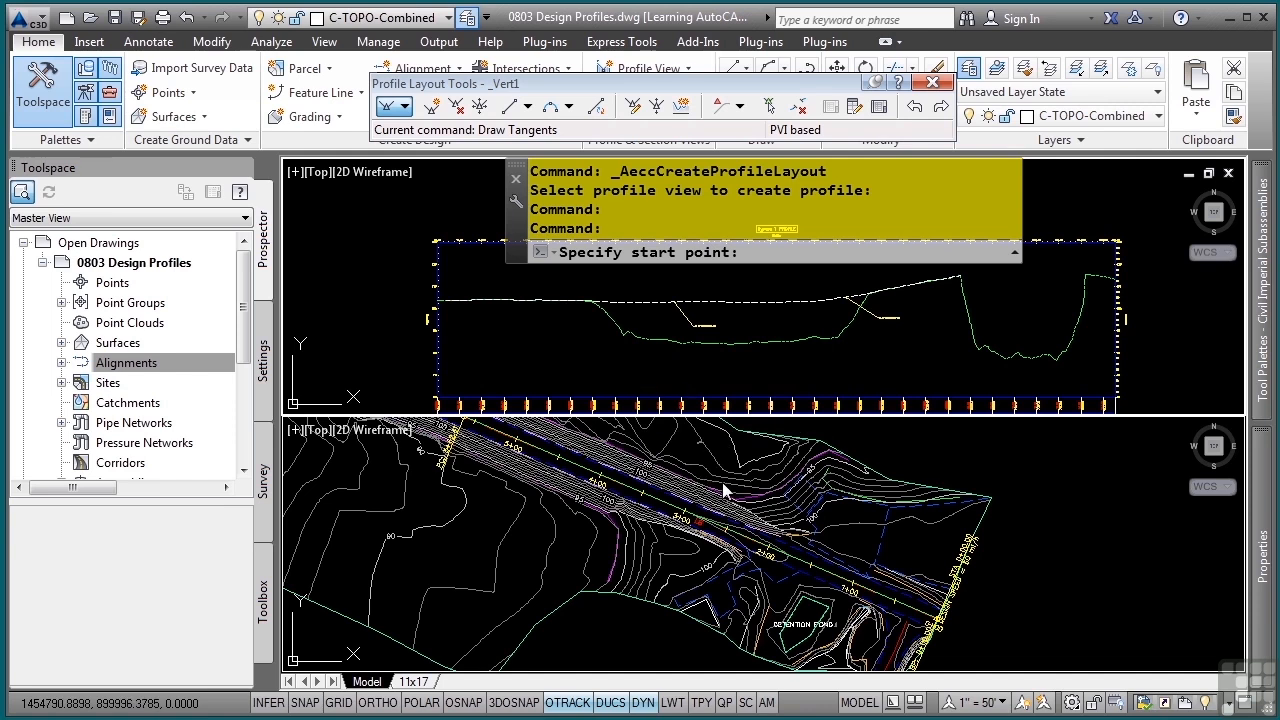
mouse_move(828, 495)
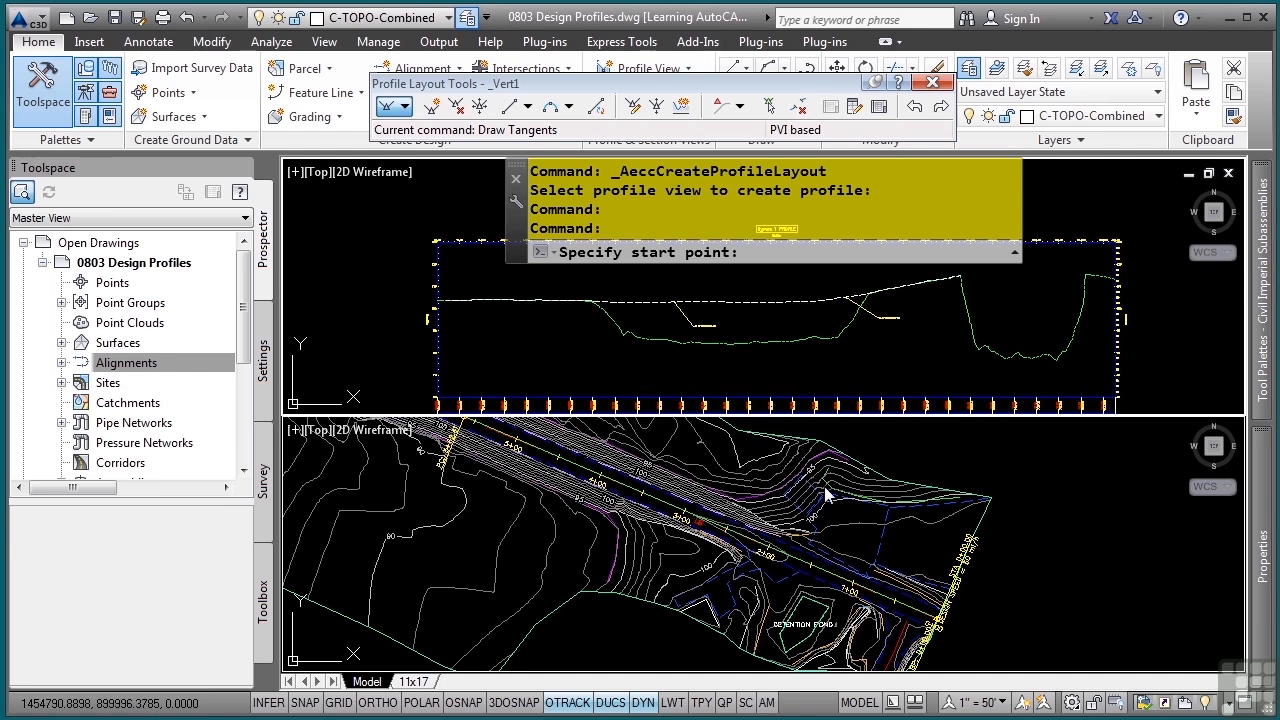
mouse_move(323, 41)
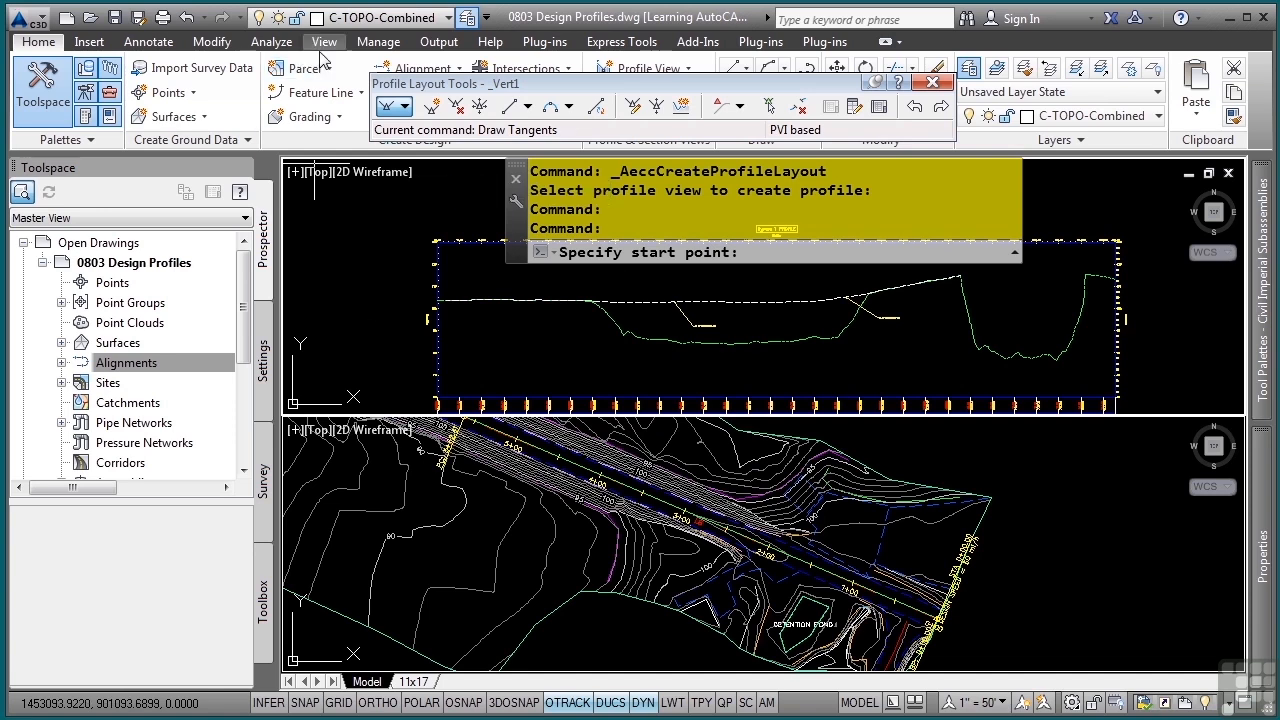
click(1216, 90)
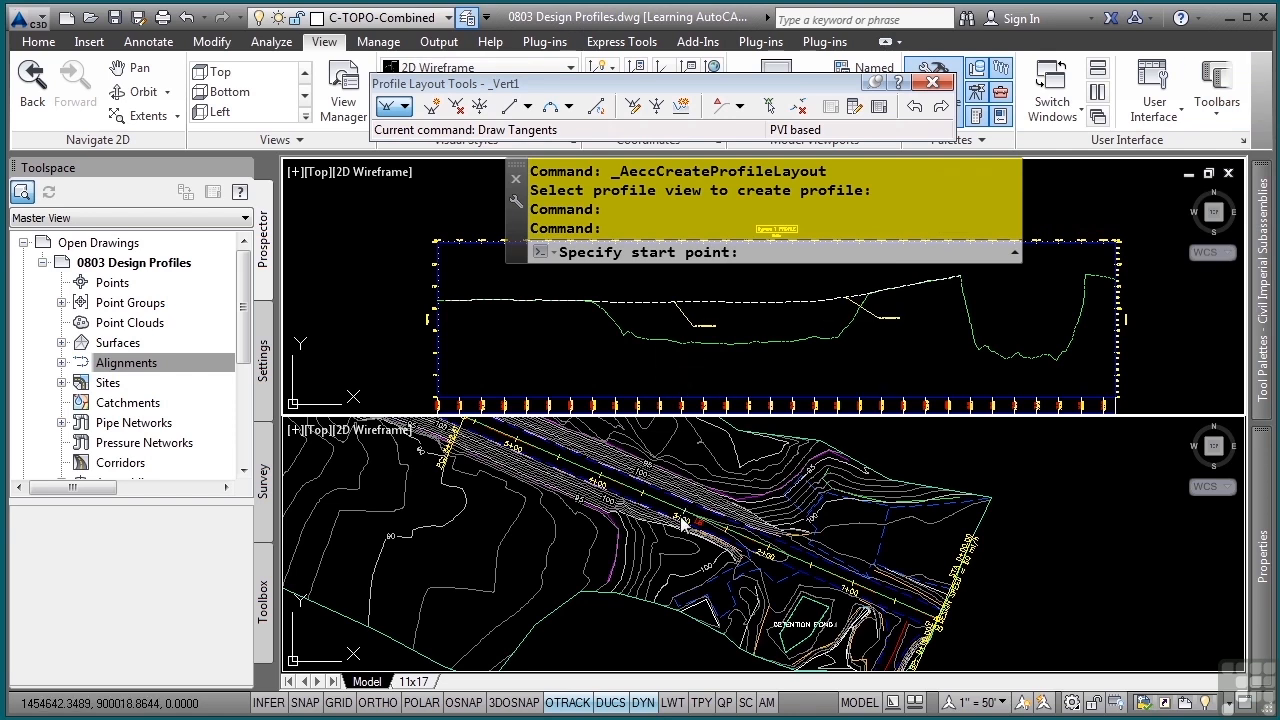
mouse_move(567, 370)
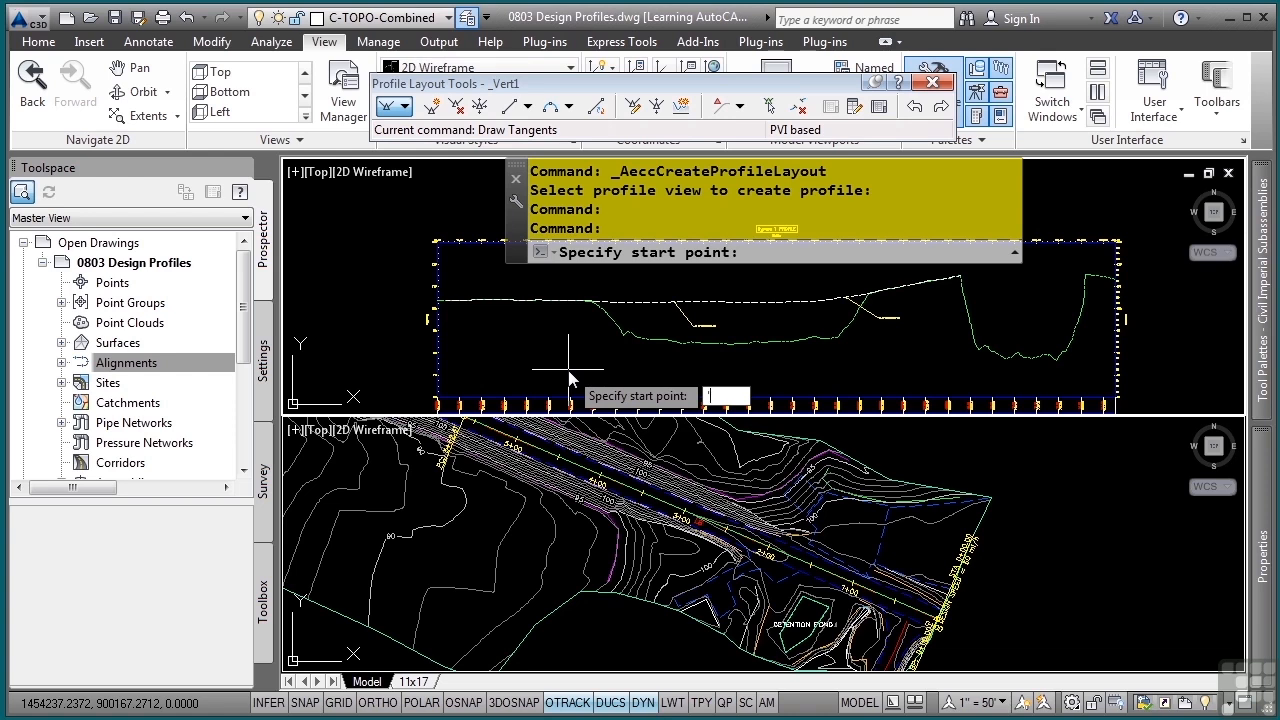
Place _Vert1's first tangent point using 'SSE surface elevation on Combined EG.
text('sse)
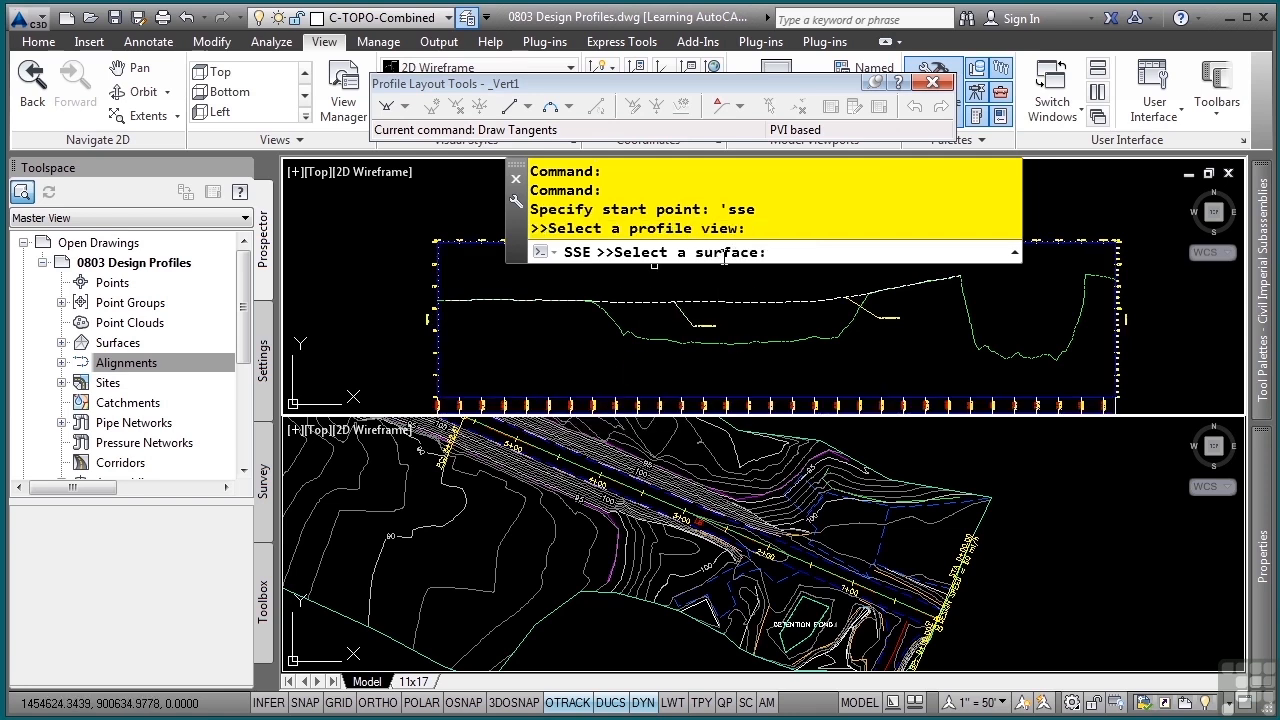
mouse_move(541, 530)
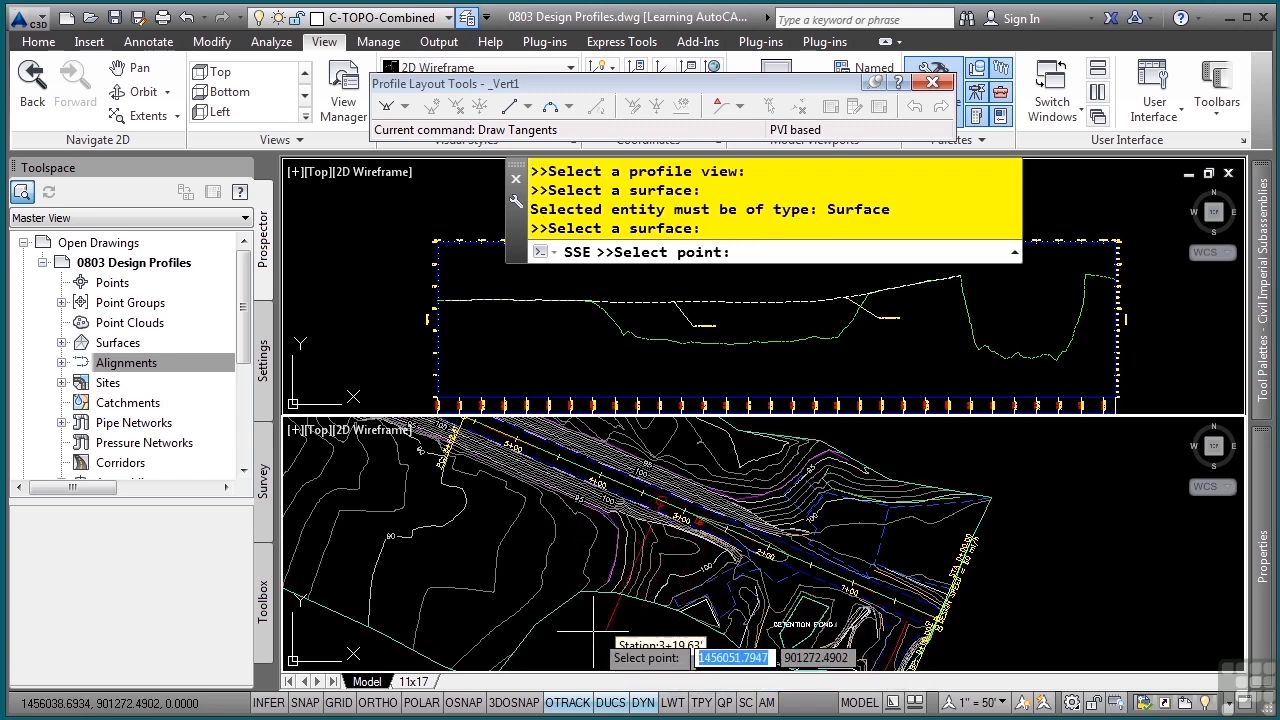
mouse_move(697, 525)
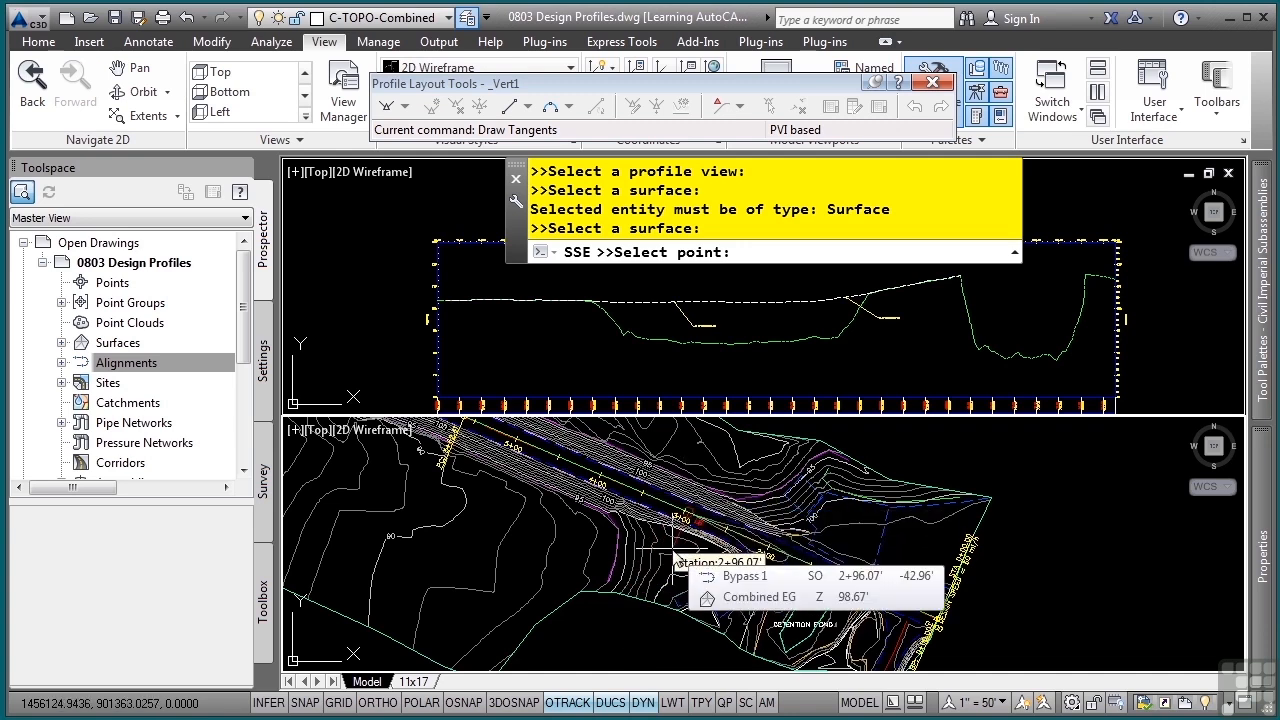
click(676, 560)
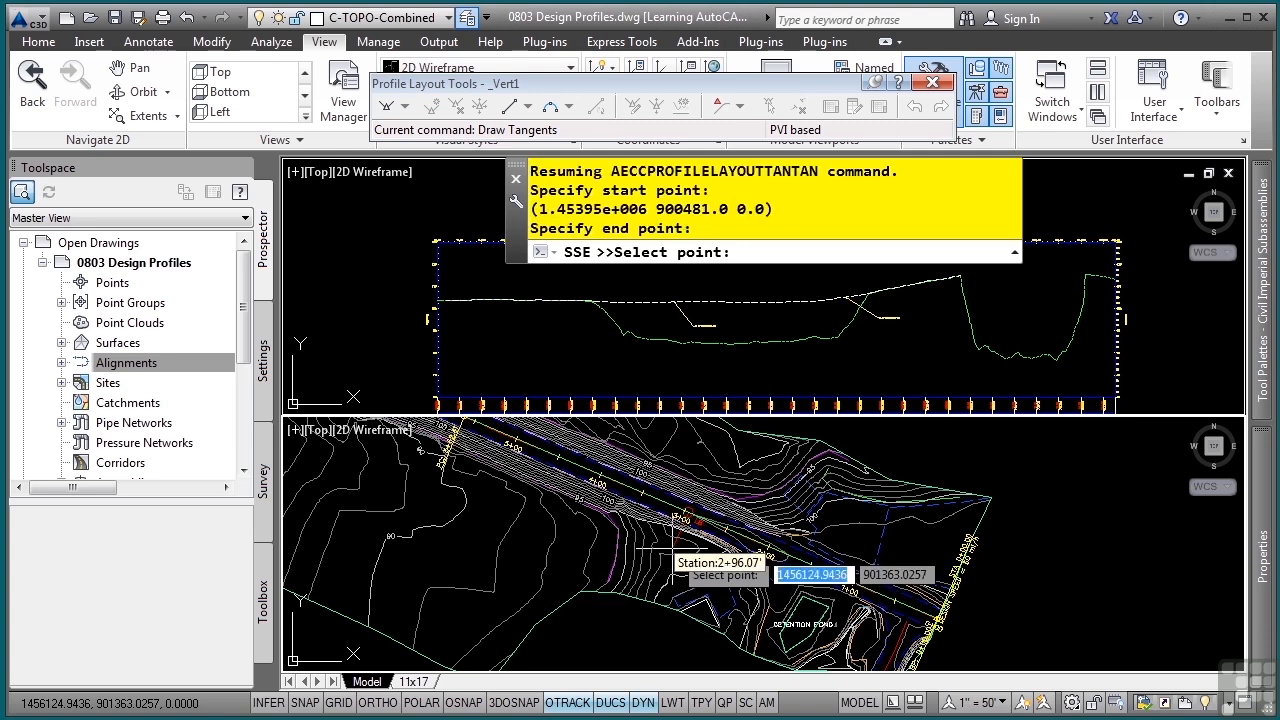
mouse_move(575, 348)
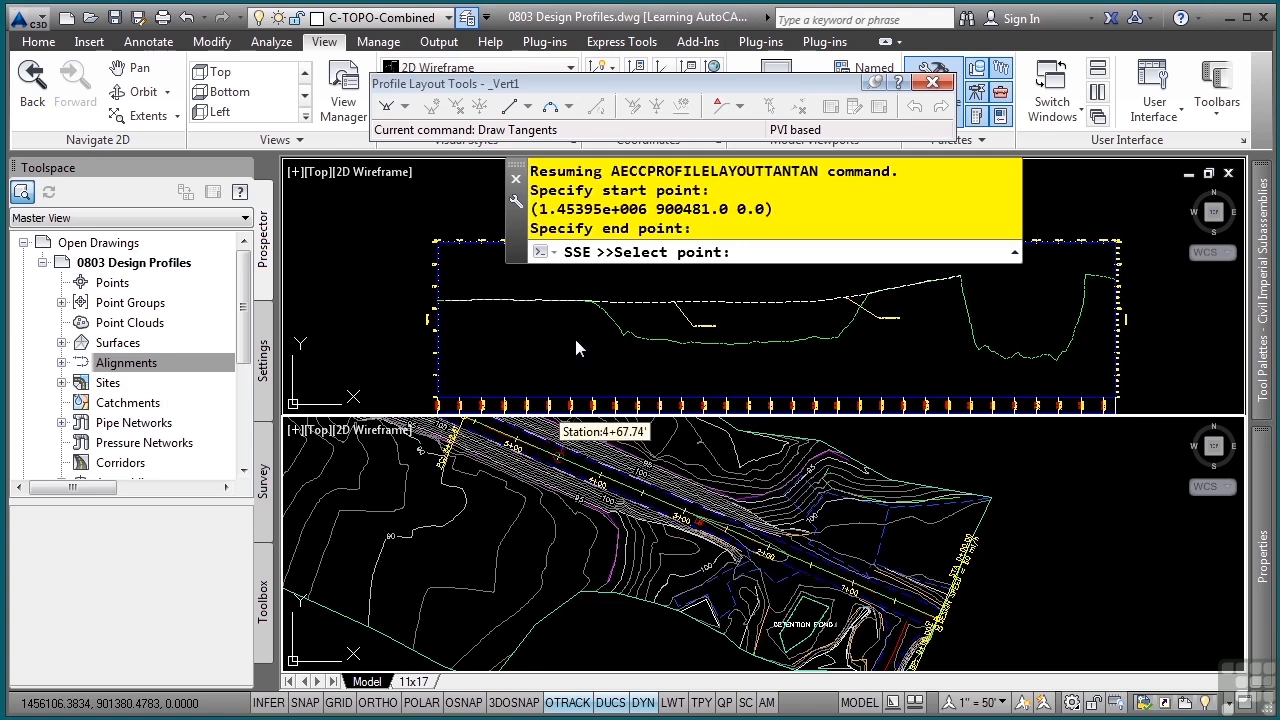
mouse_move(593, 331)
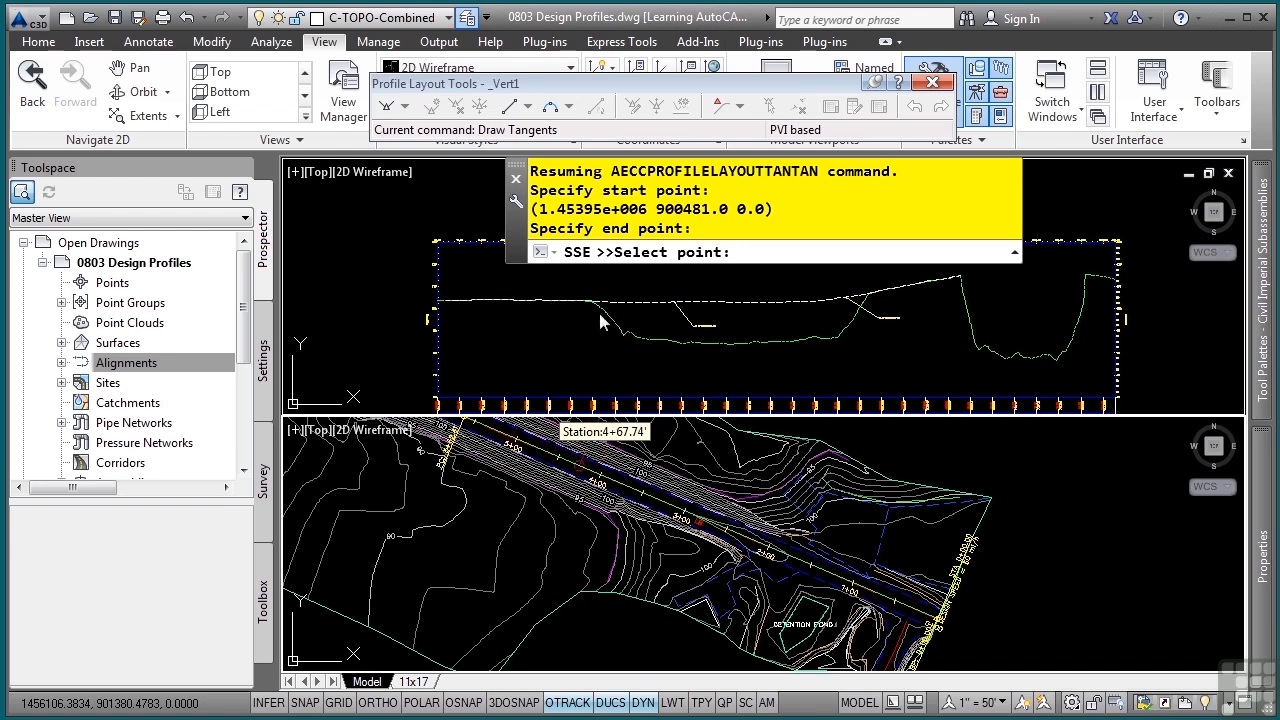
mouse_move(733, 330)
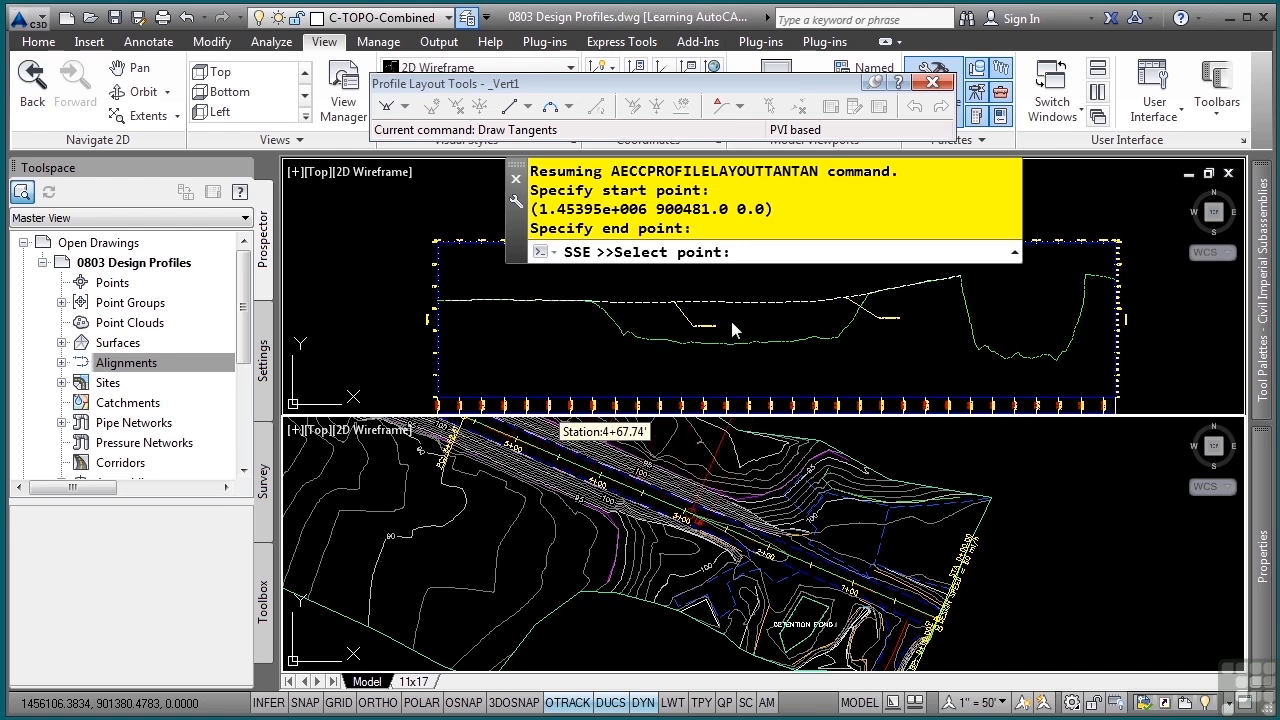
mouse_move(570, 310)
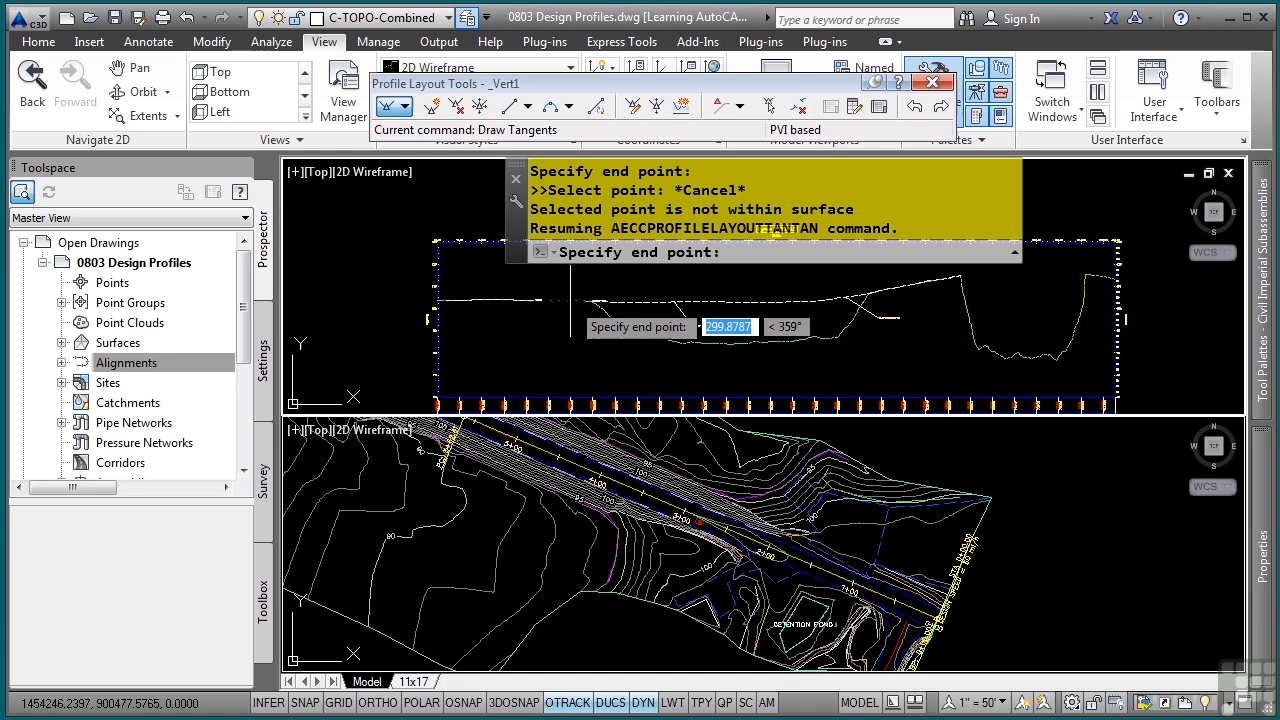
mouse_move(580, 300)
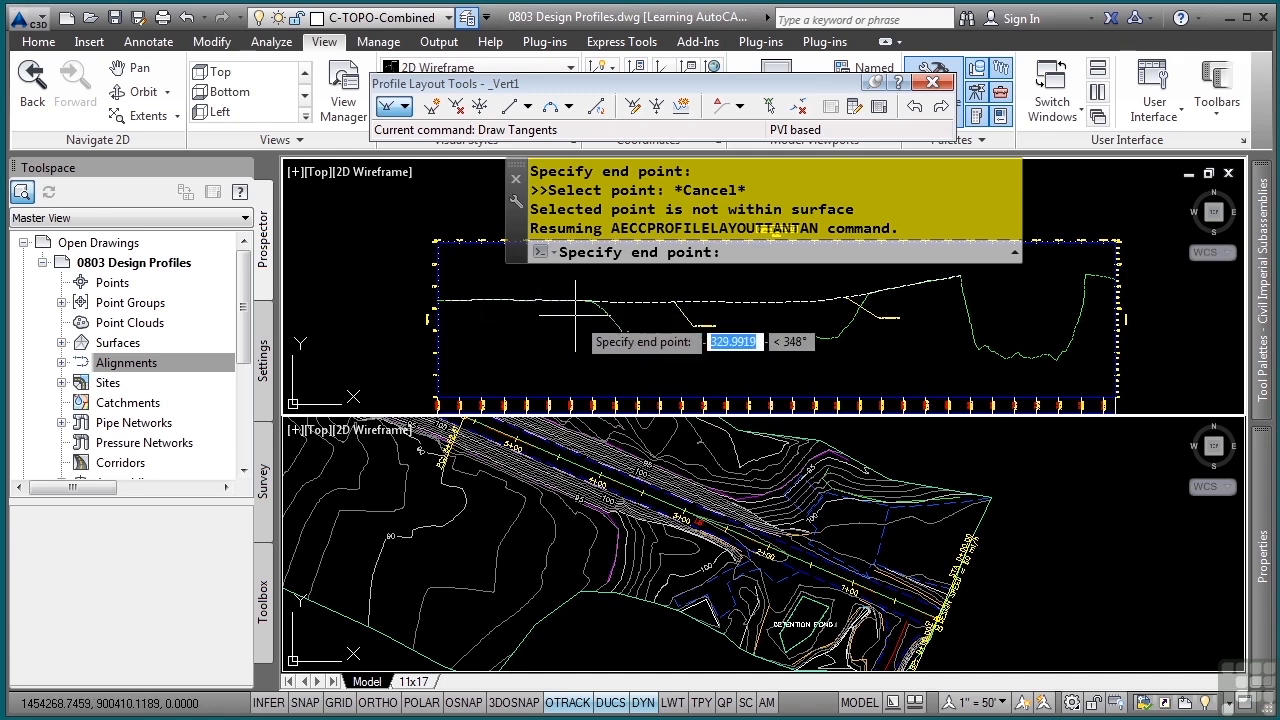
mouse_move(807, 357)
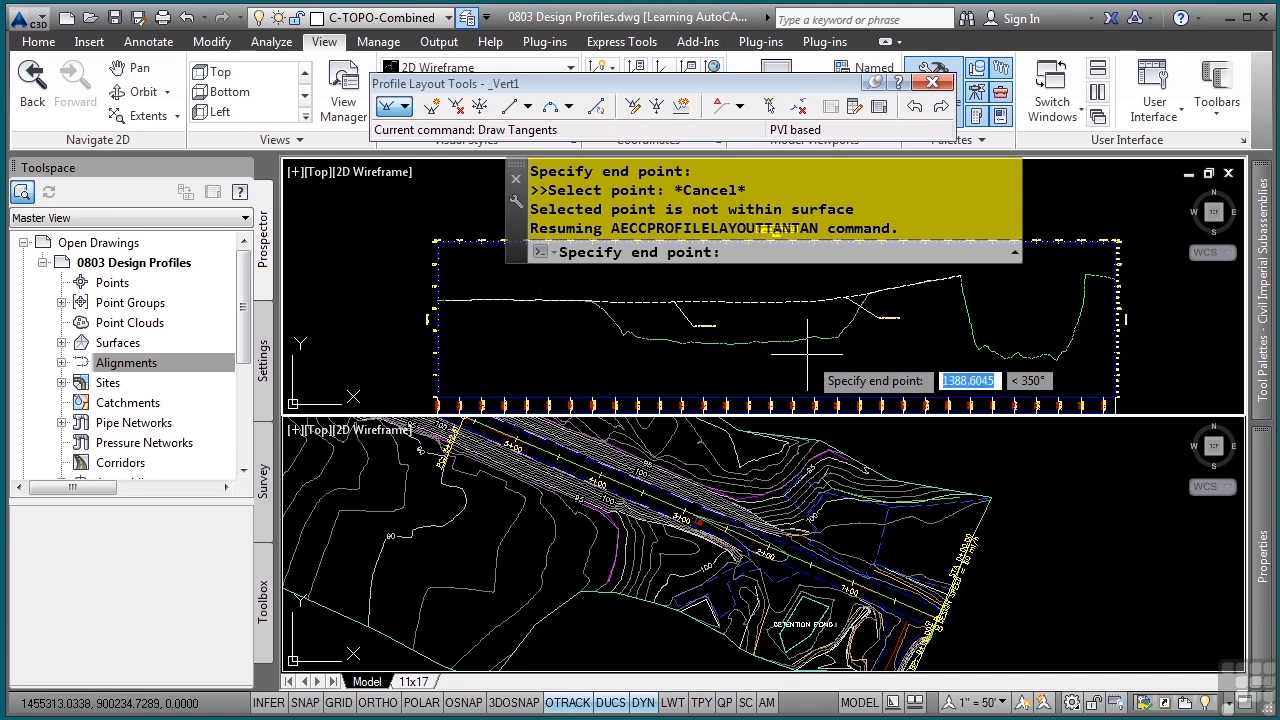
mouse_move(780, 320)
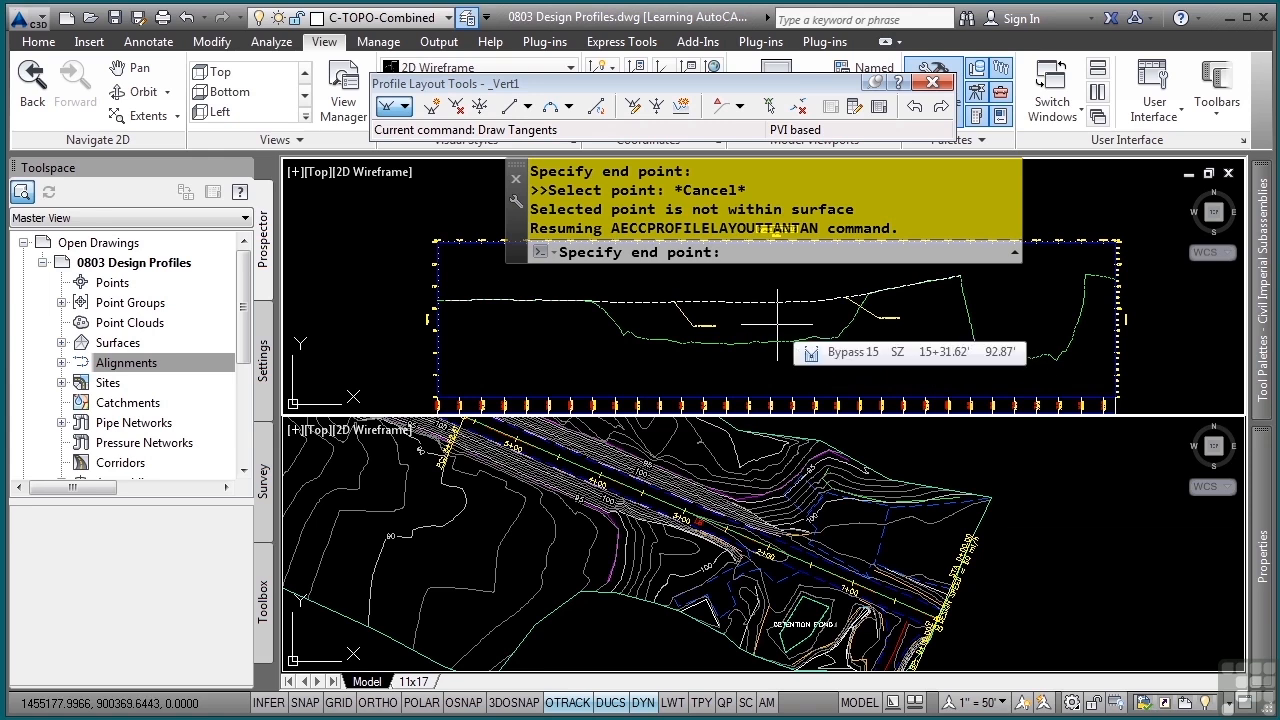
End the first tangent at a -0.02 grade using 'PGS, picking its end station.
text(PGS)
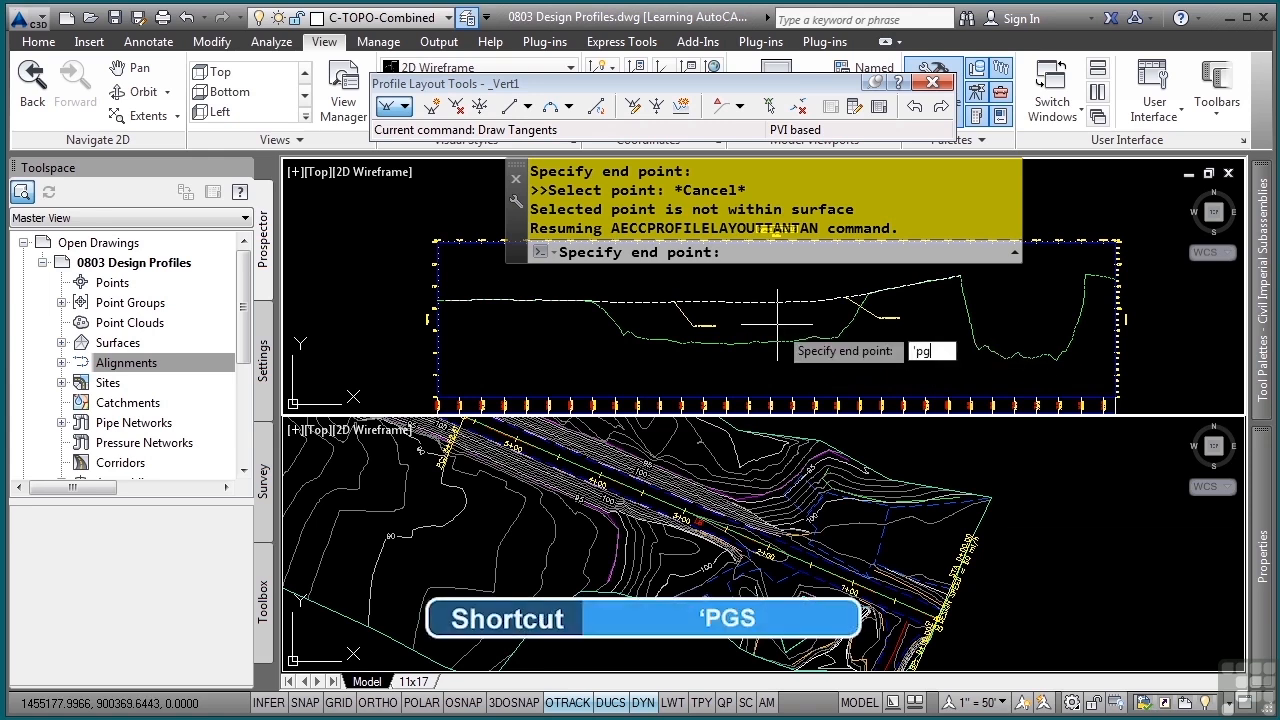
text(s)
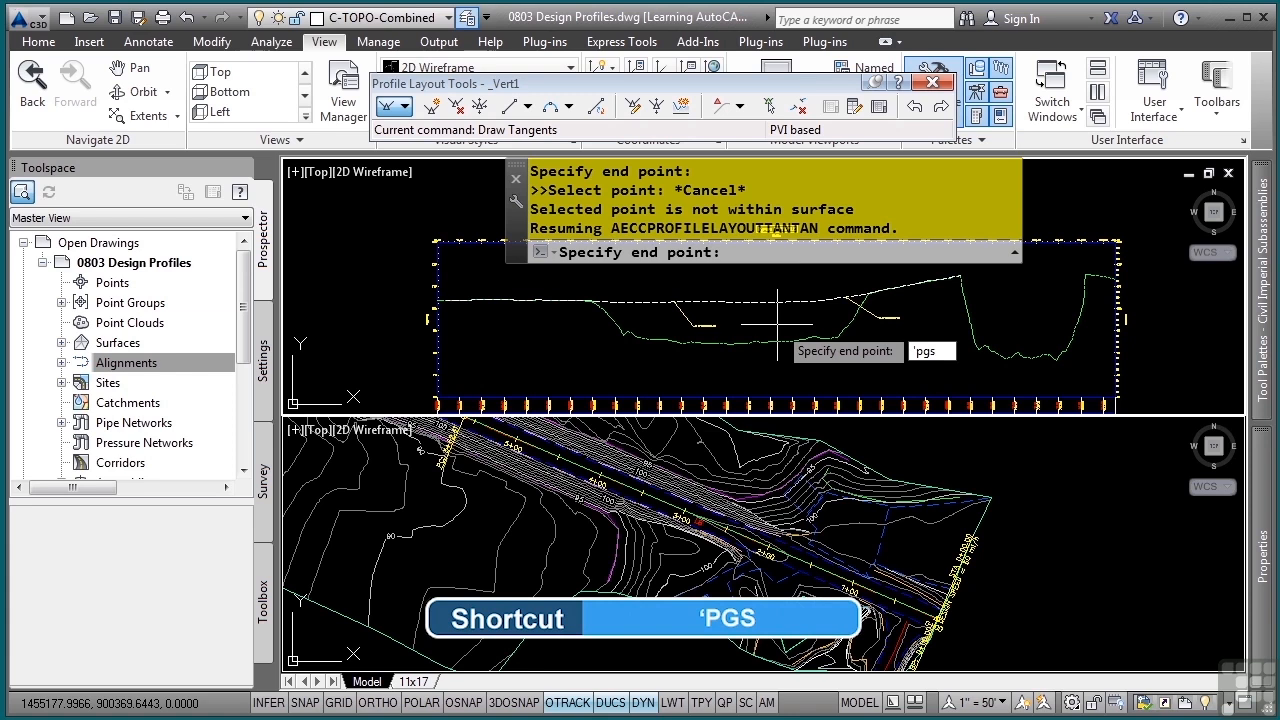
key(Return)
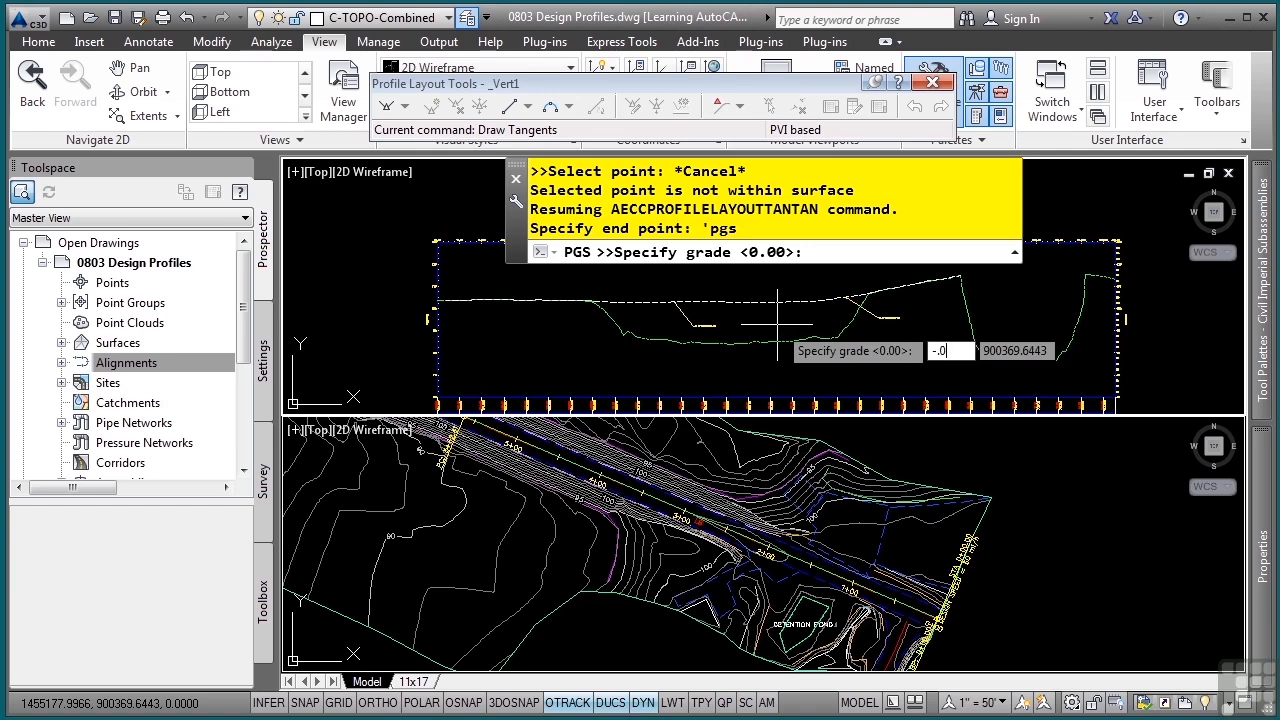
text(-.02)
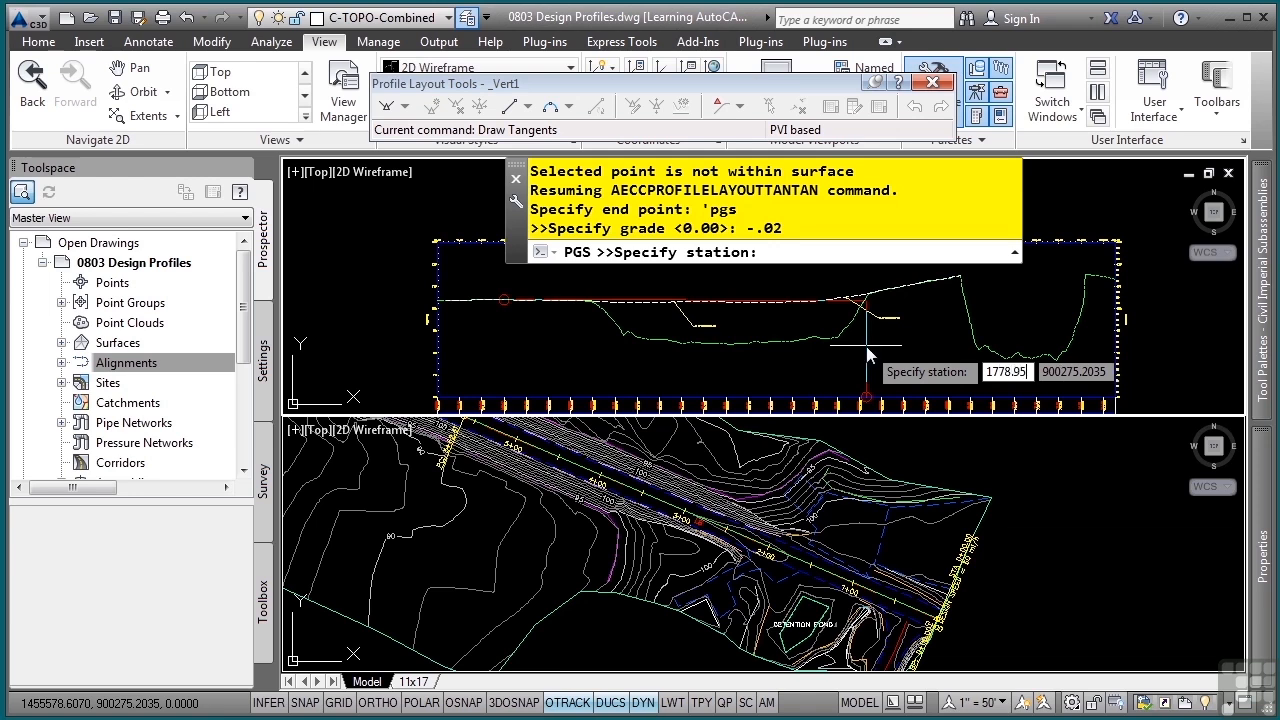
click(863, 302)
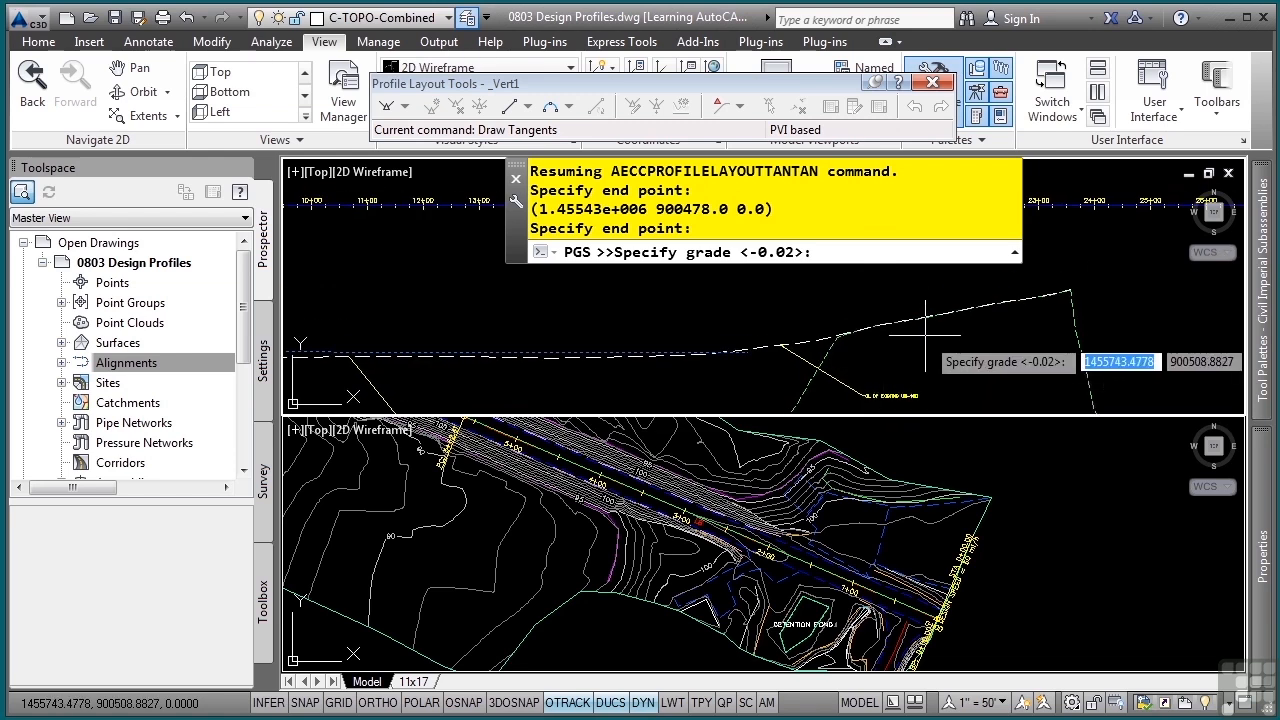
mouse_move(1015, 330)
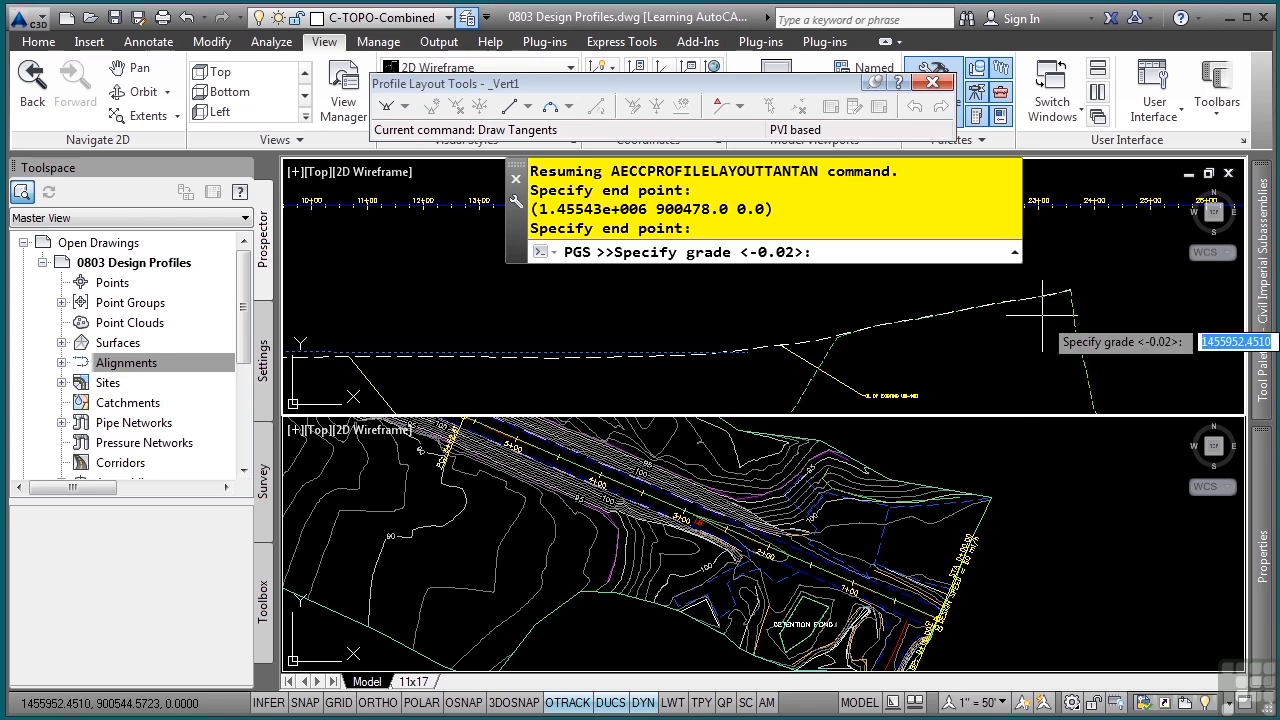
mouse_move(920, 345)
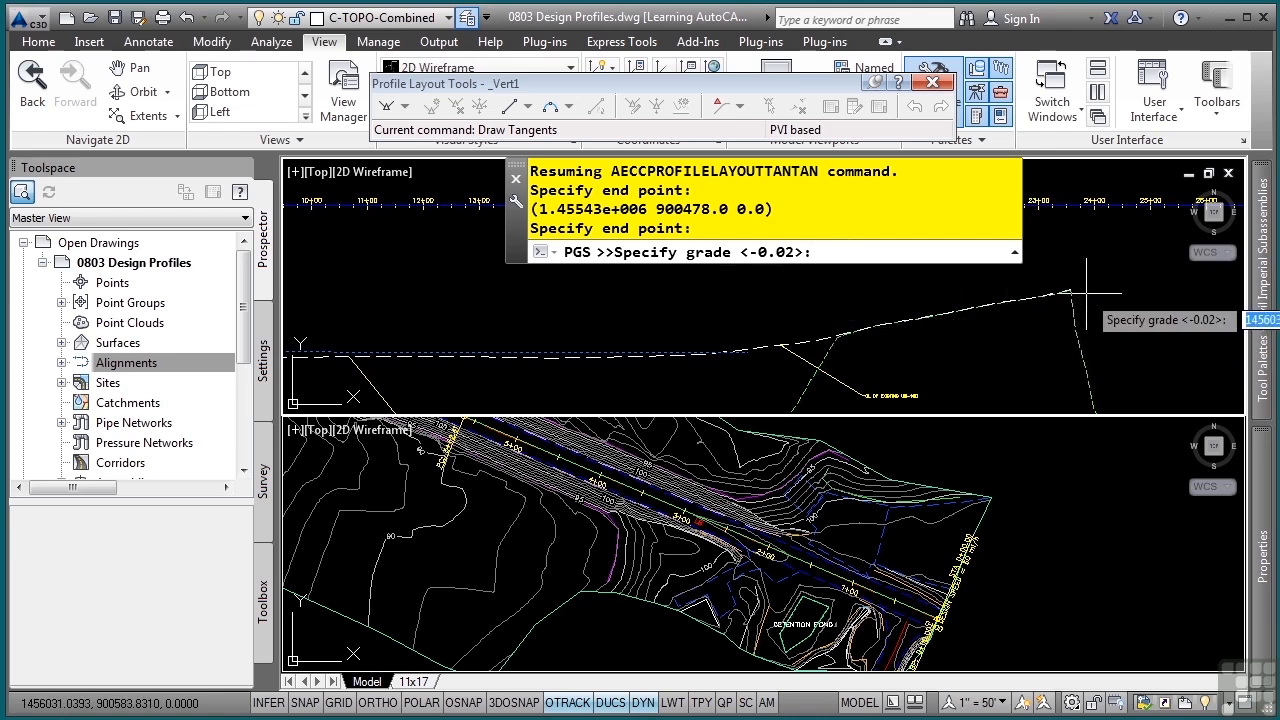
mouse_move(980, 325)
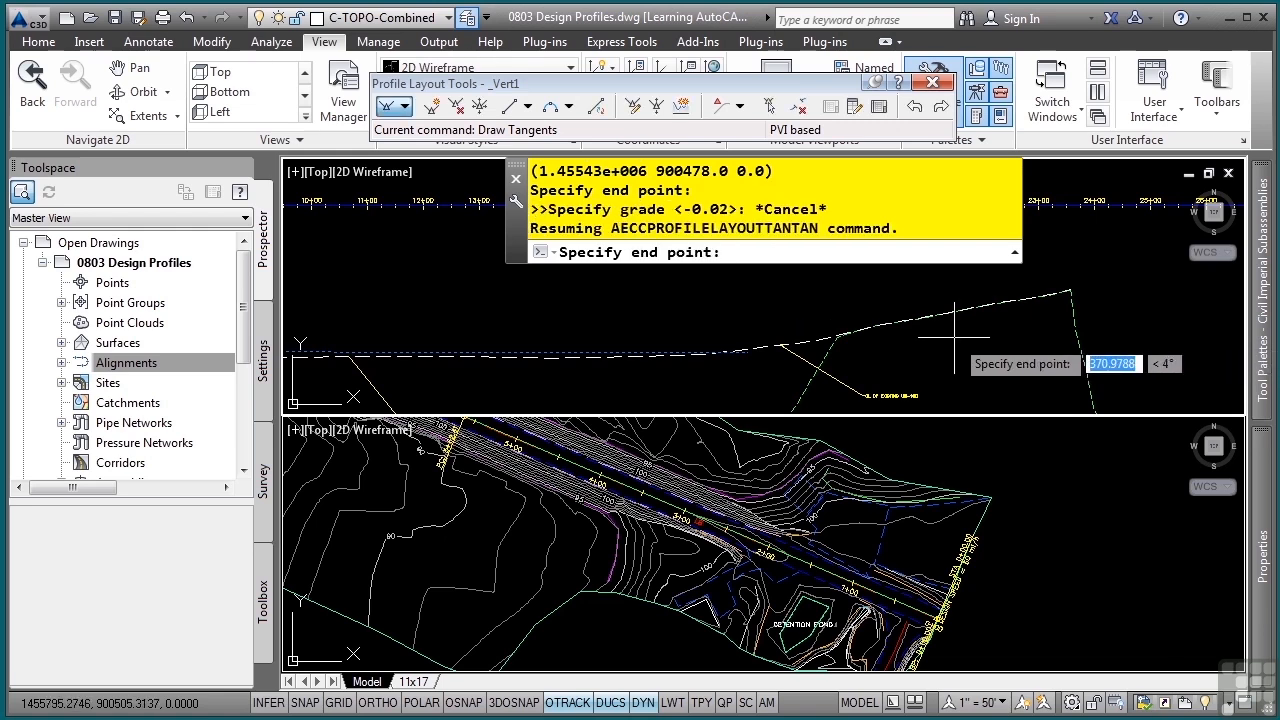
mouse_move(895, 330)
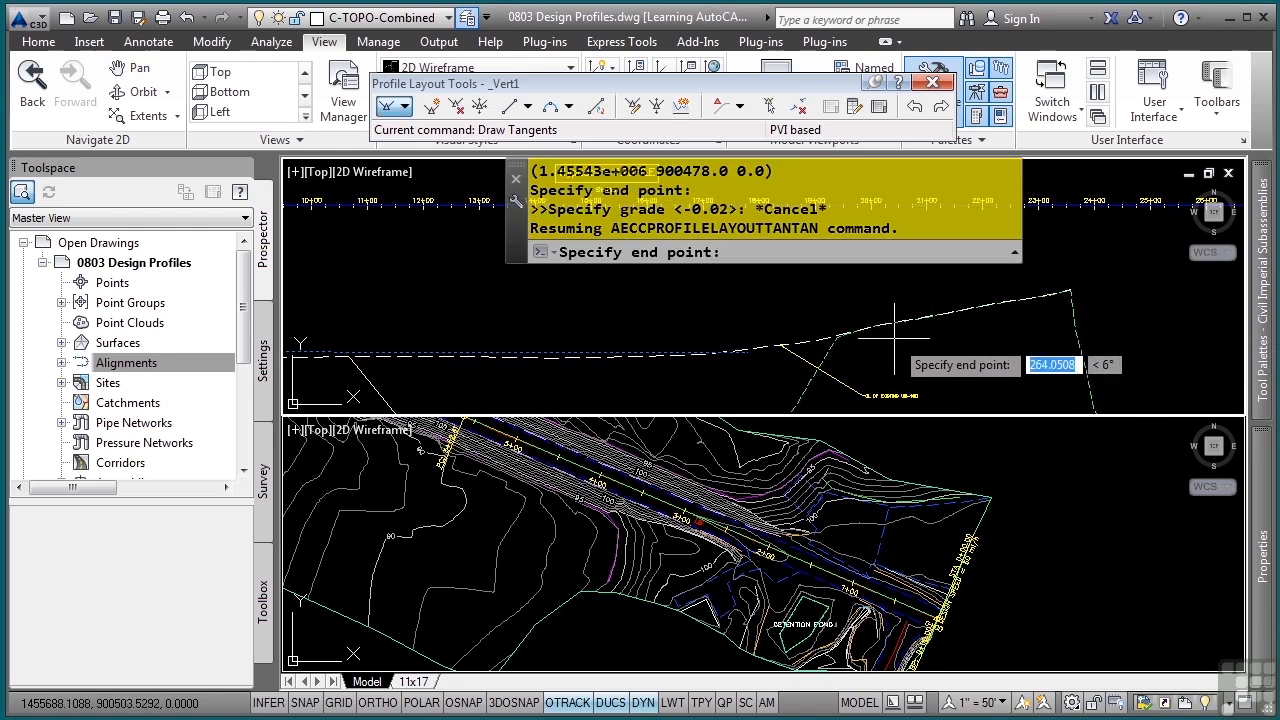
mouse_move(895, 330)
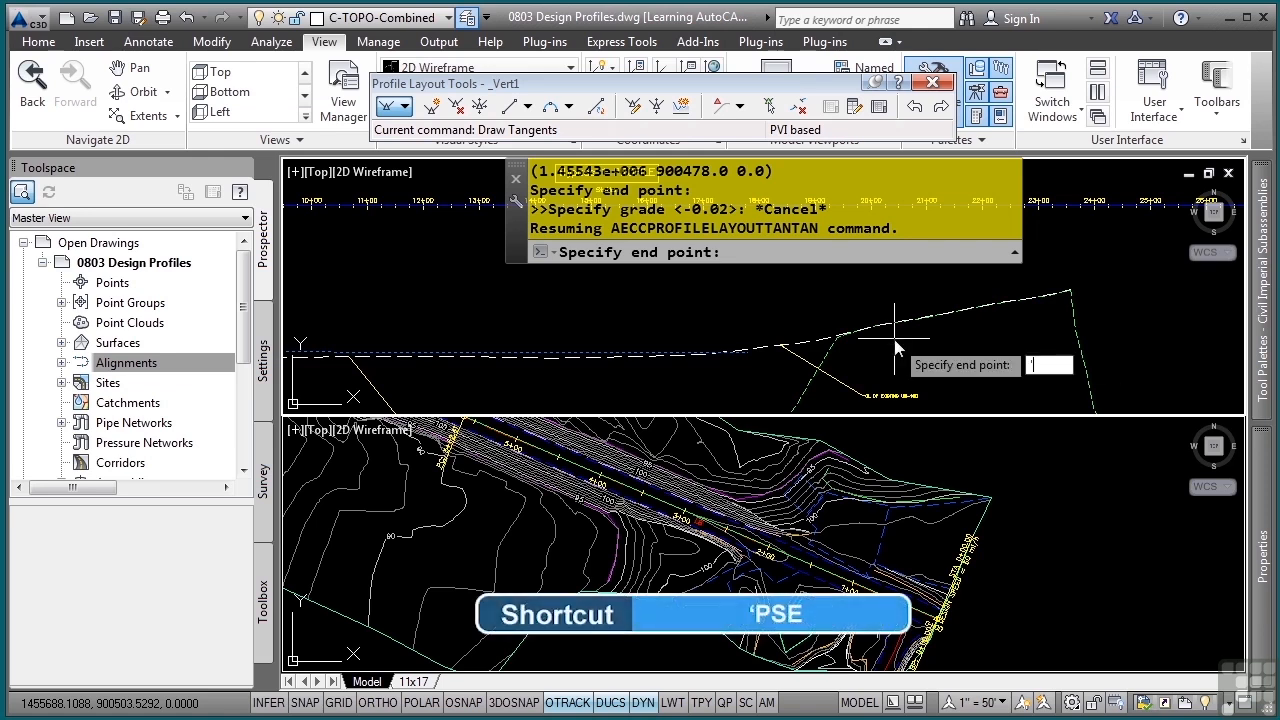
Add a tangent point at station 2357.14 with the 'PSE transparent command.
text('pse)
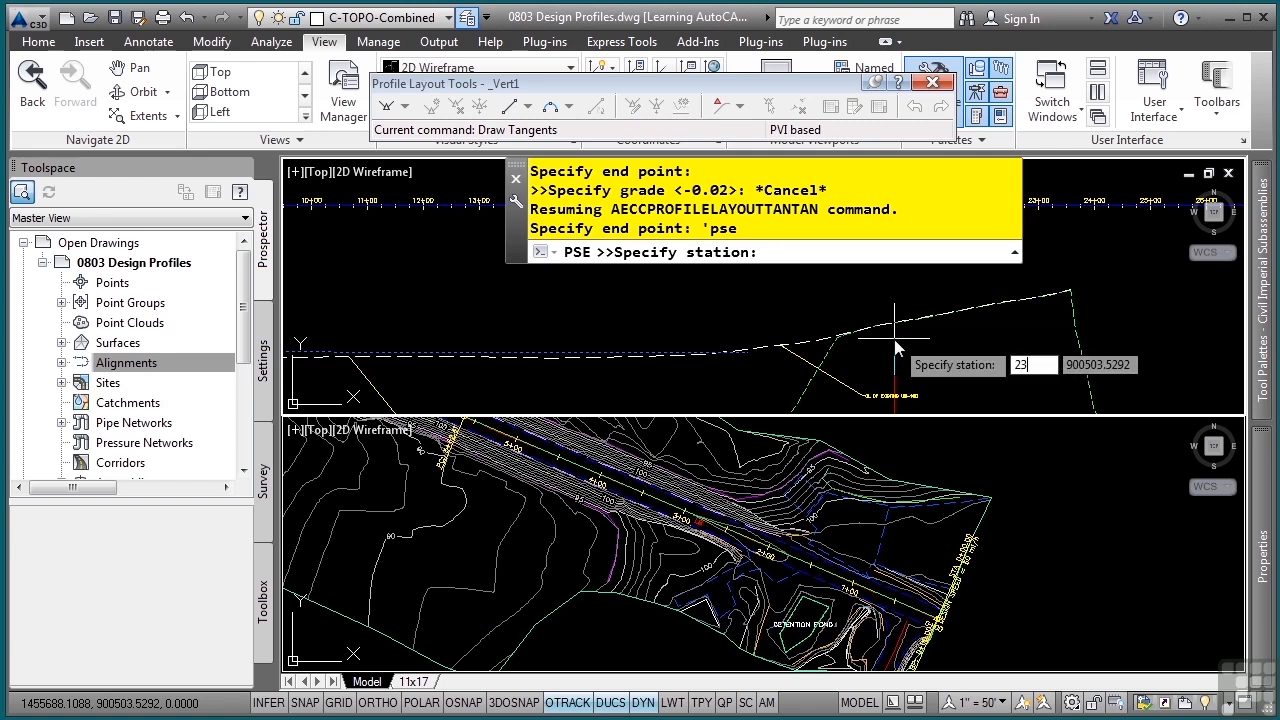
text(2357.14)
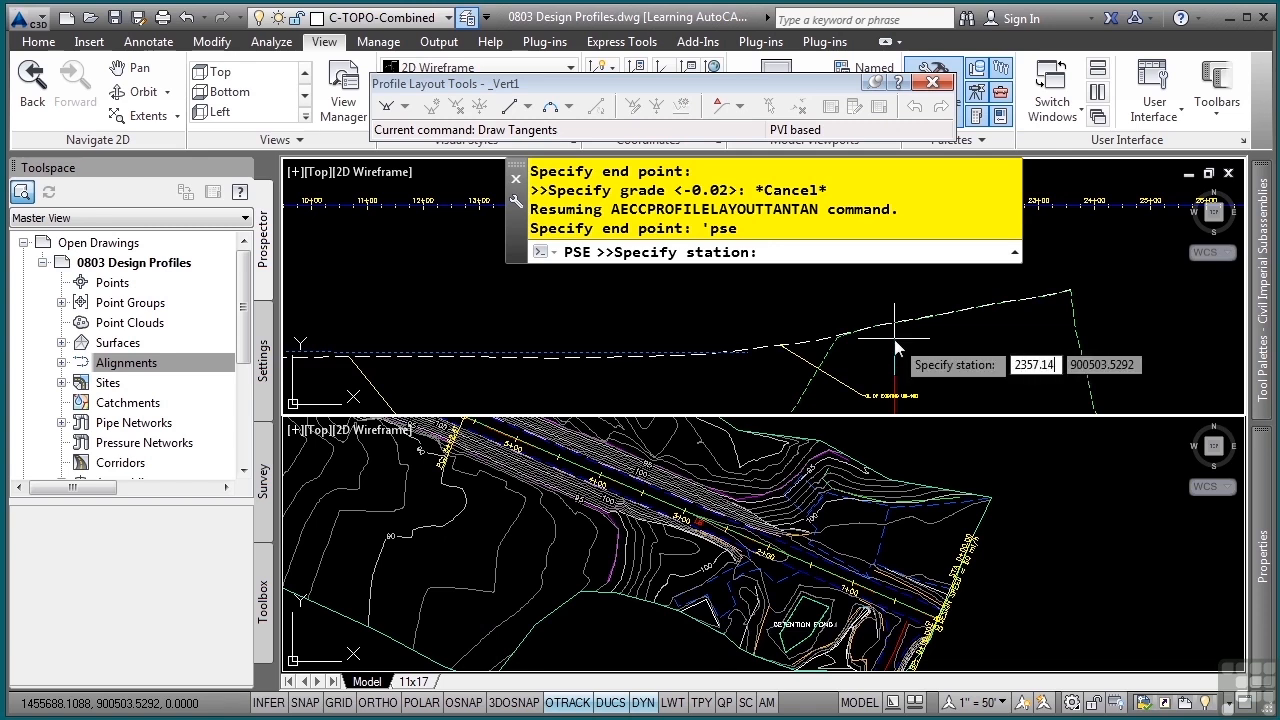
key(Return)
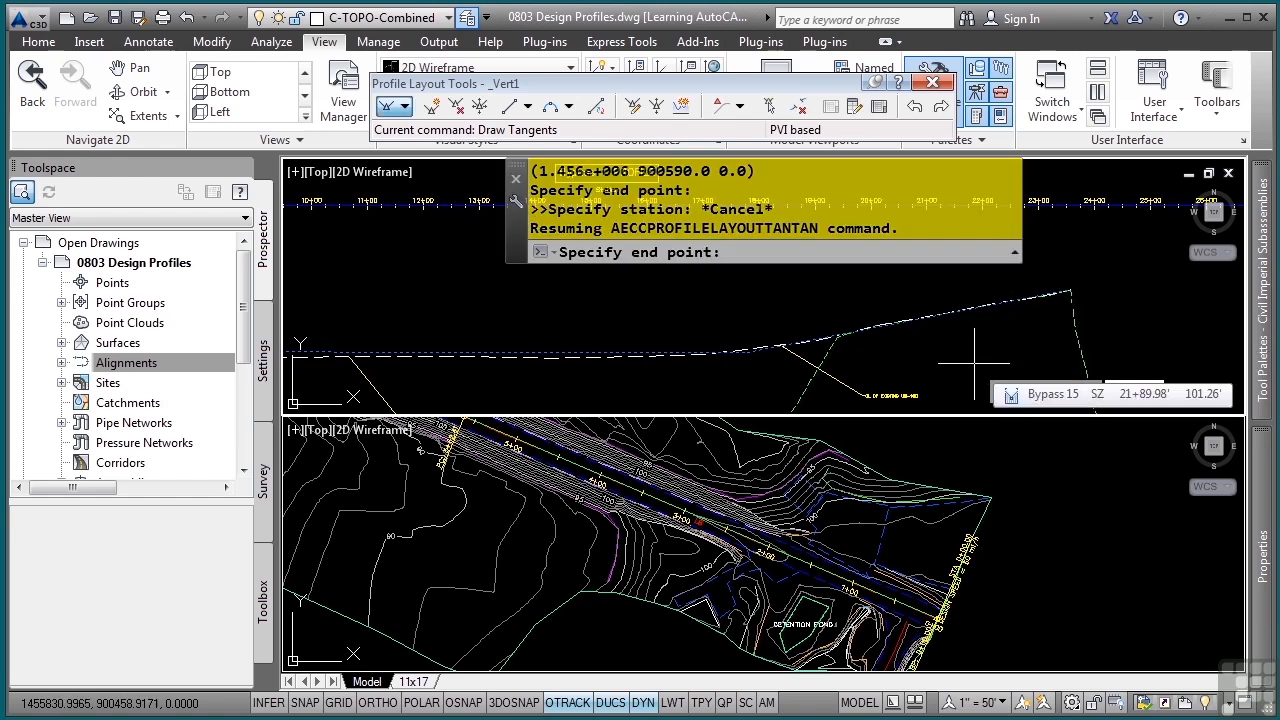
mouse_move(970, 355)
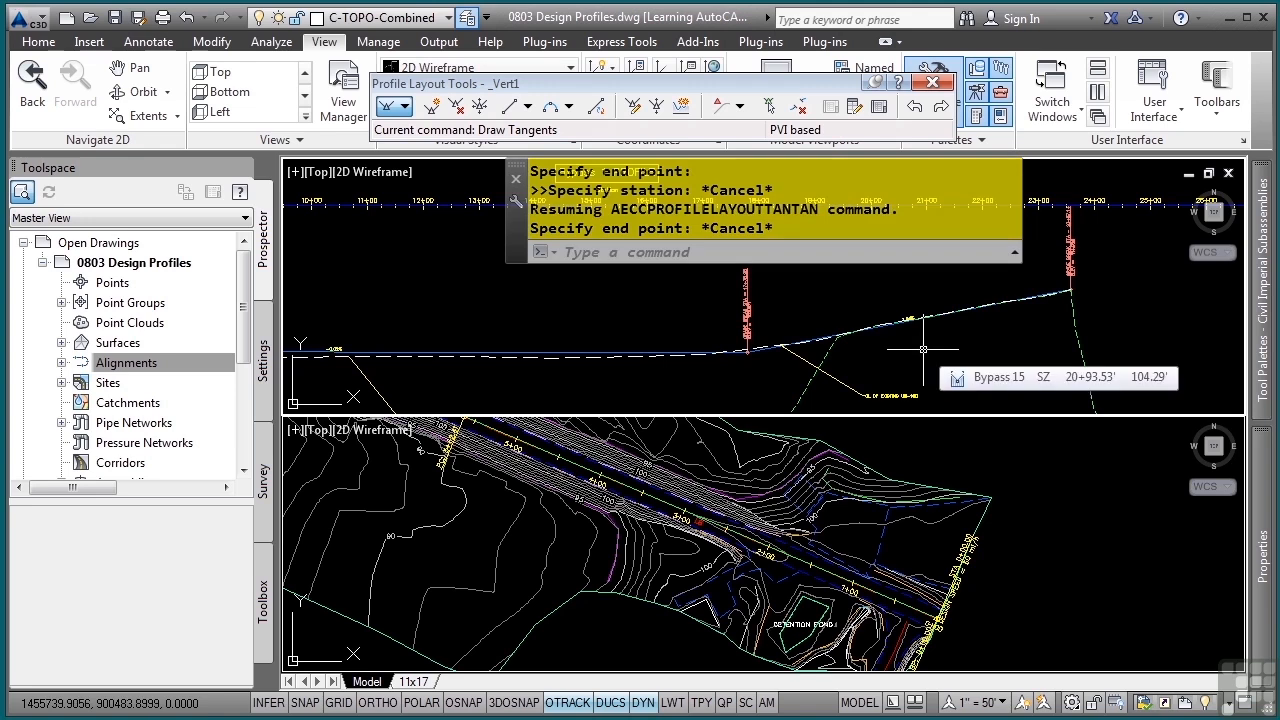
mouse_move(870, 380)
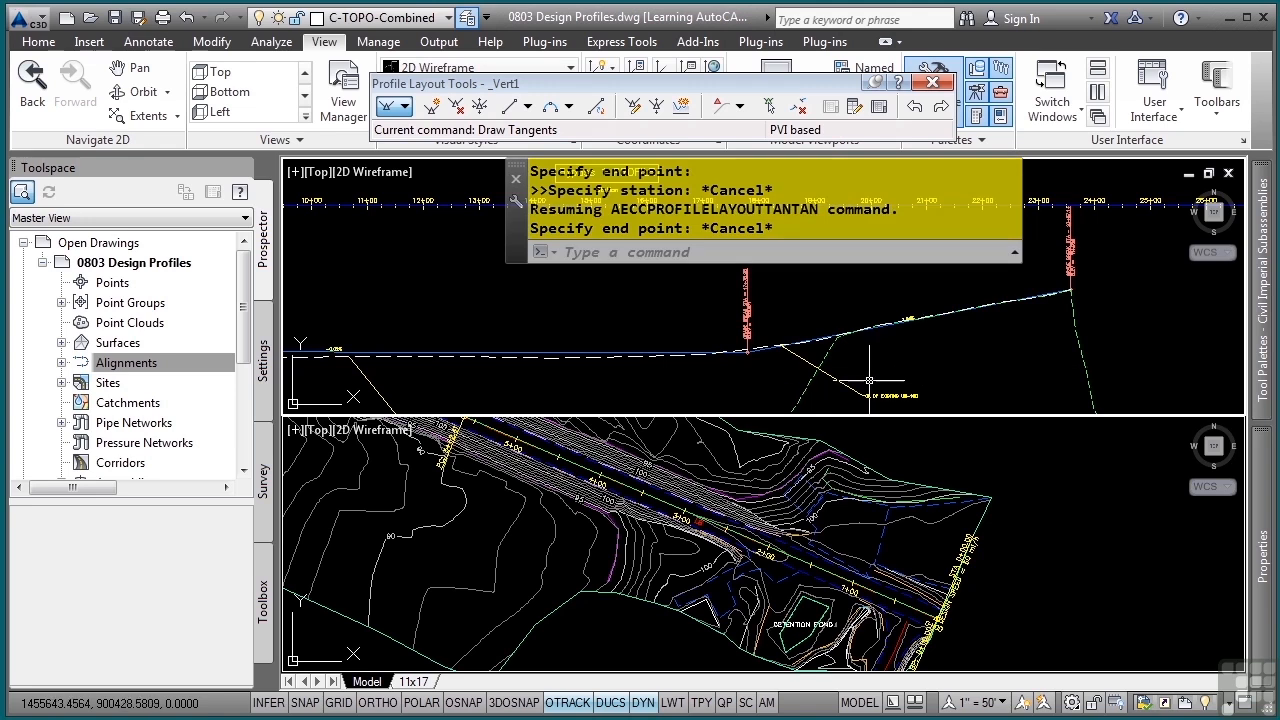
mouse_move(820, 365)
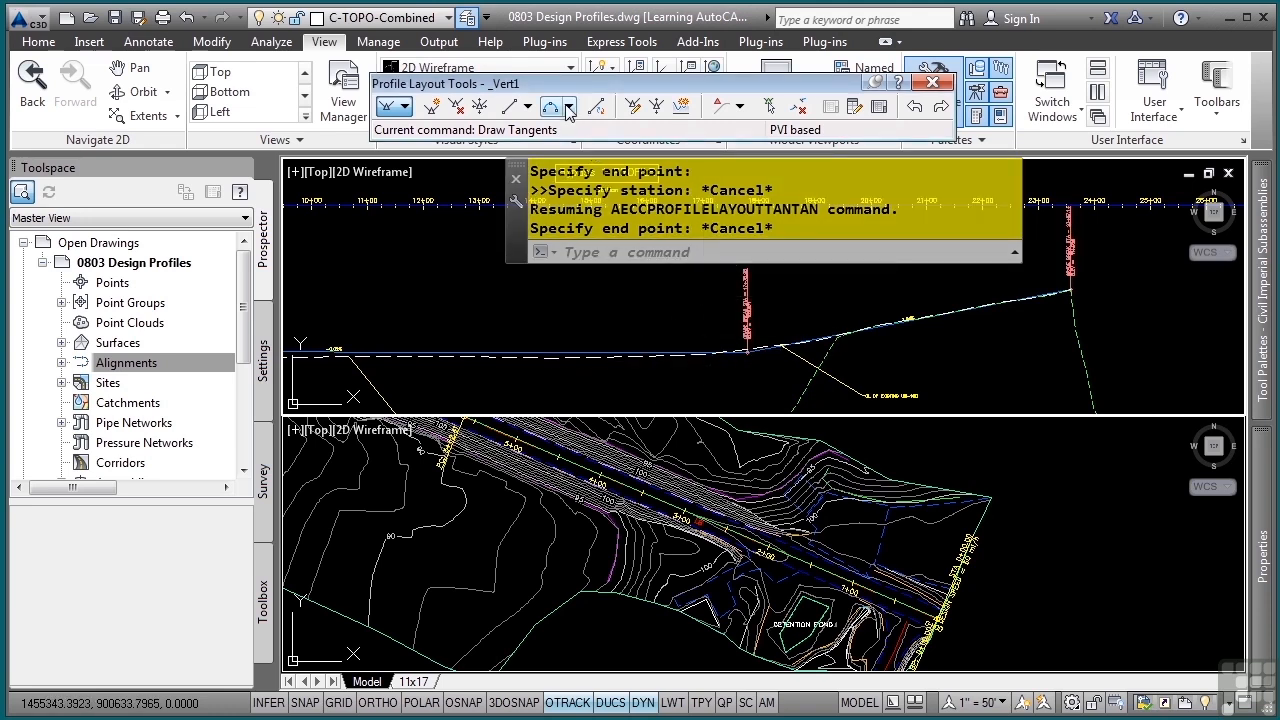
Add a 500-ft free vertical curve (parameter) between the two _Vert1 tangents.
click(568, 106)
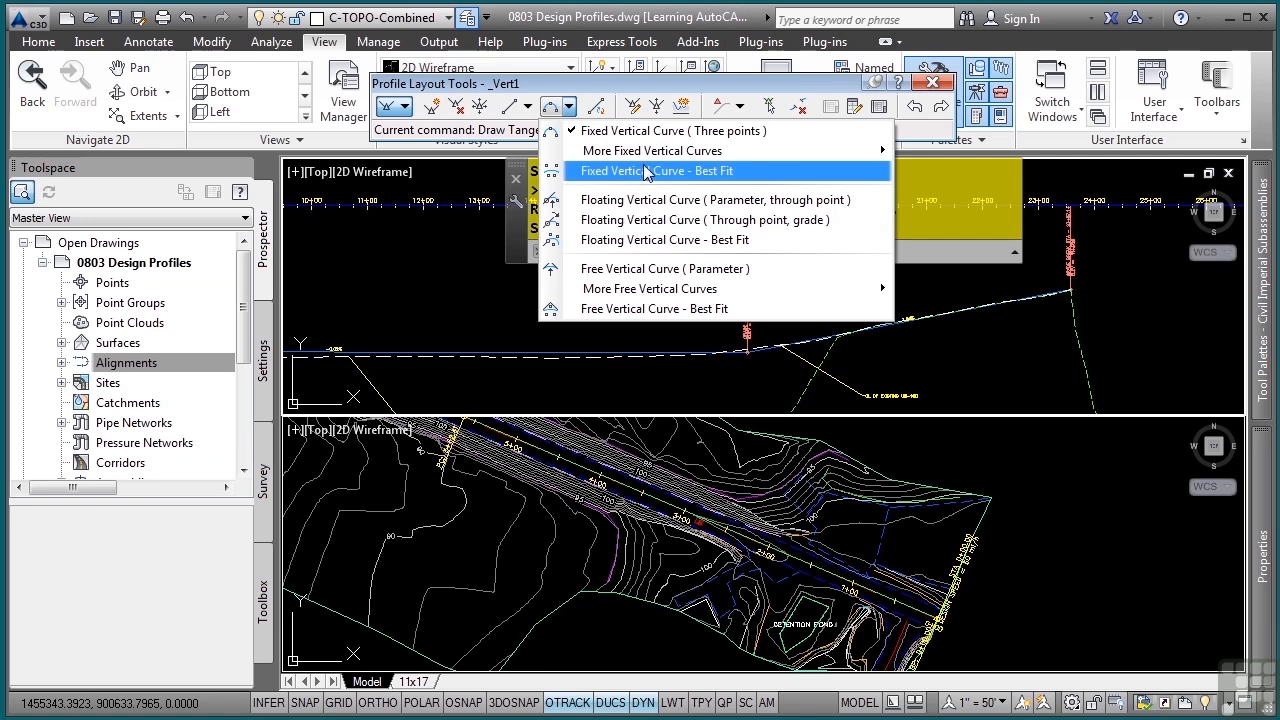
mouse_move(664, 240)
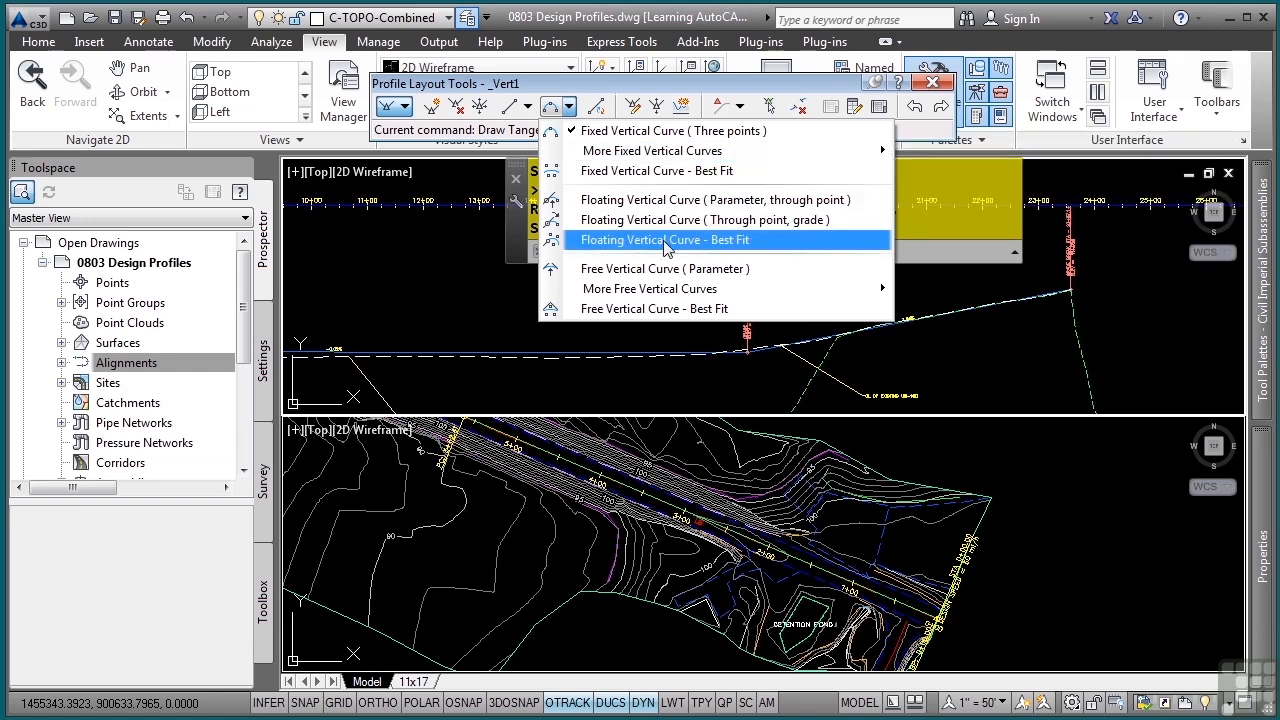
mouse_move(663, 268)
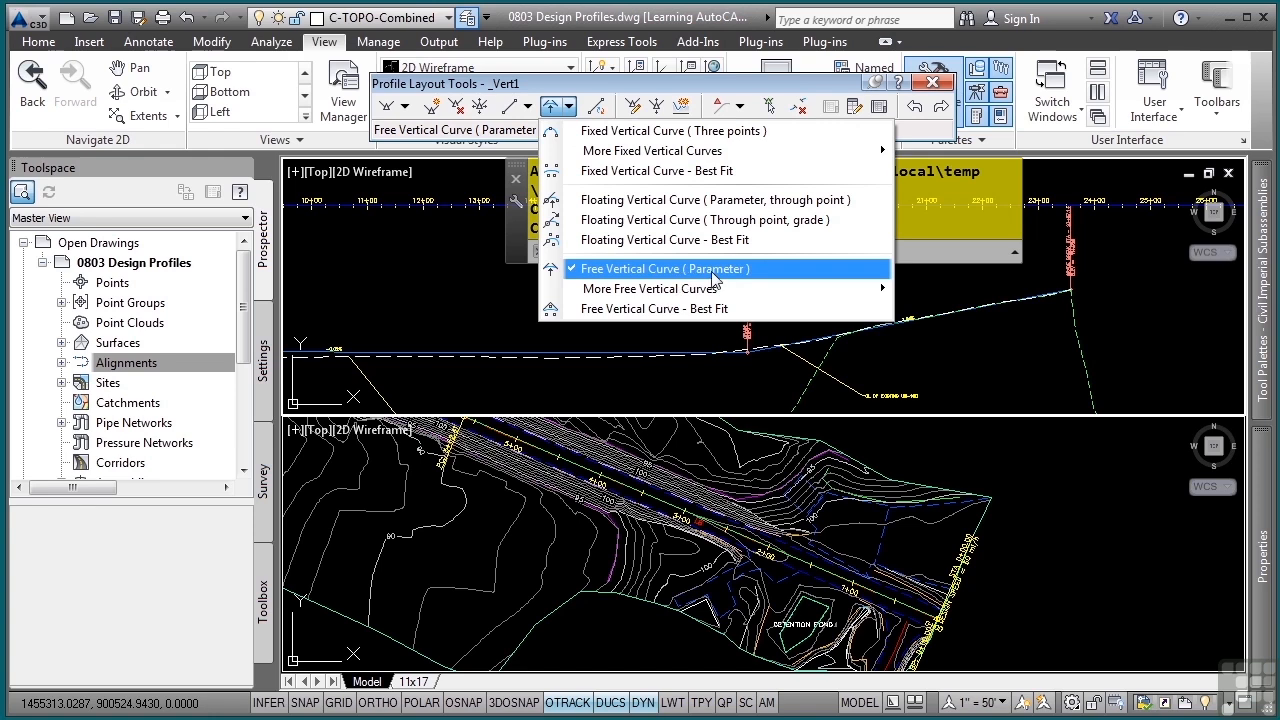
click(662, 268)
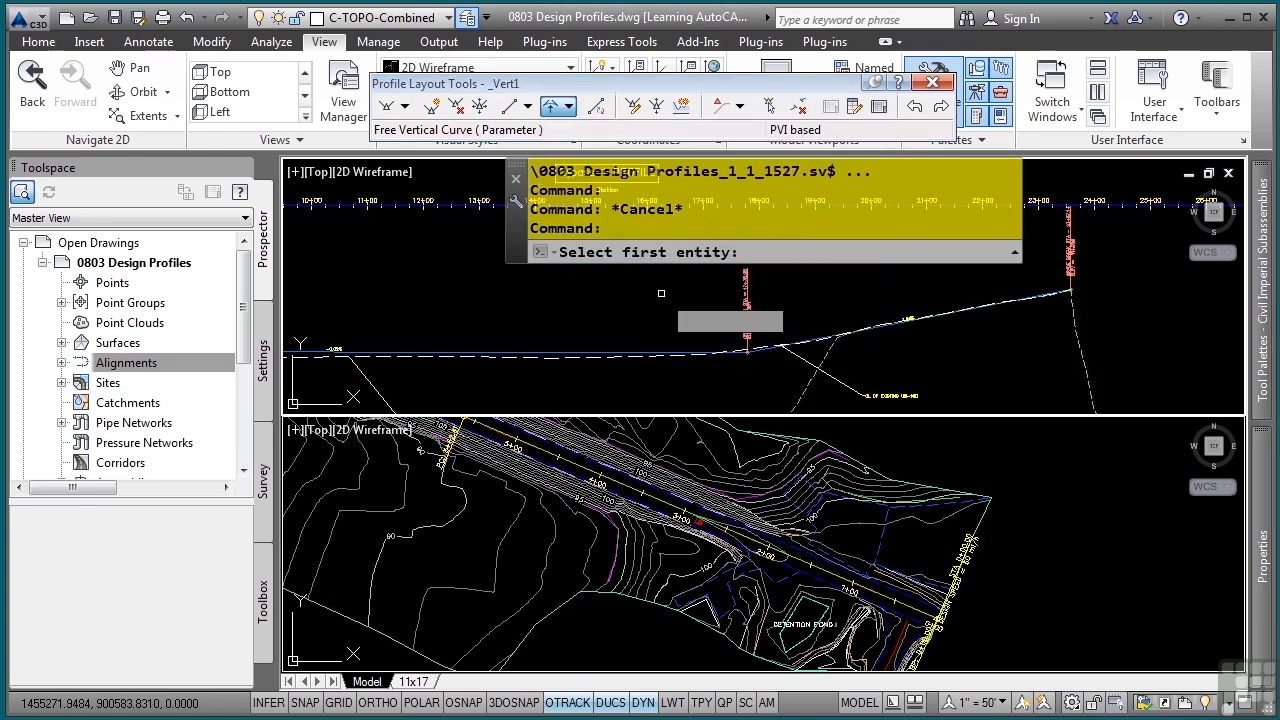
mouse_move(745, 305)
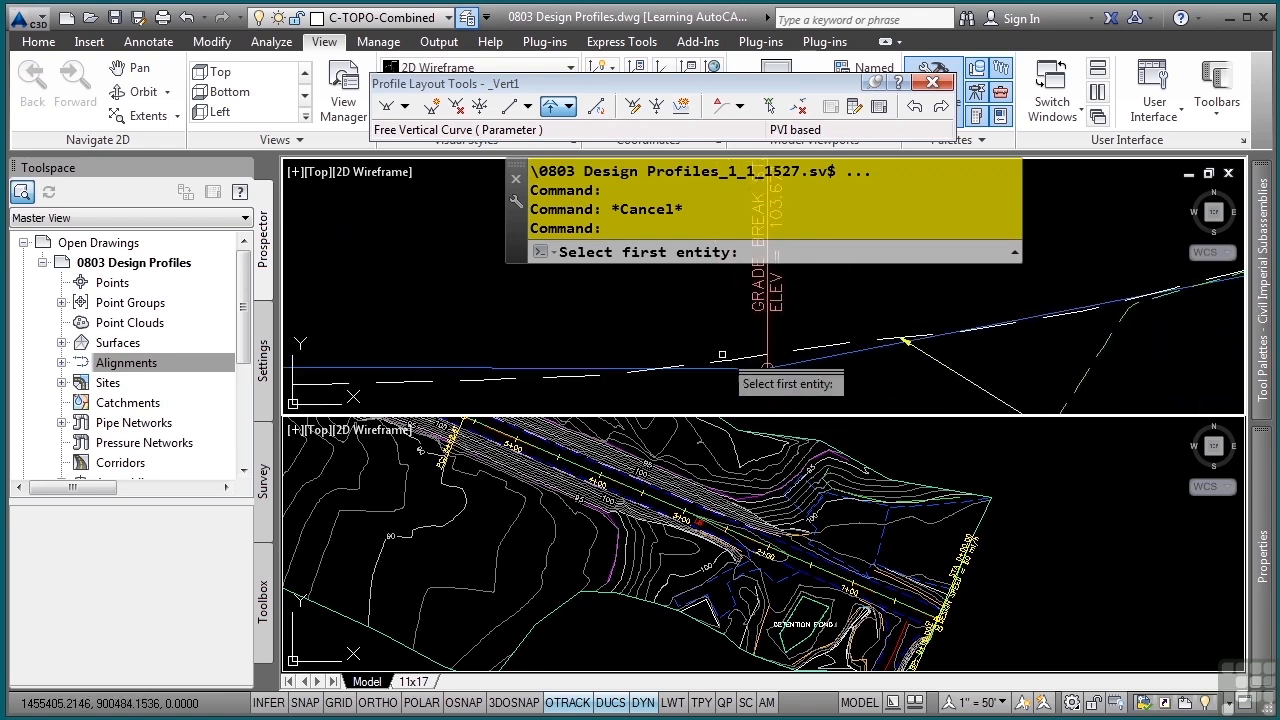
click(768, 368)
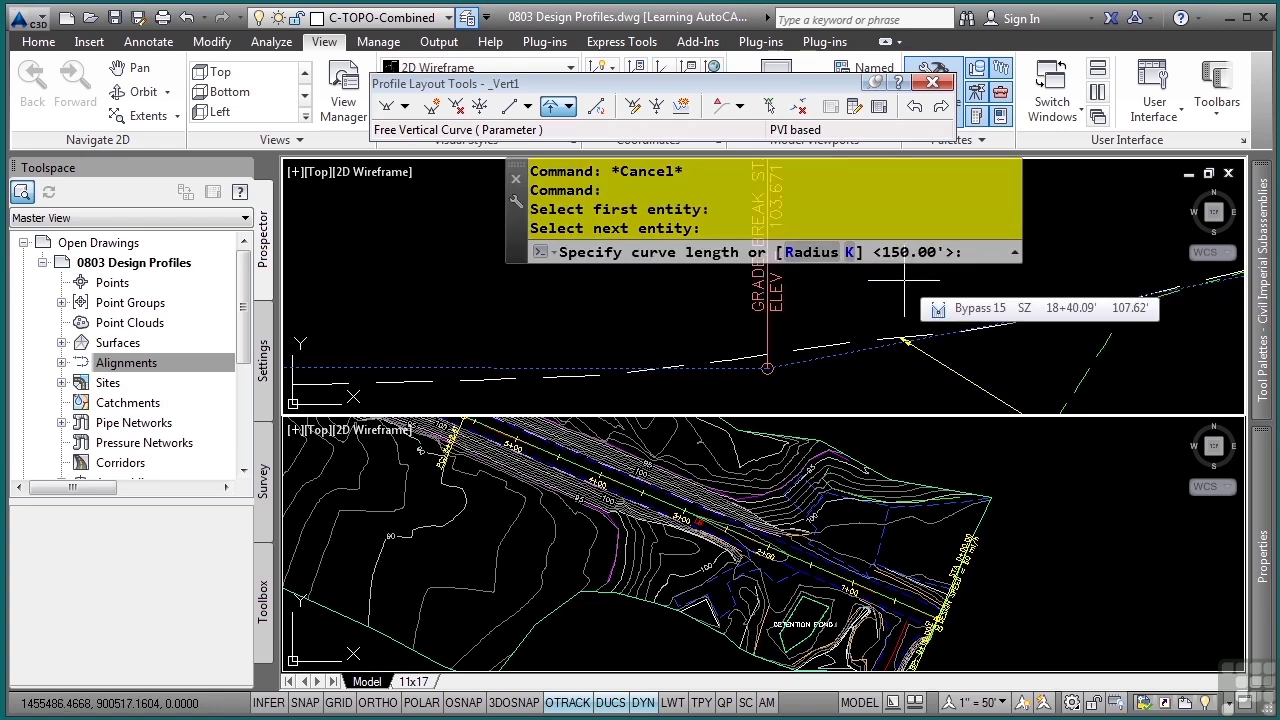
text(500)
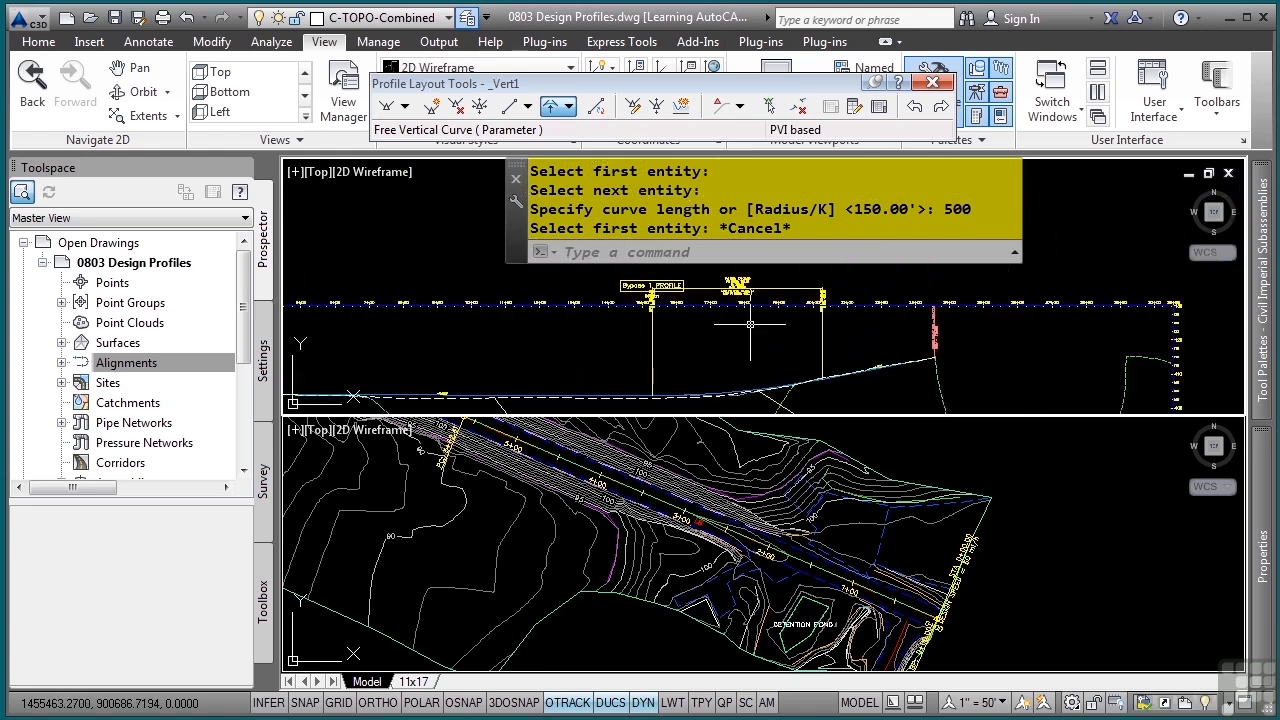
mouse_move(680, 384)
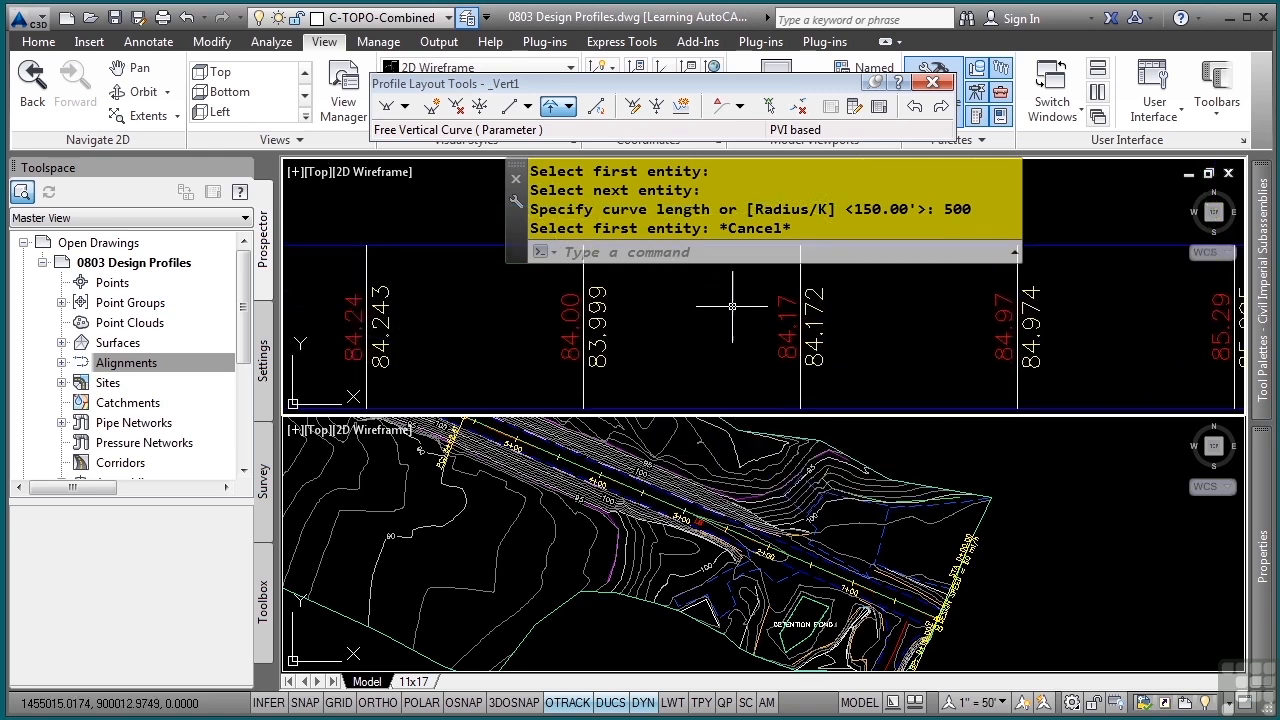
mouse_move(658, 329)
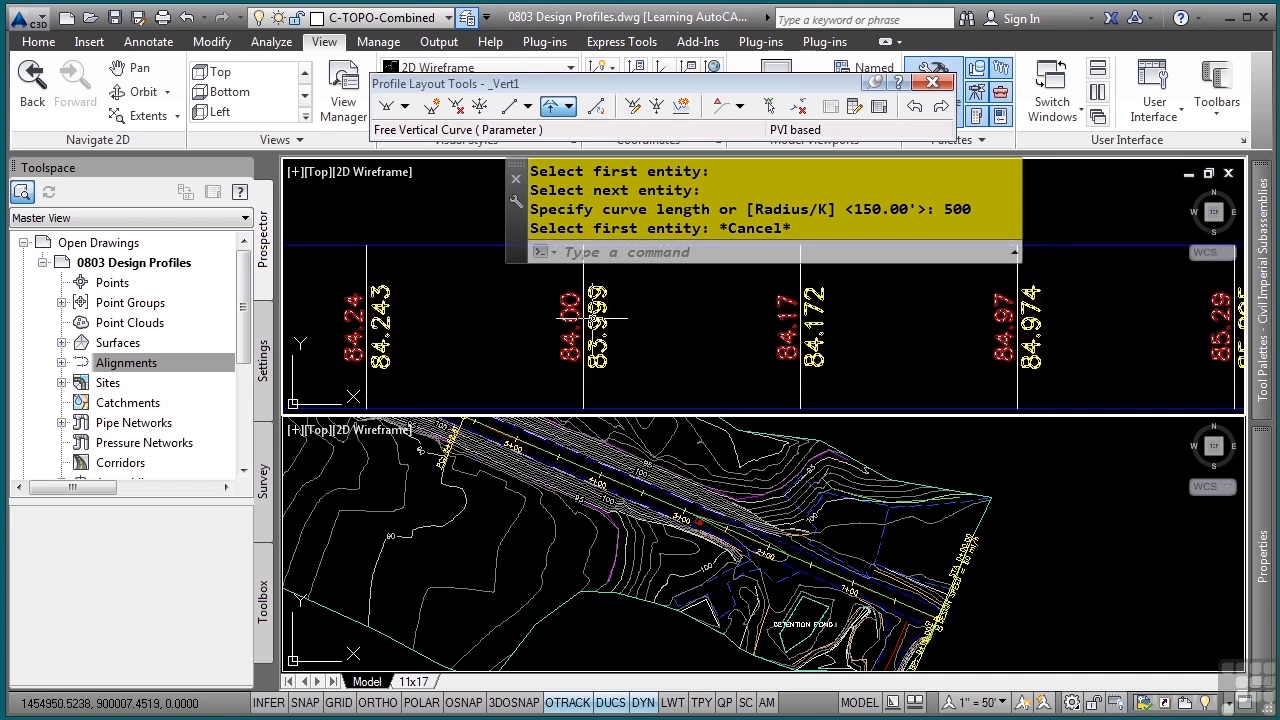
mouse_move(575, 352)
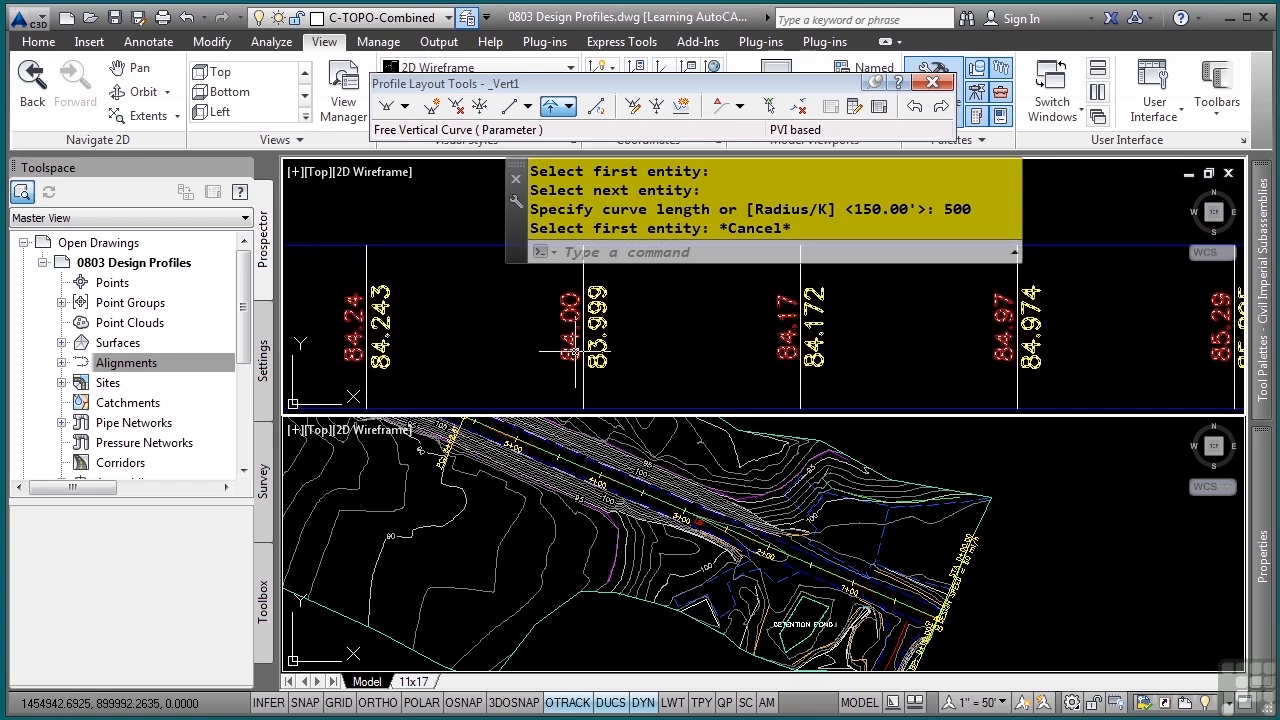
mouse_move(595, 330)
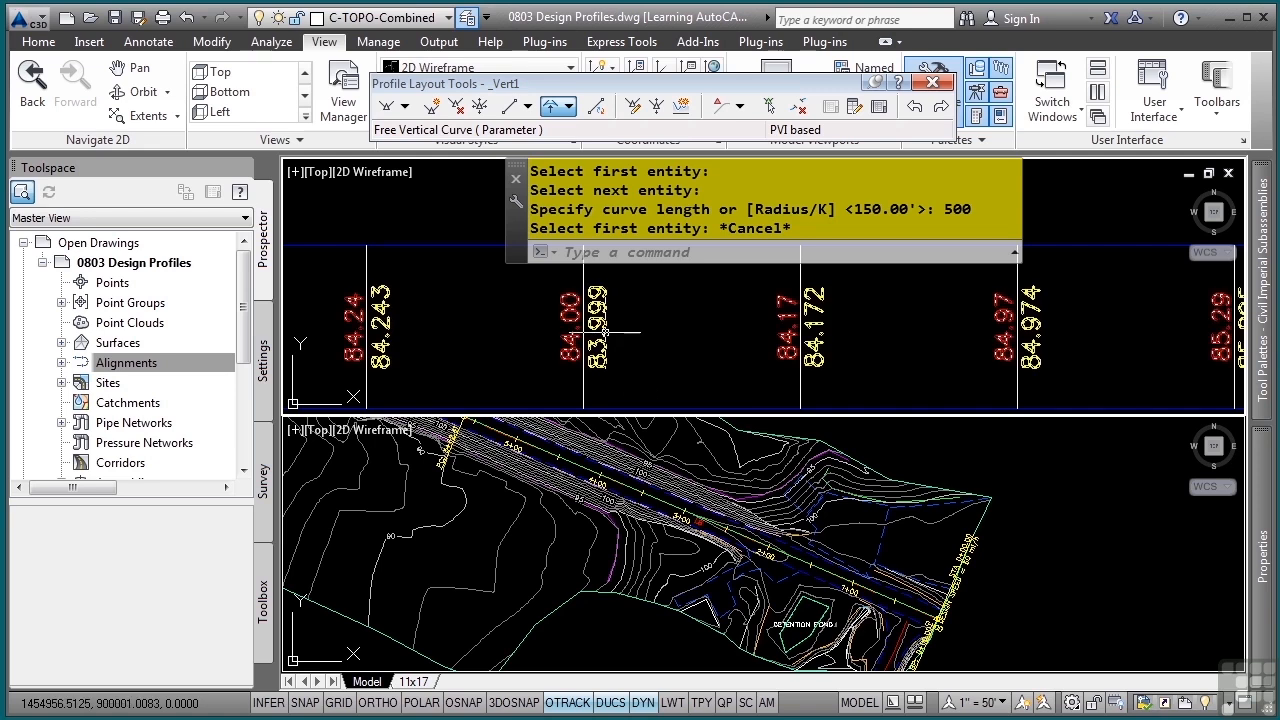
mouse_move(462, 303)
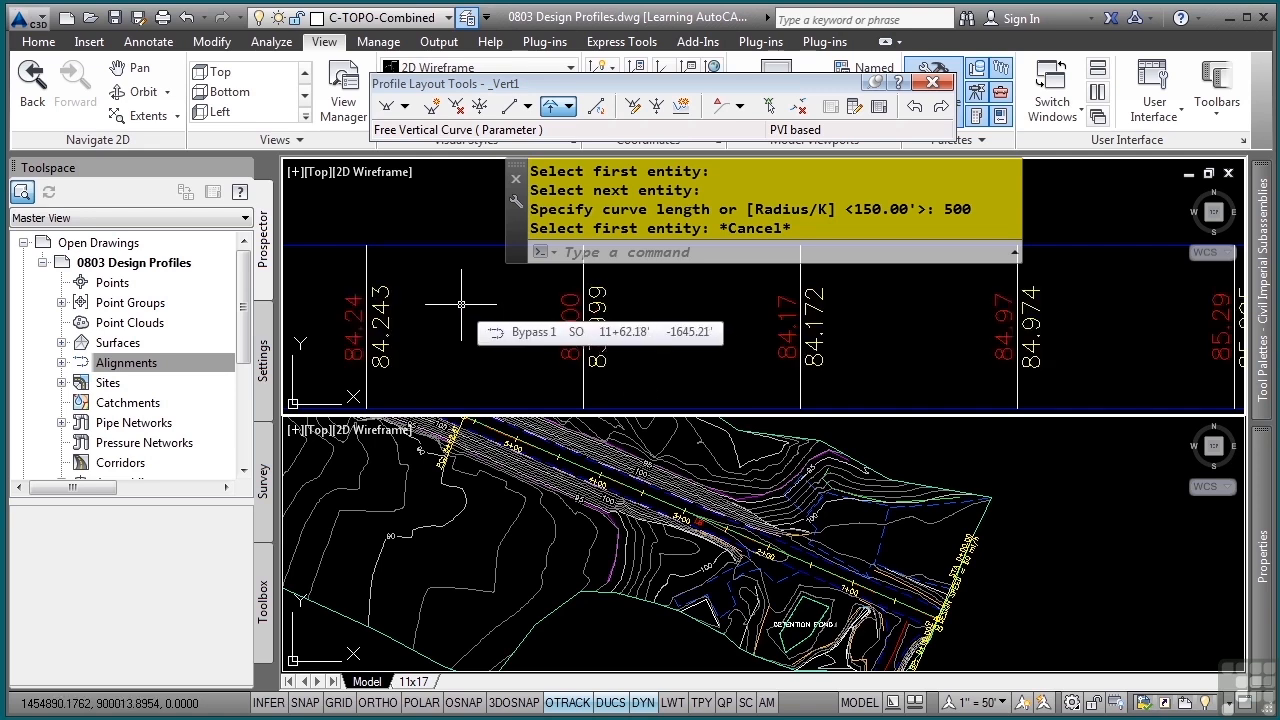
mouse_move(558, 322)
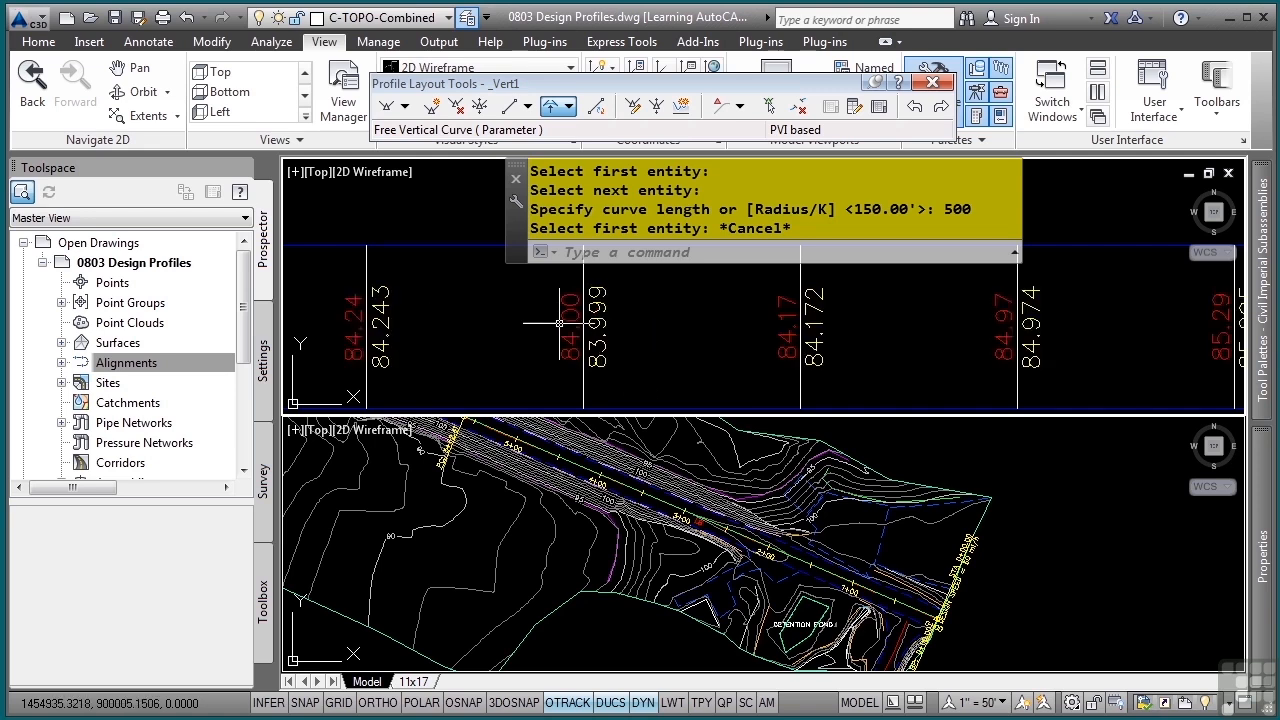
mouse_move(568, 323)
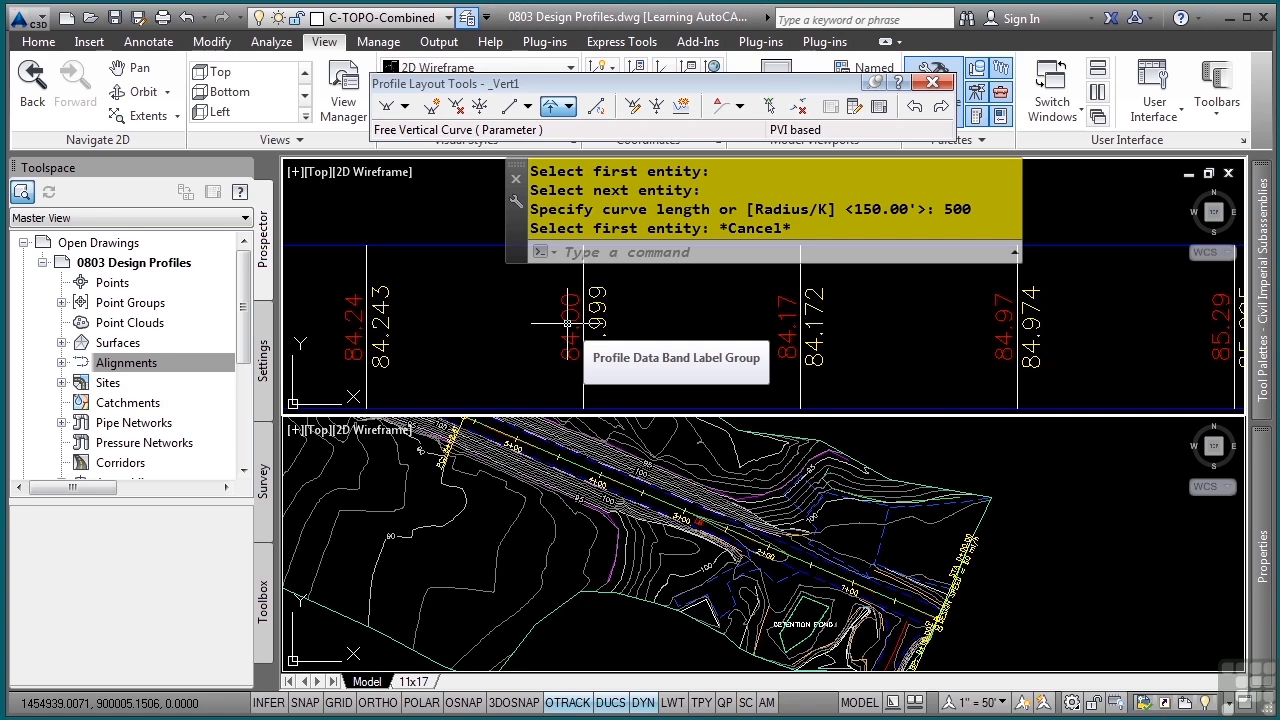
mouse_move(571, 323)
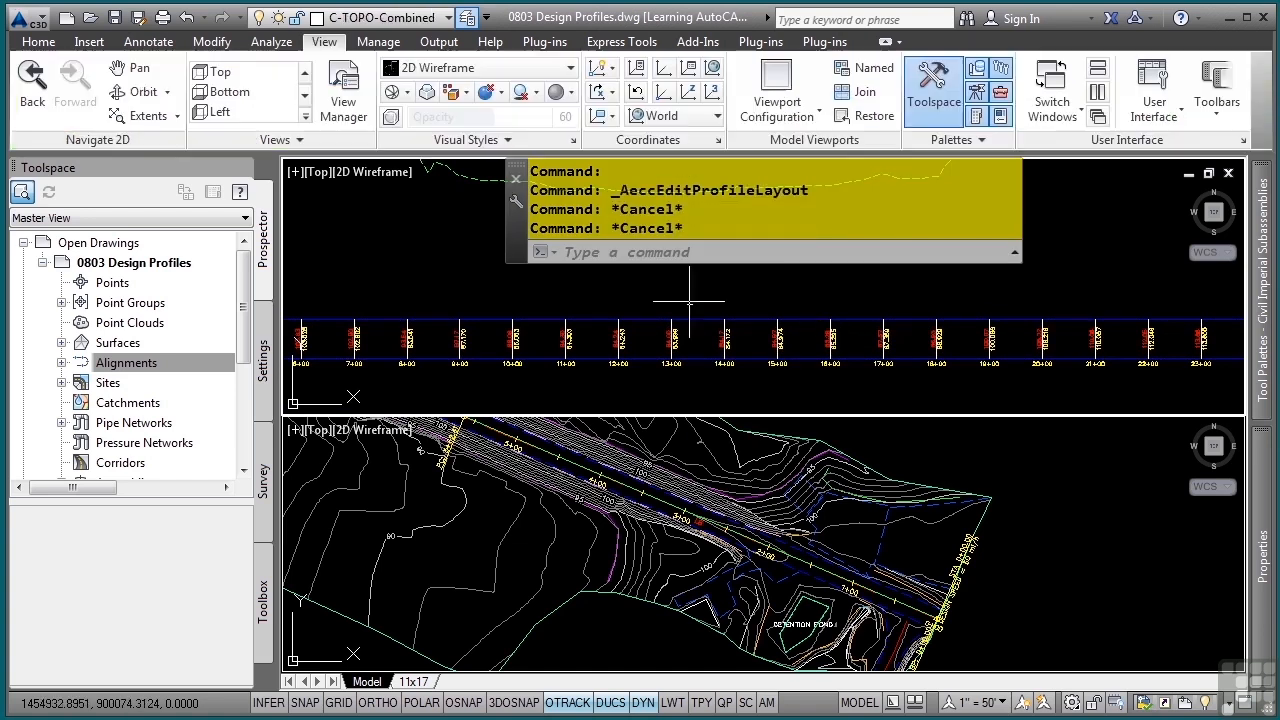
mouse_move(575, 340)
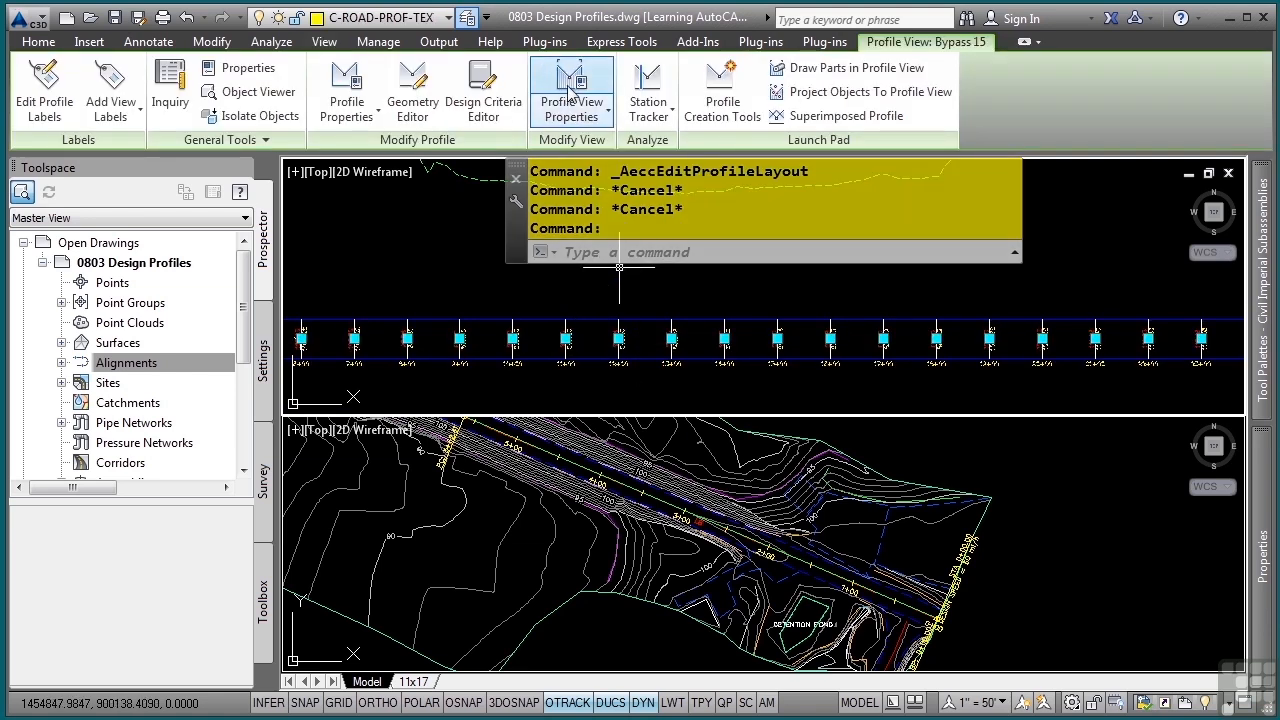
mouse_move(571, 90)
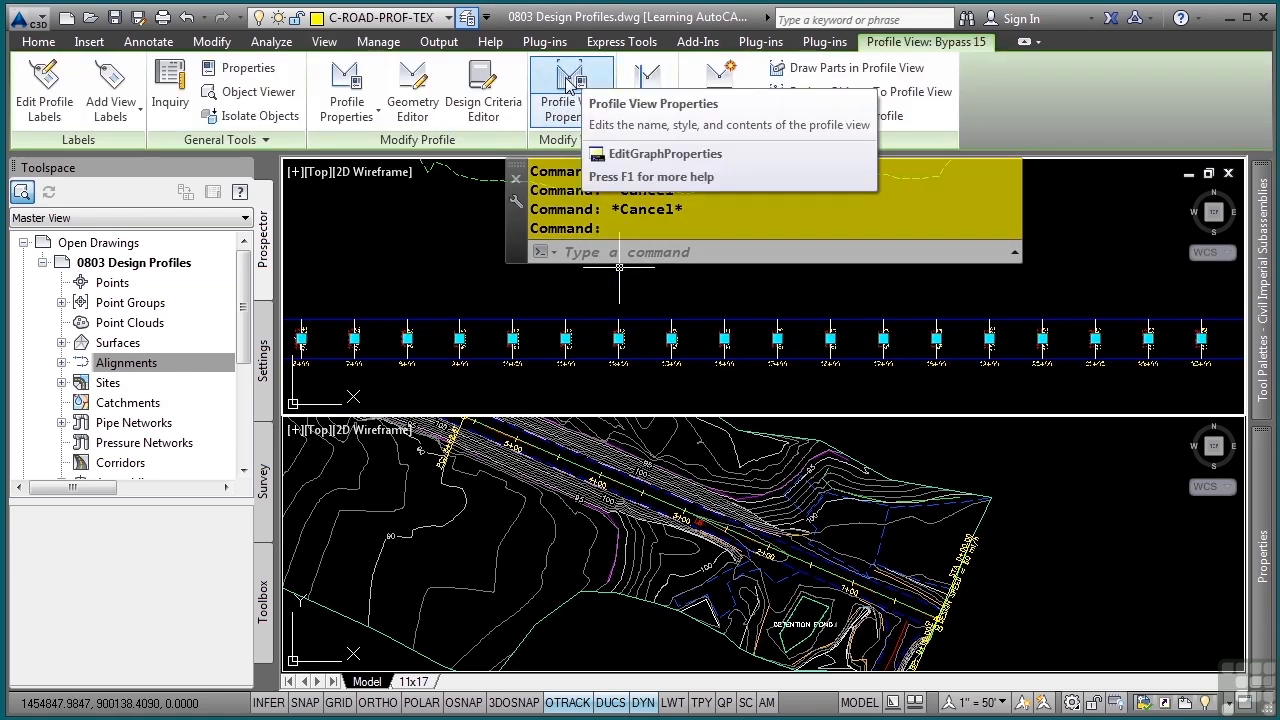
In the profile view's band properties, set the data band's Profile2 to _Vert1.
click(571, 85)
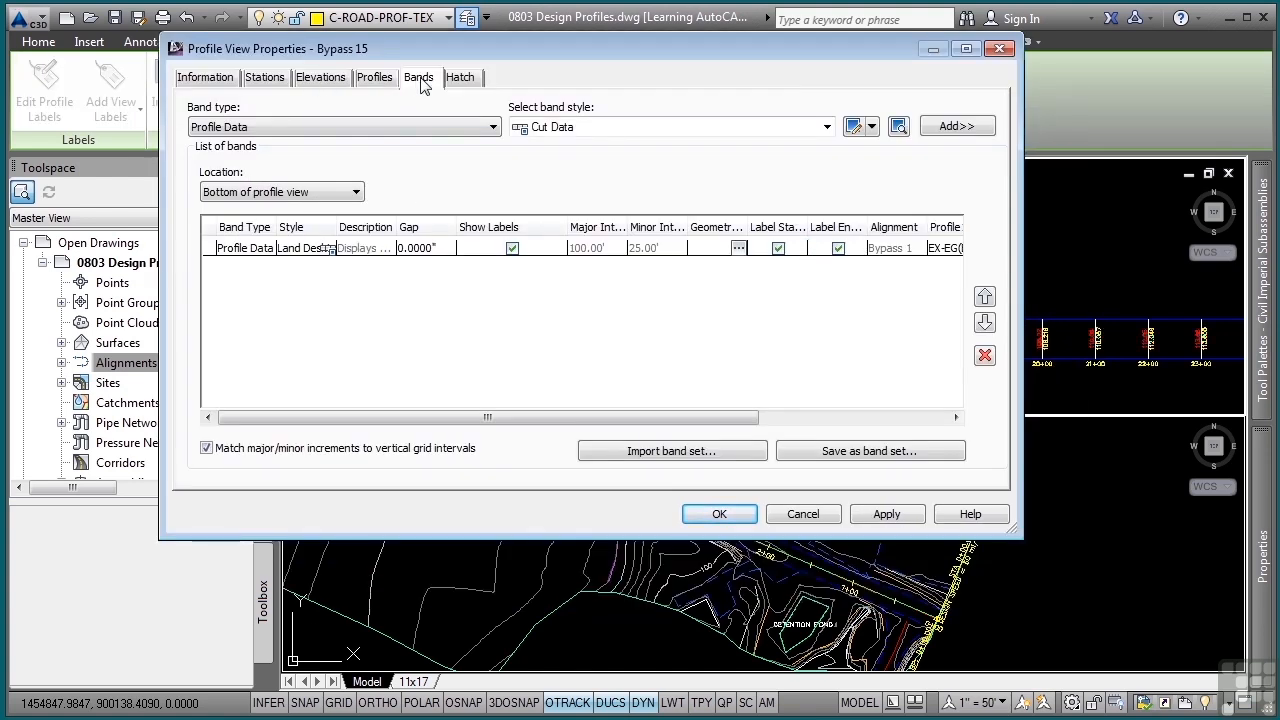
click(491, 126)
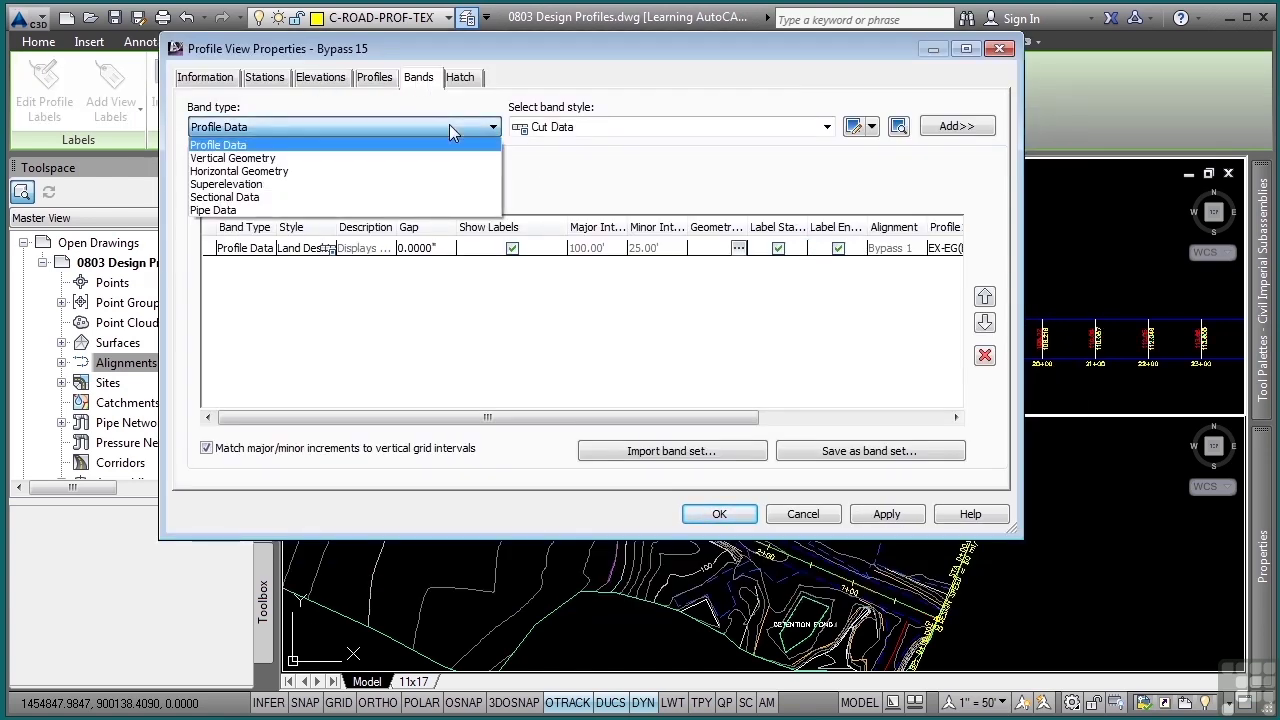
mouse_move(390, 158)
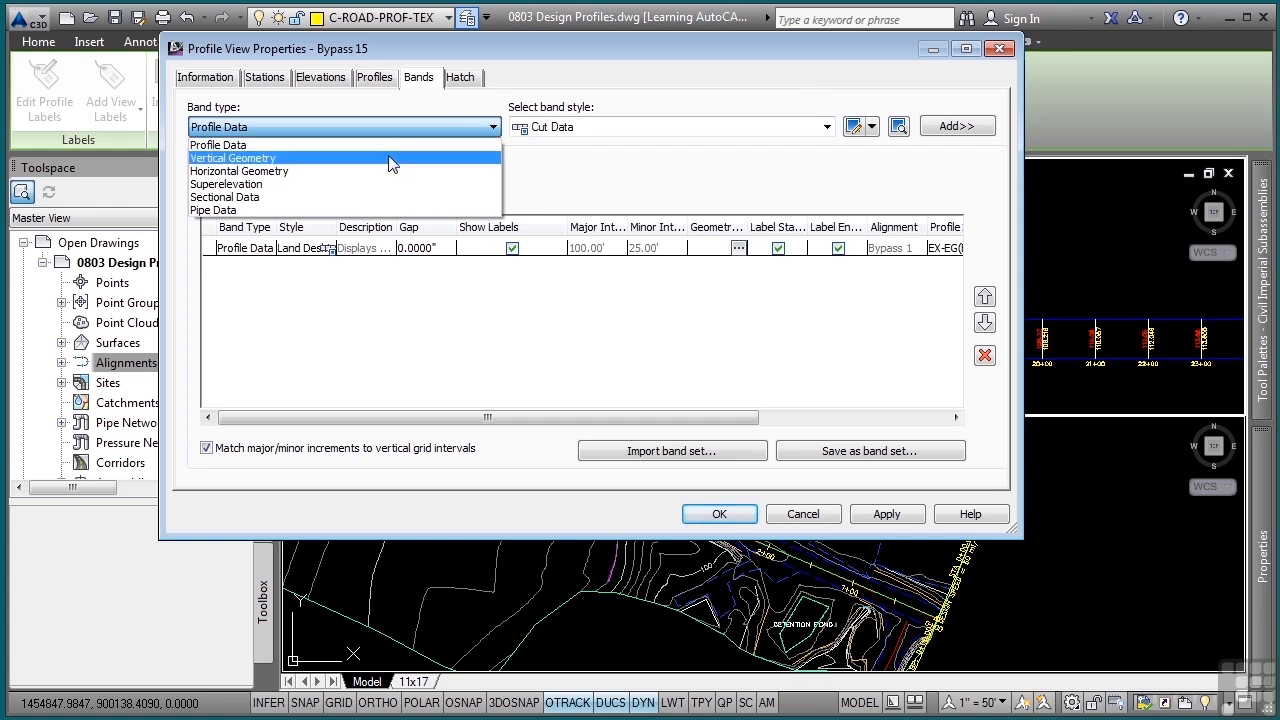
mouse_move(350, 185)
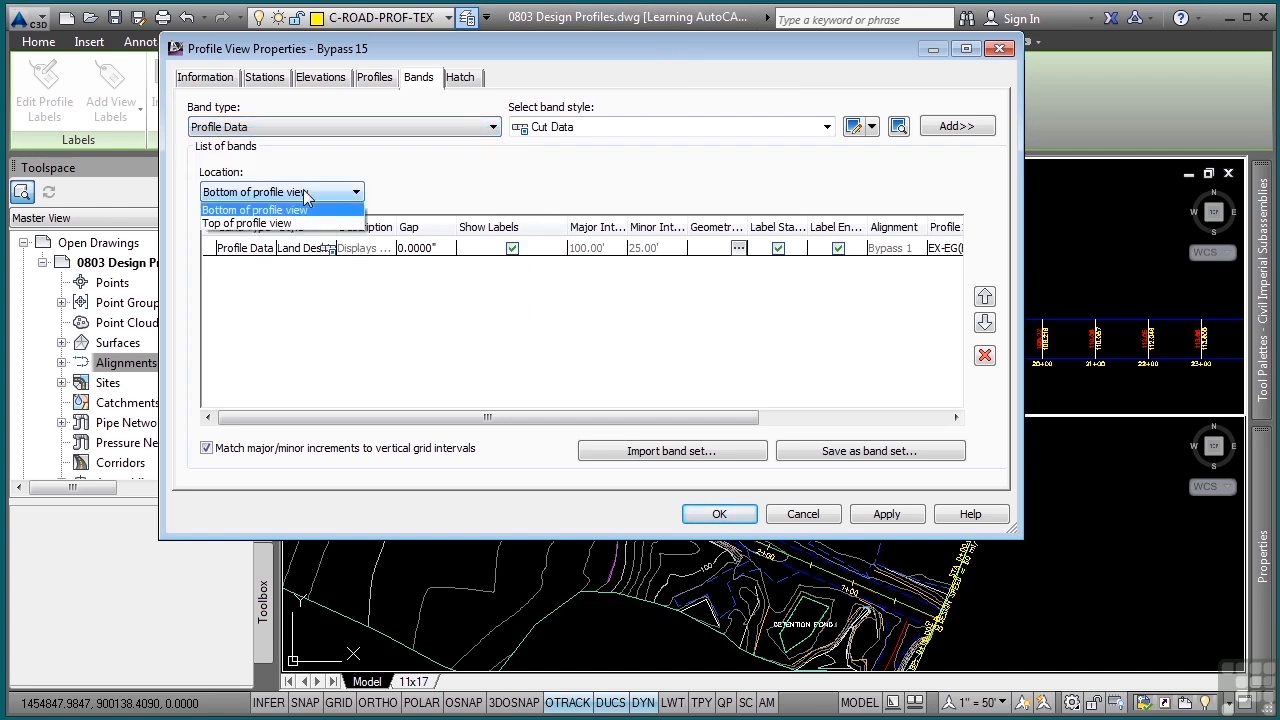
mouse_move(247, 223)
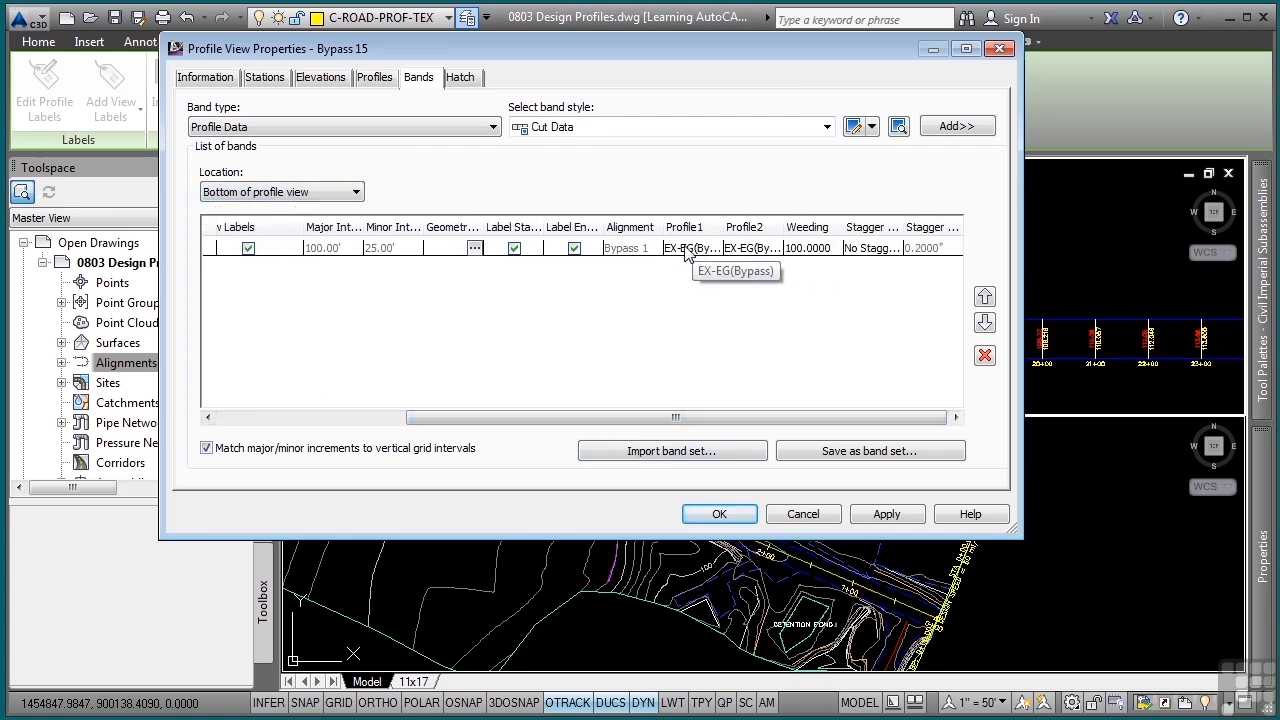
mouse_move(750, 258)
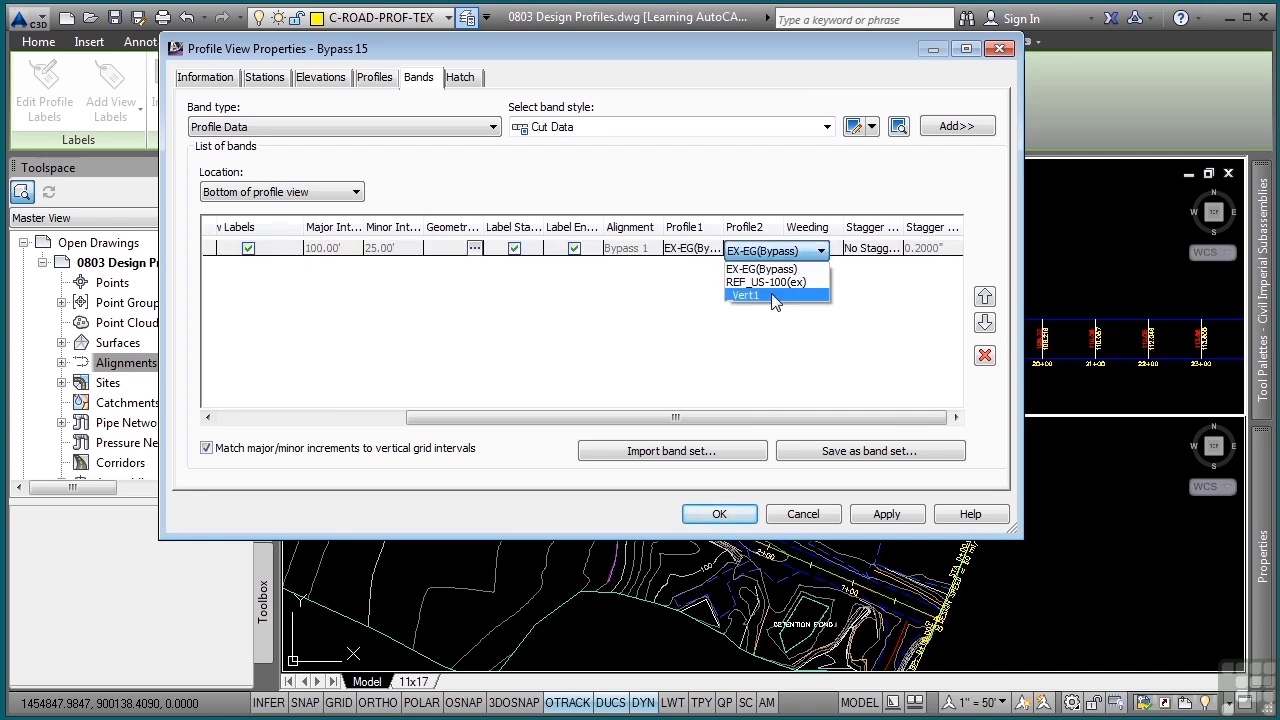
click(746, 295)
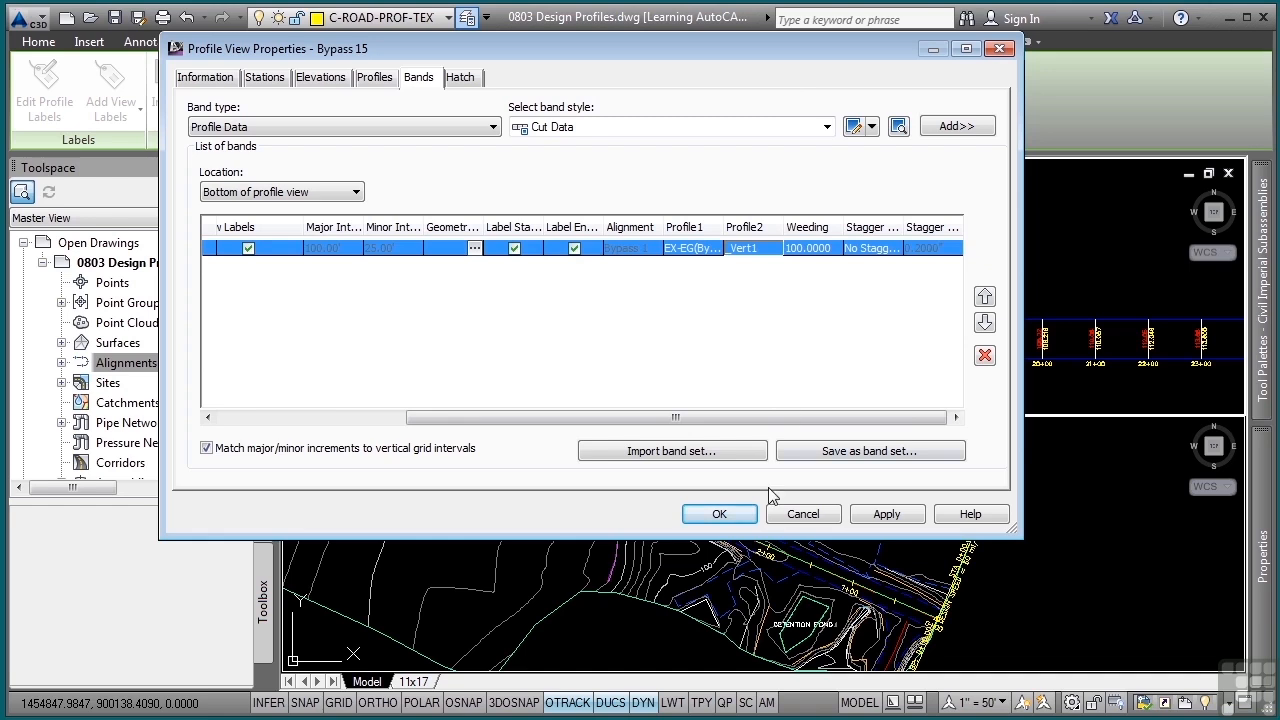
click(719, 513)
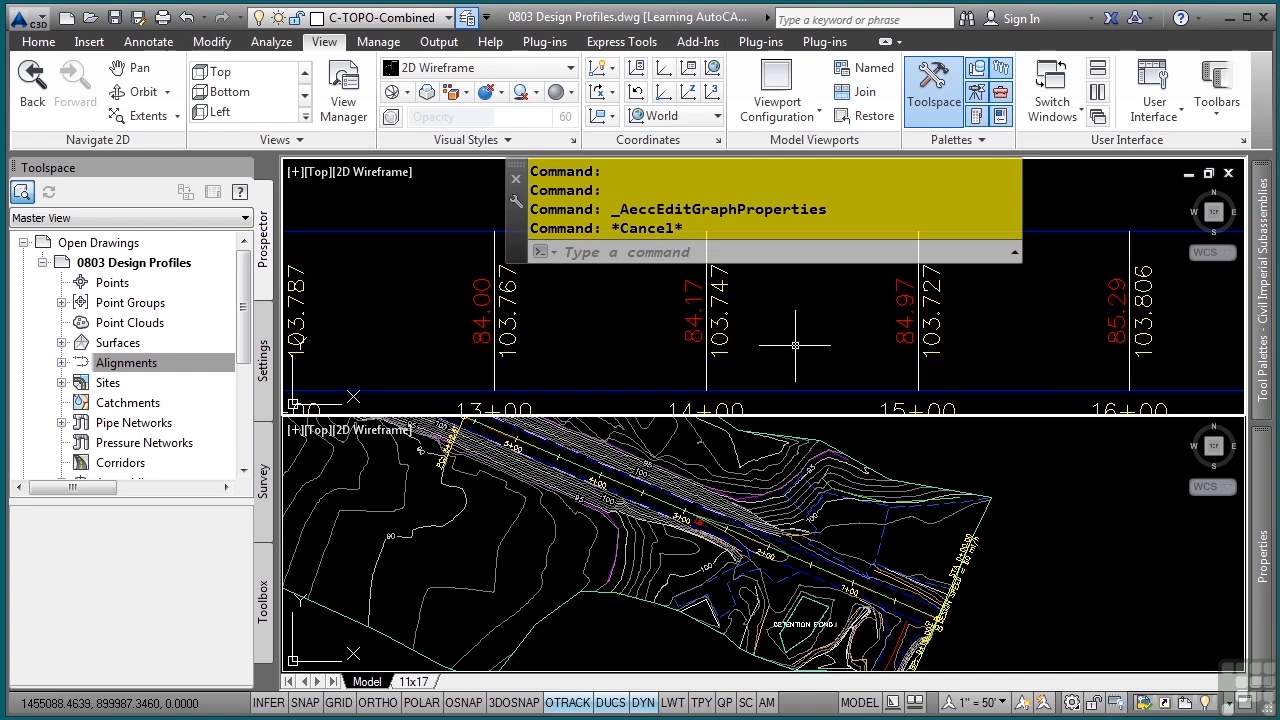
mouse_move(795, 345)
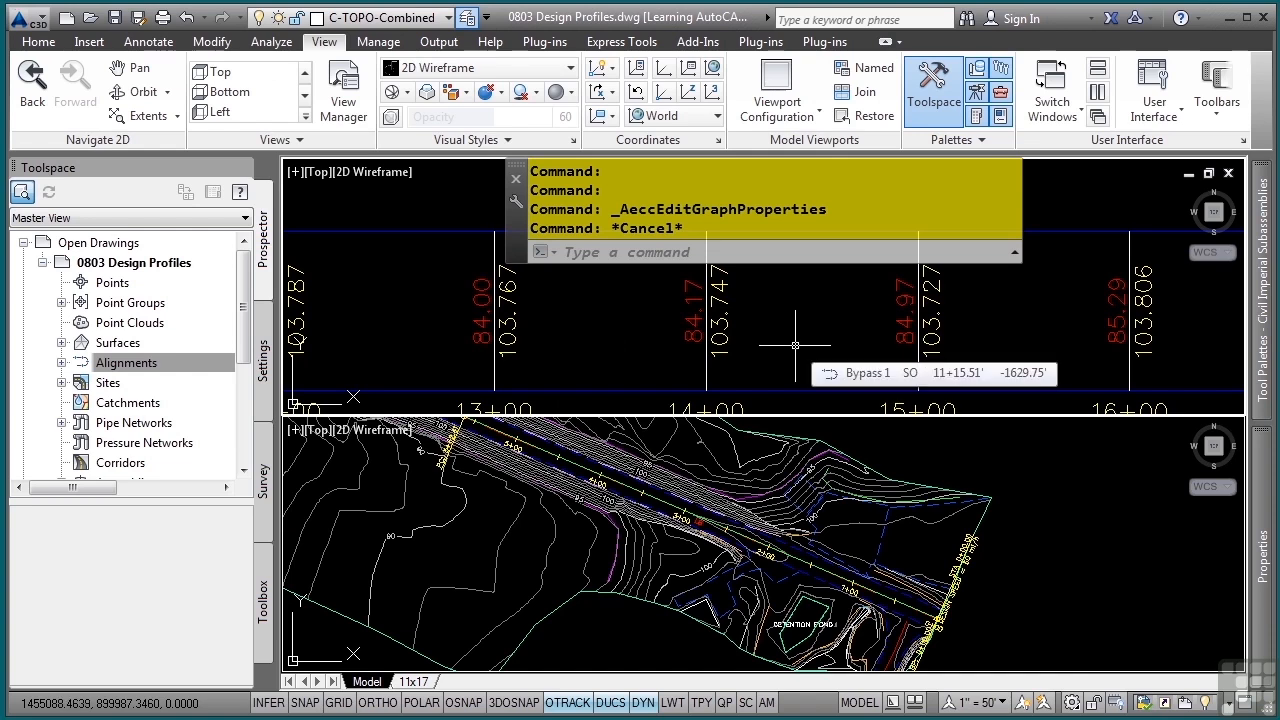